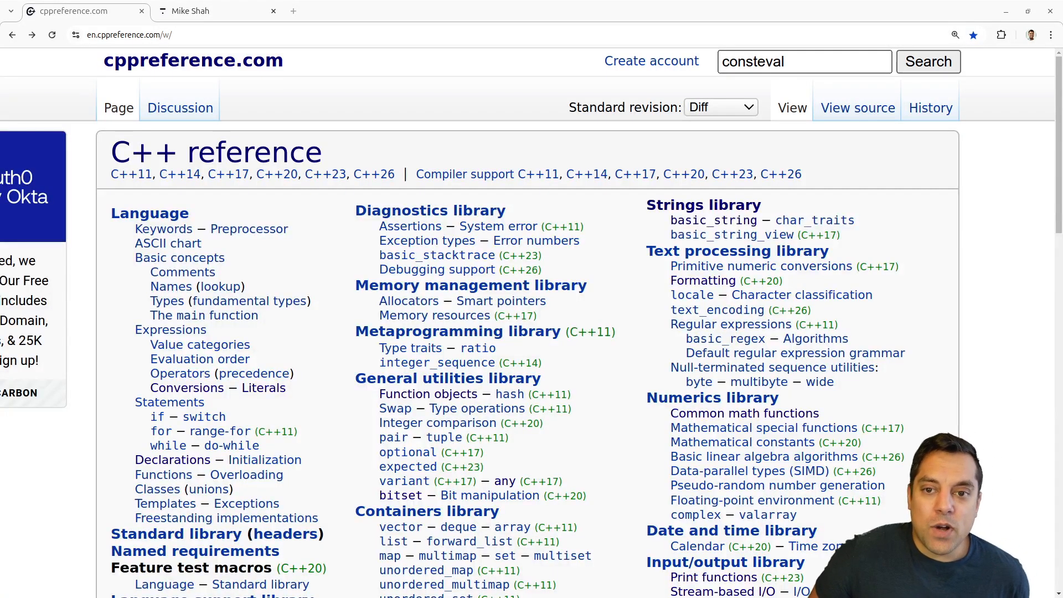
mouse_move(172, 460)
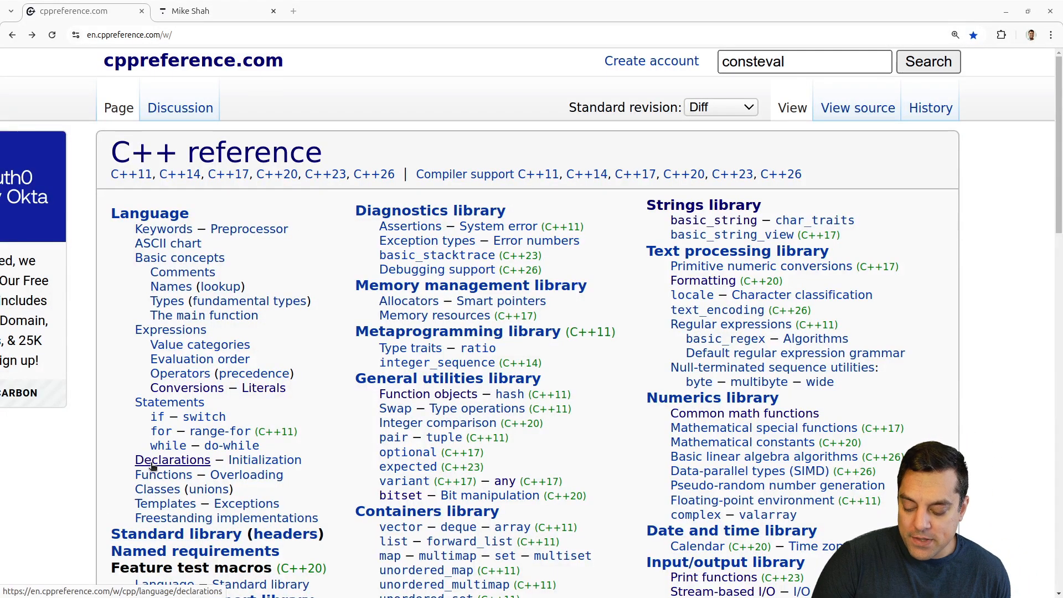
Open cppreference's Declarations page and highlight the constexpr specifier description
click(173, 460)
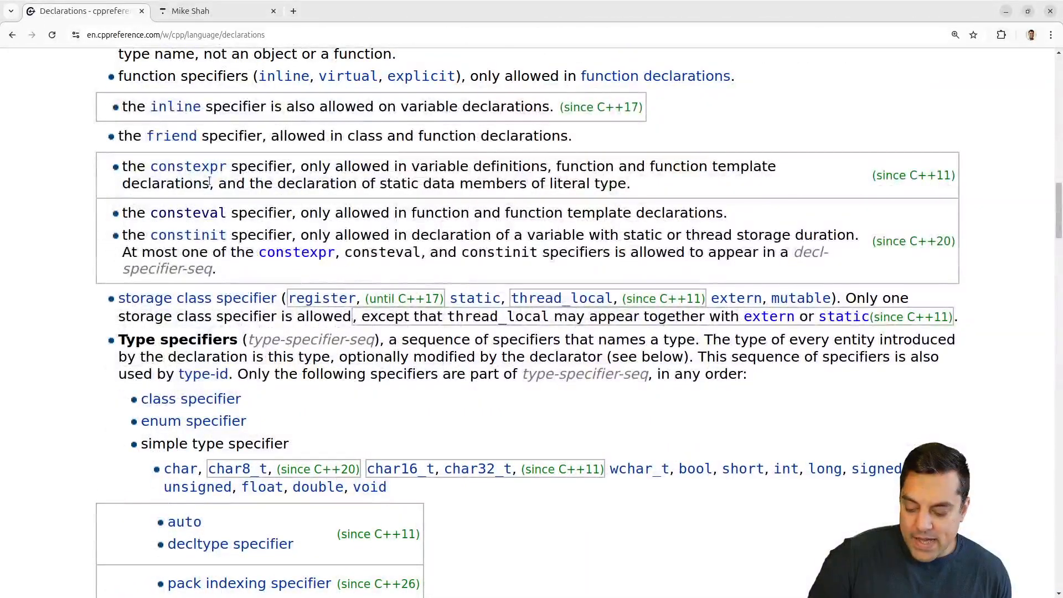
drag(123, 166, 217, 268)
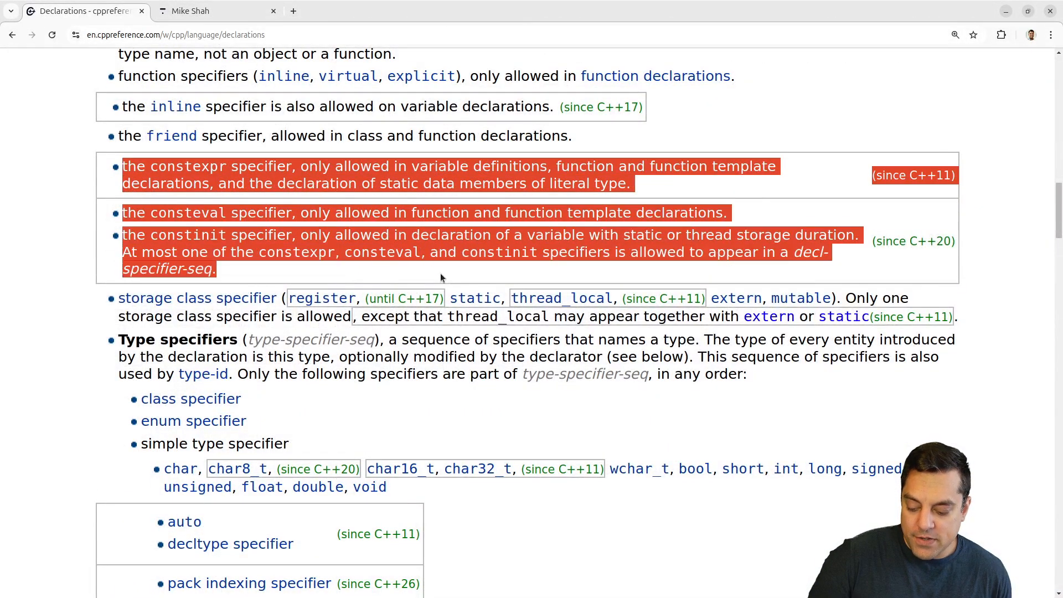
click(440, 277)
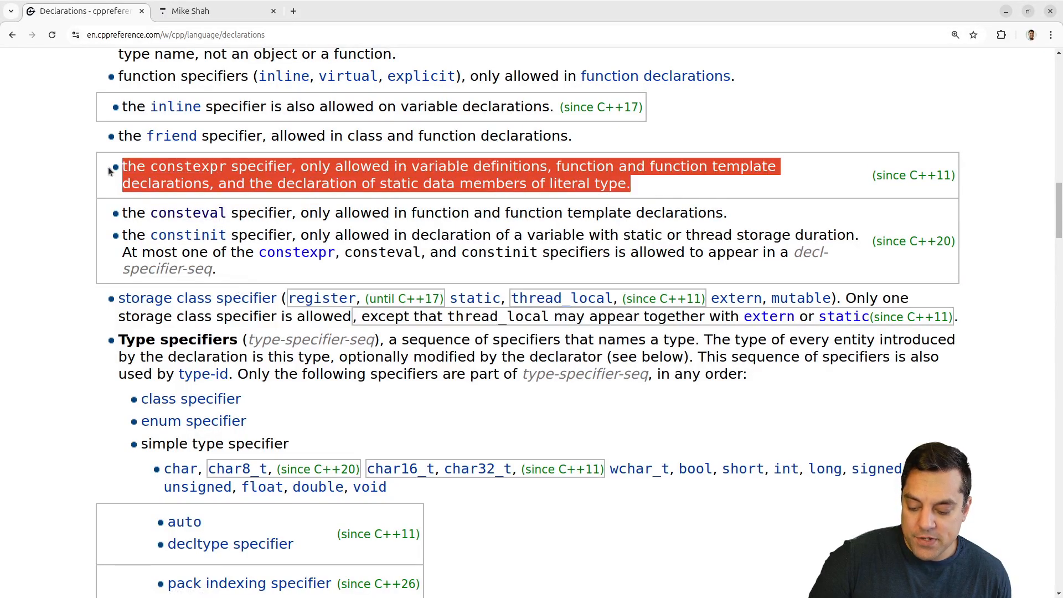
mouse_move(188, 235)
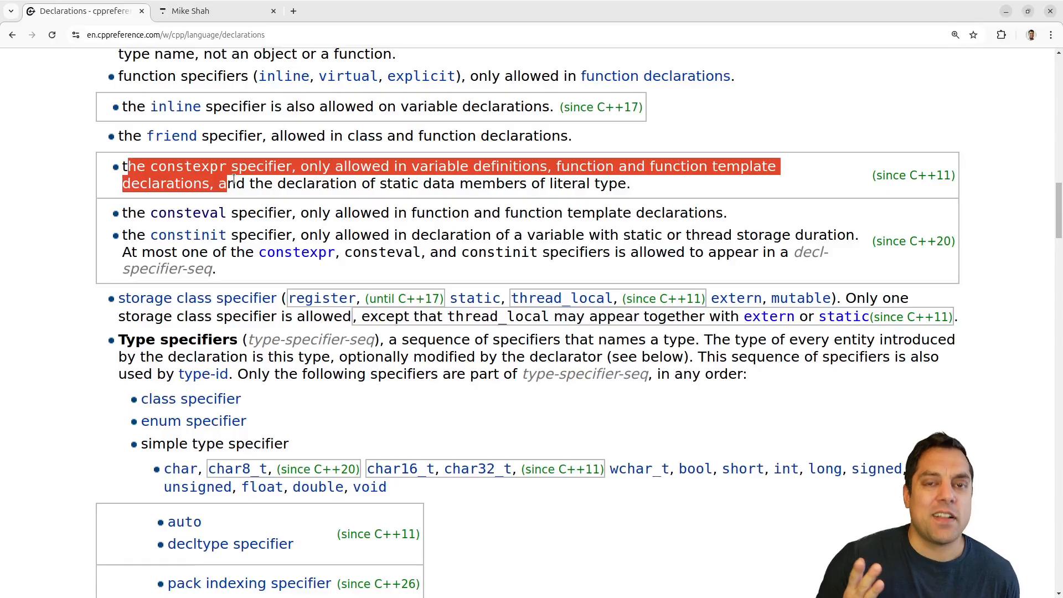
click(237, 175)
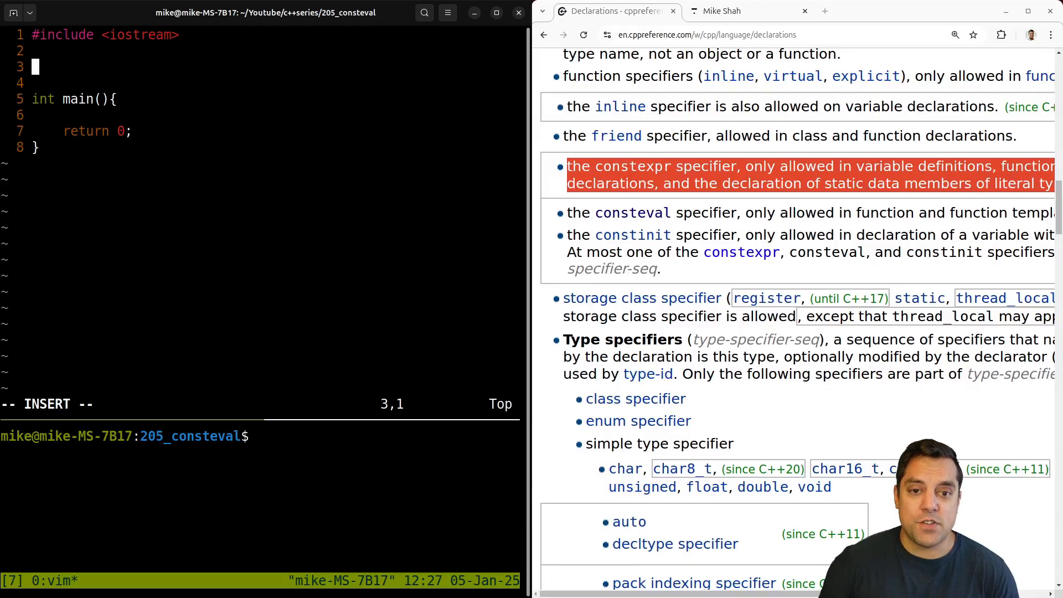
Type a // C++11 'constexpr' comment and constexpr auto add(int a, int b) returning a+b
text(// C)
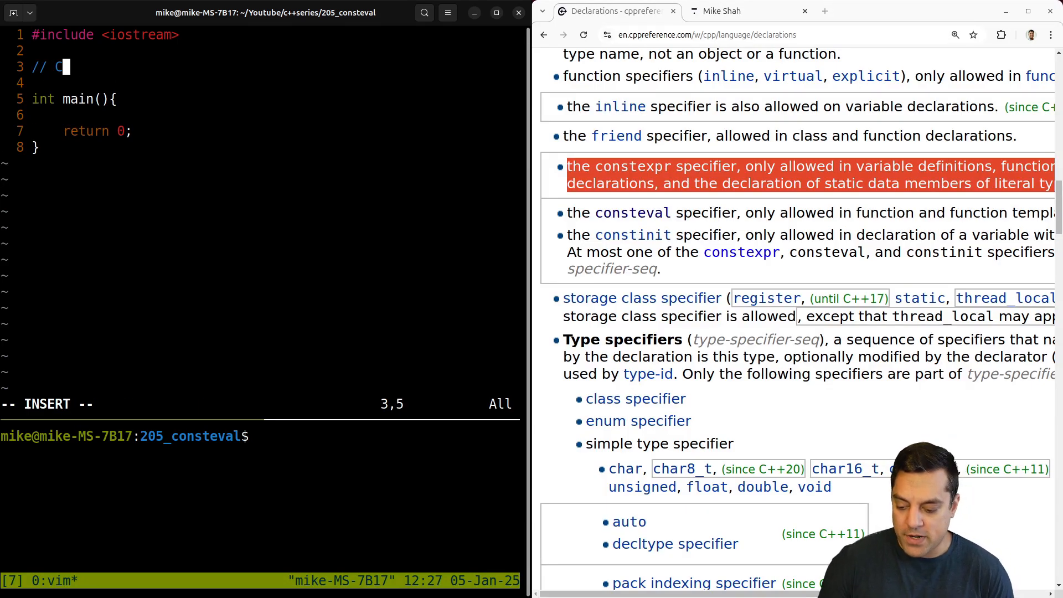
text(++11 'c)
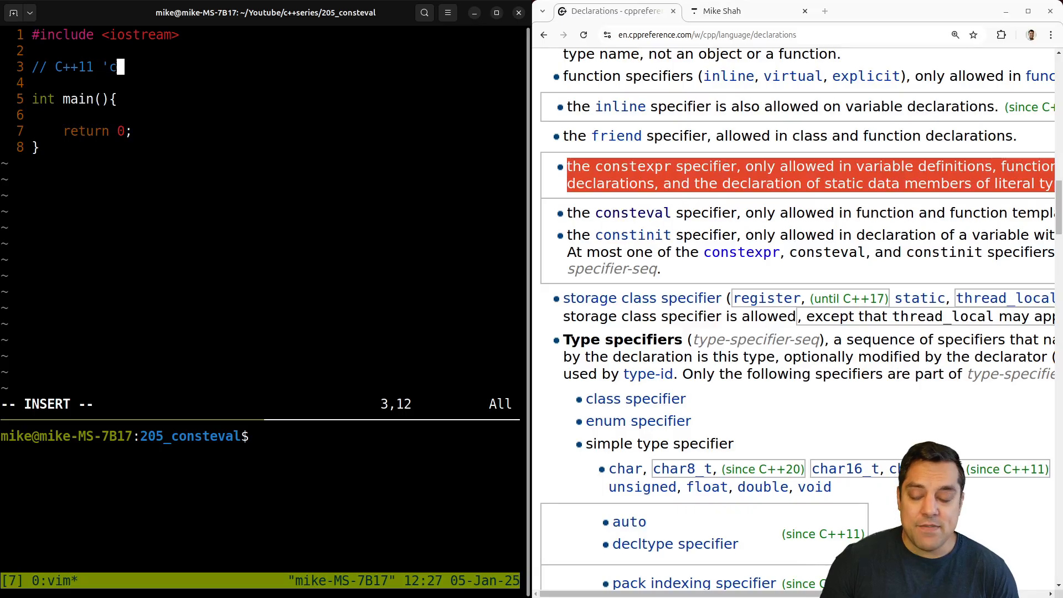
text(onstexpr')
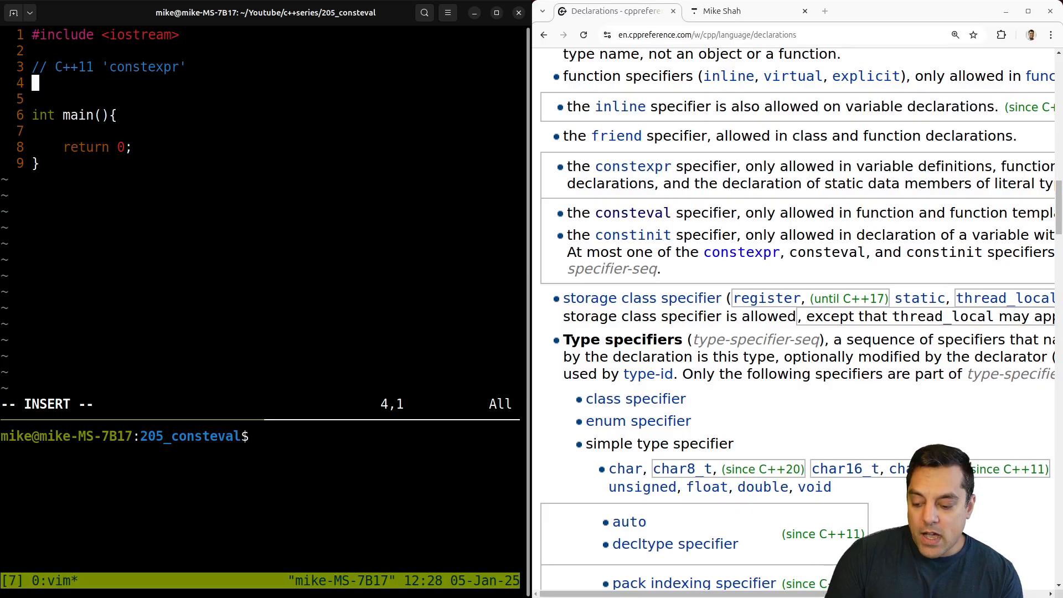
text(conexp)
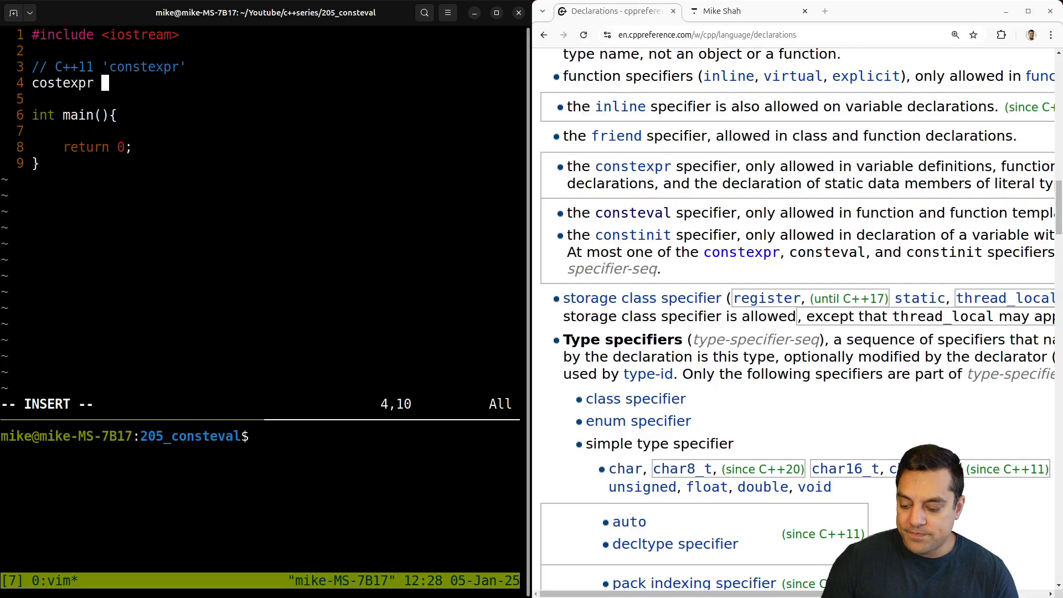
key(BackSpace)
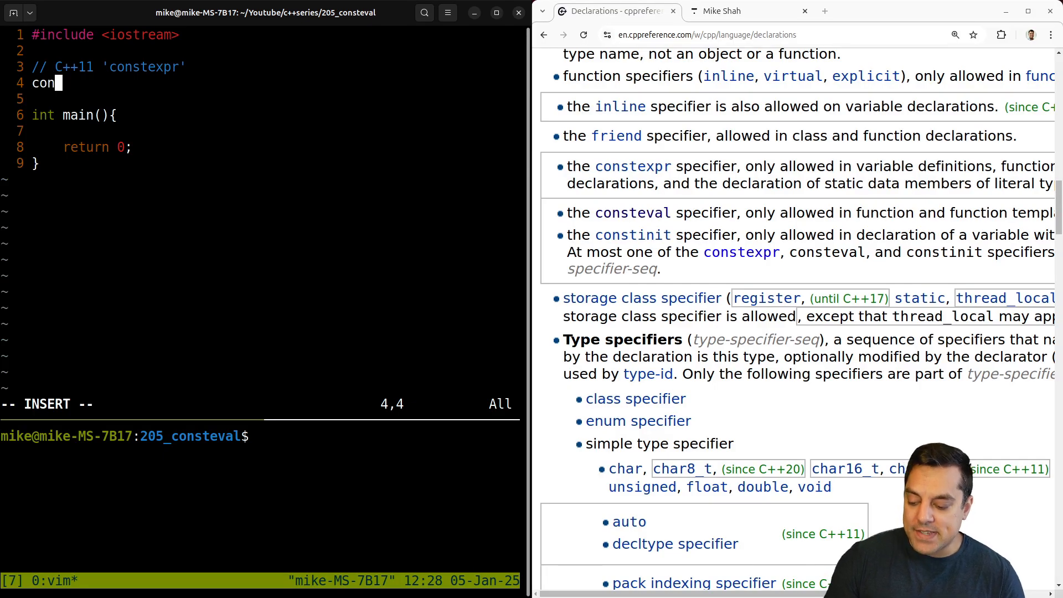
text(stexpr auto)
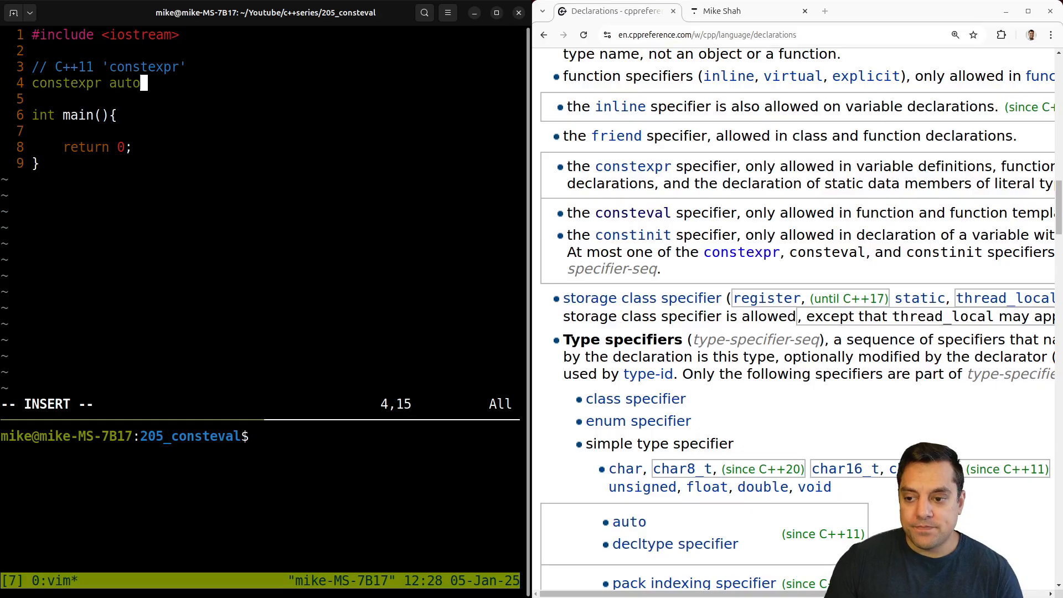
text(add(int a,)
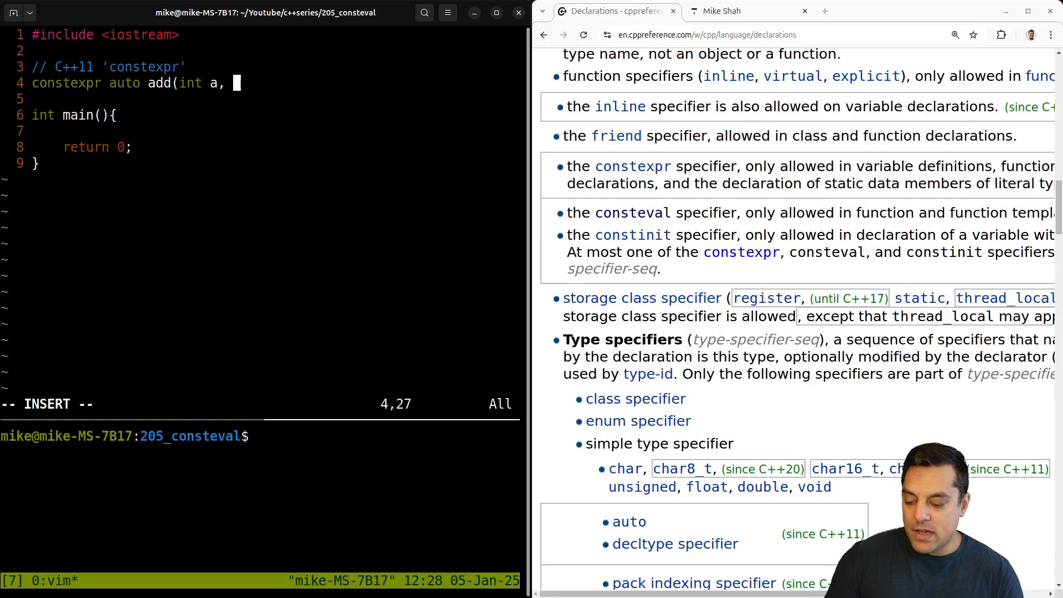
text(int b){)
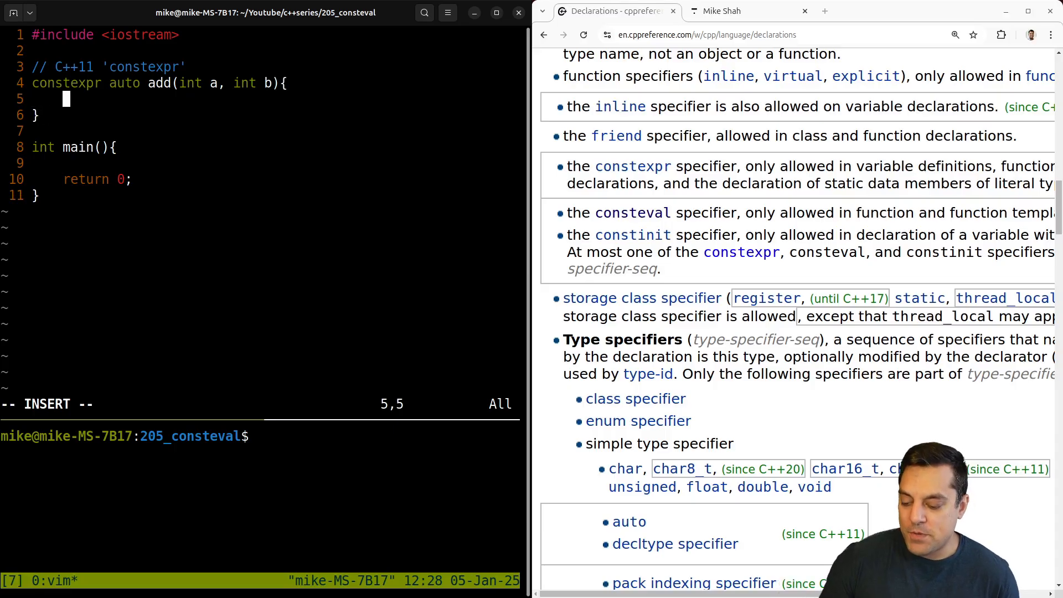
text(return a+b;)
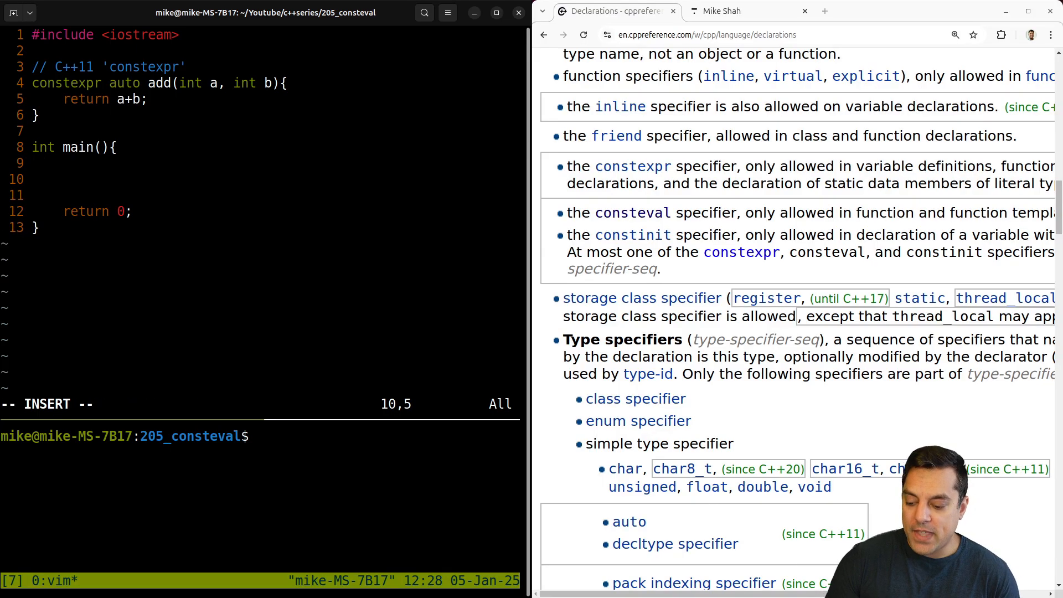
Store add(4,5) in auto result1 inside main
text(auto)
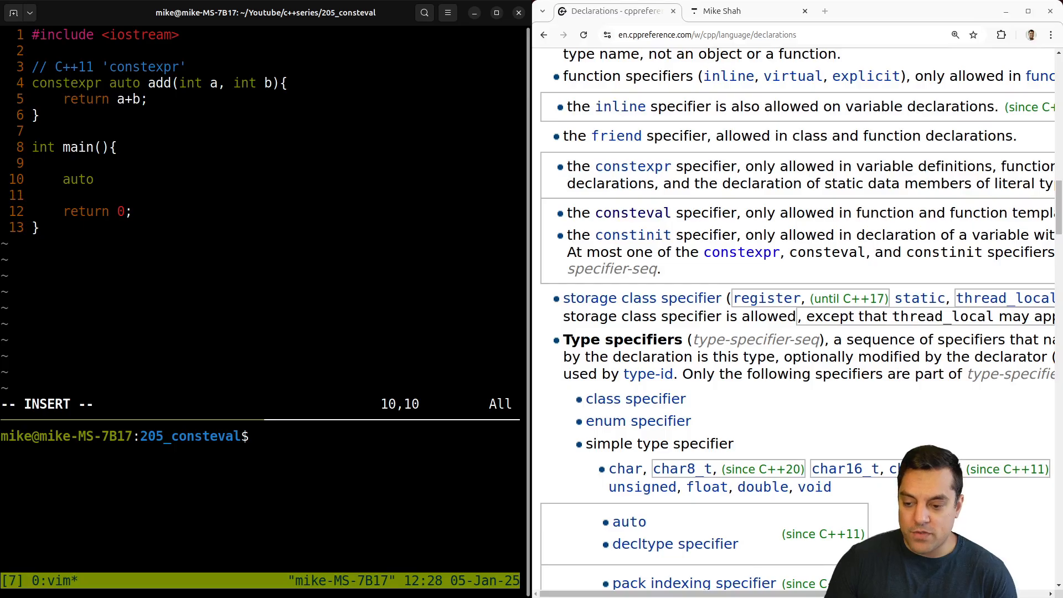
text(result1 =)
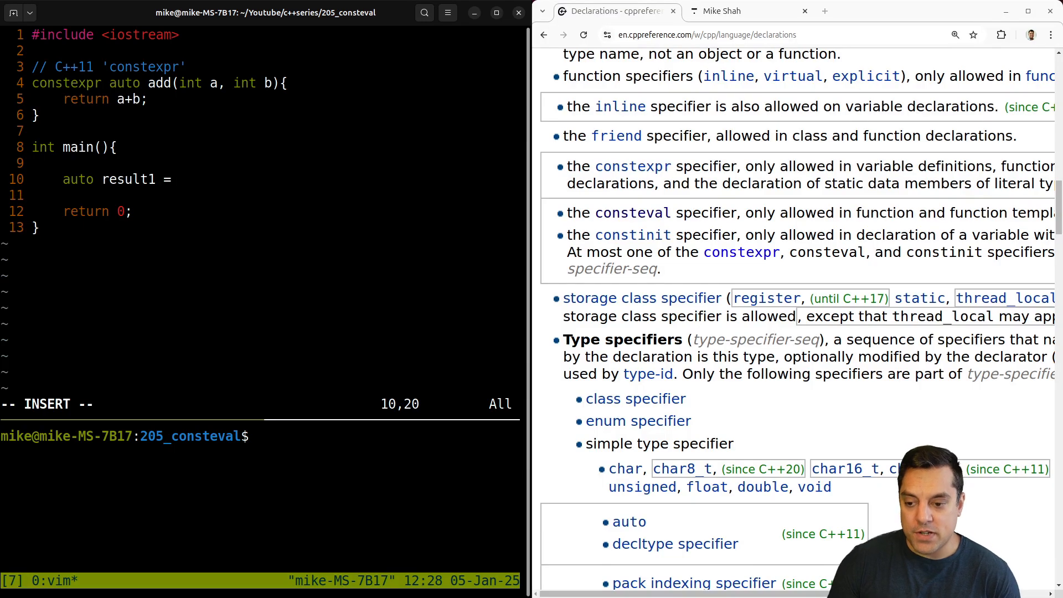
text(add()
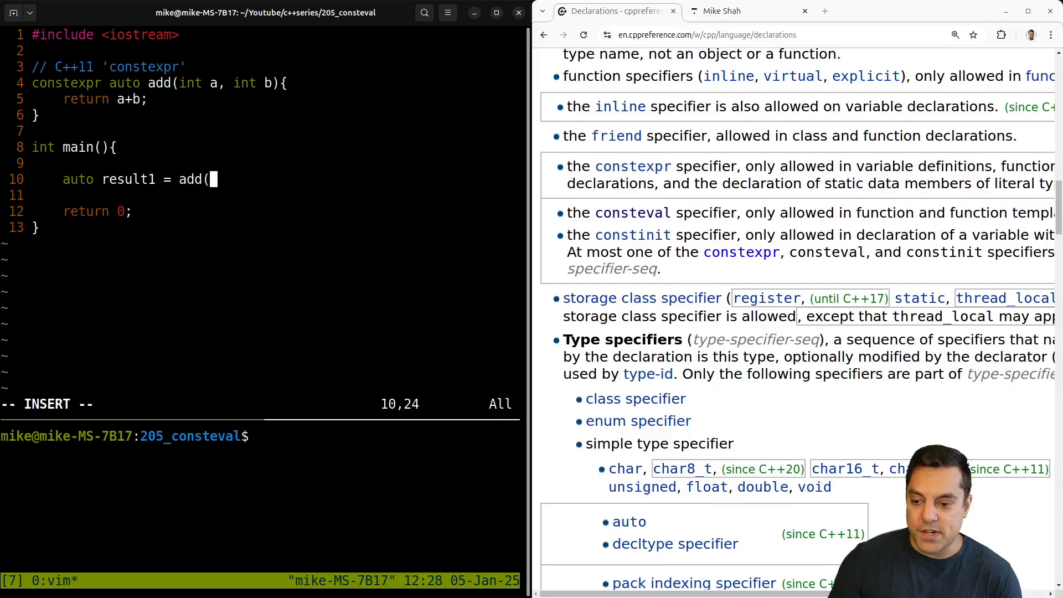
text(4,5);)
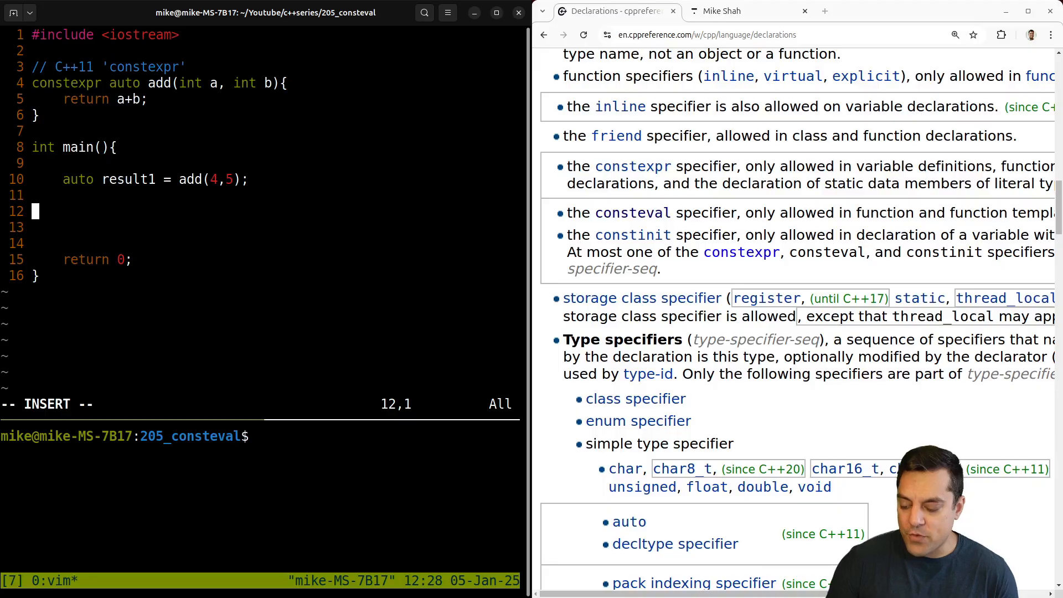
Print result1 with #include <print> and std::println, then build and run with g++ -std=c++23
text(#include)
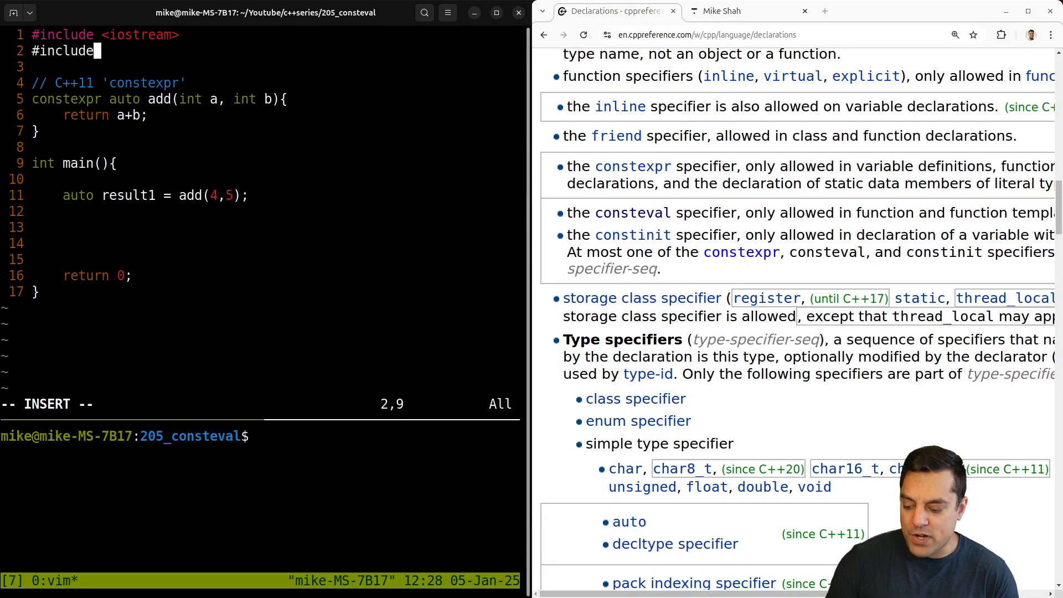
text(<print>)
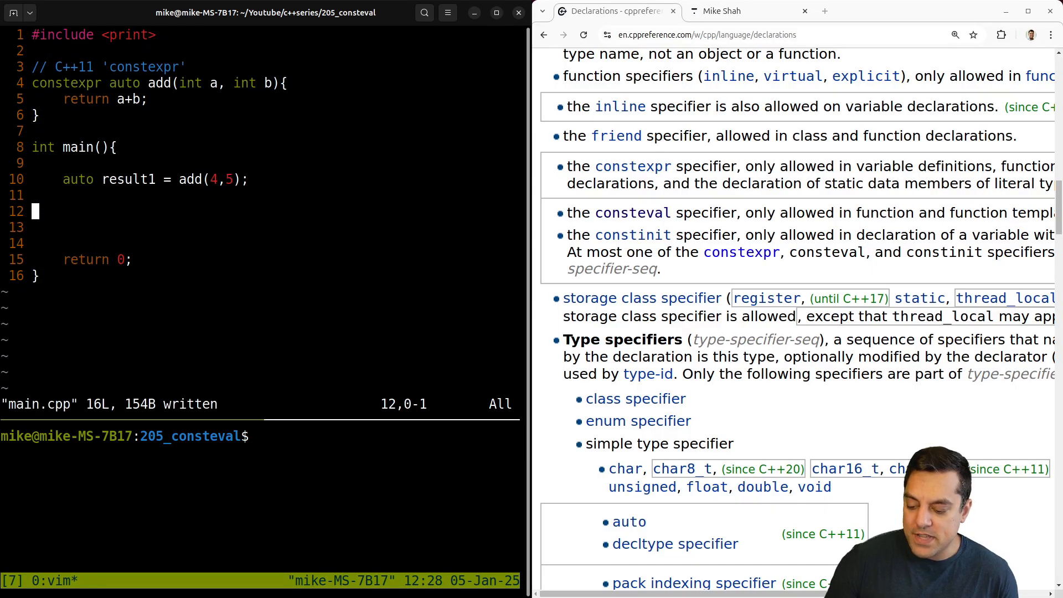
text(std)
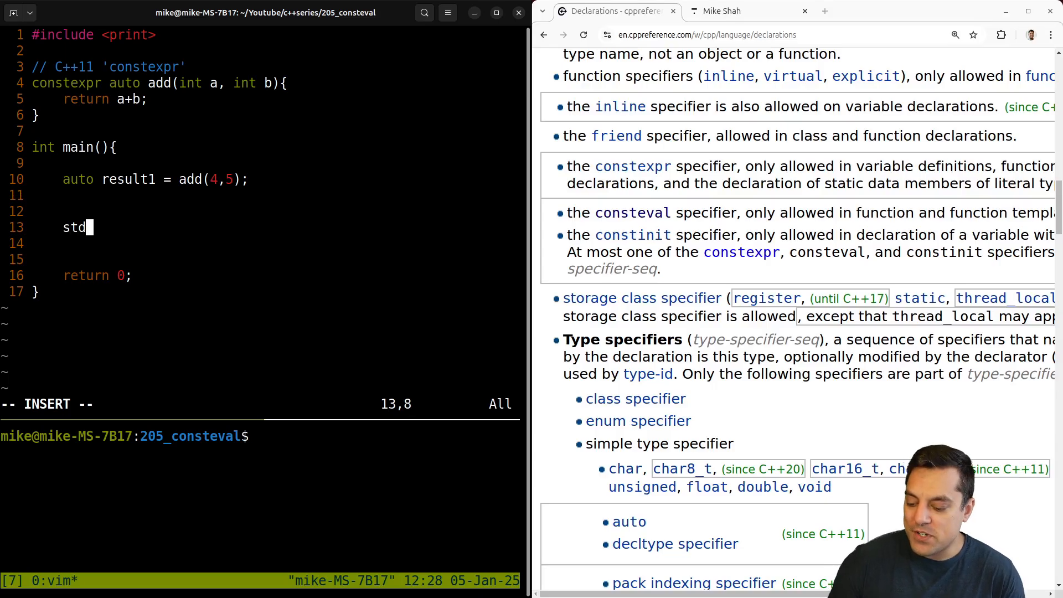
text(::println(")
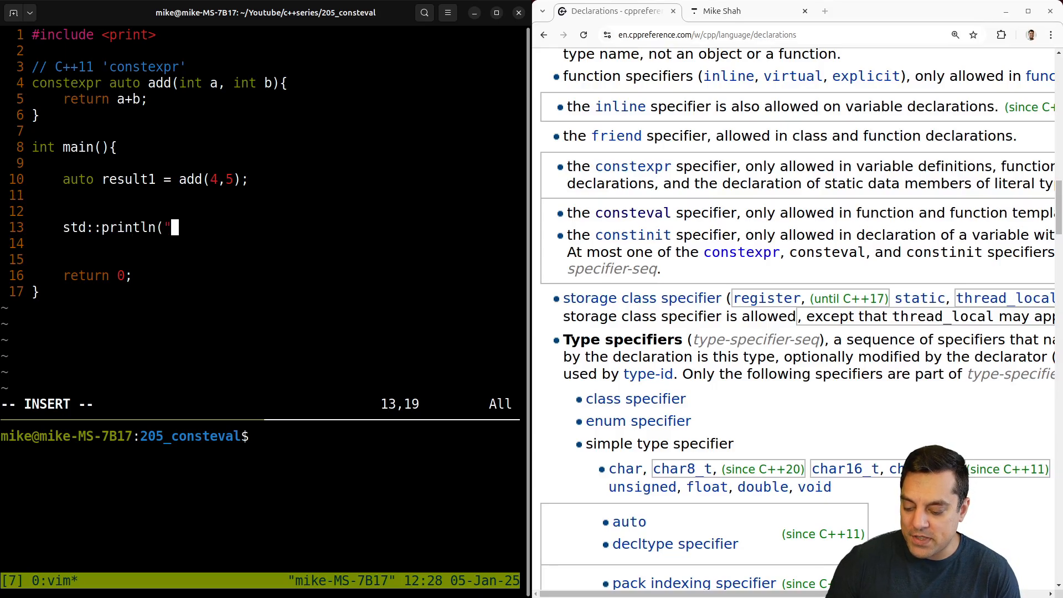
text(reuslt1:)
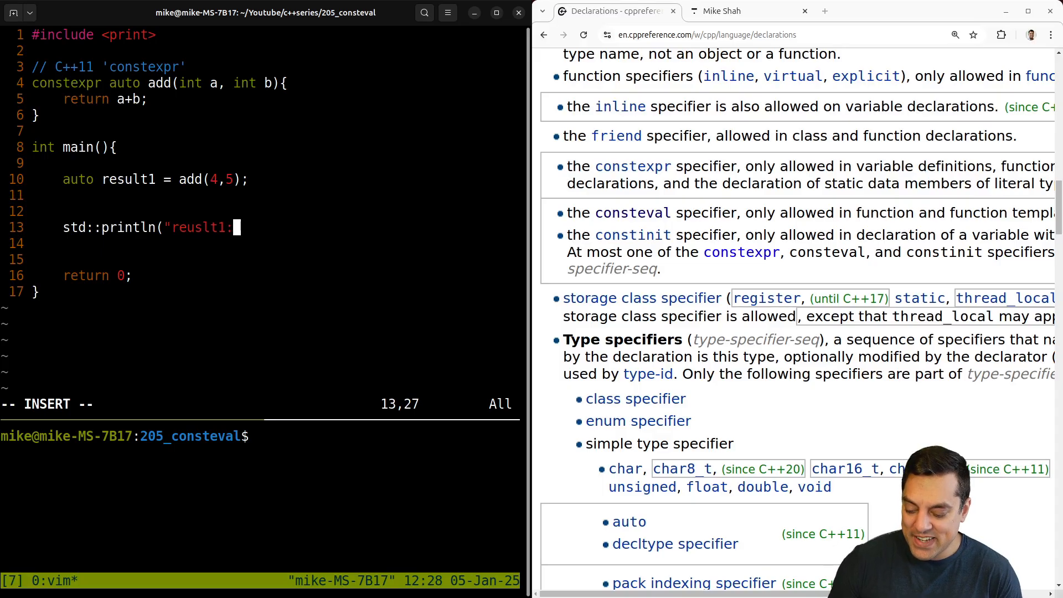
text({}",resul)
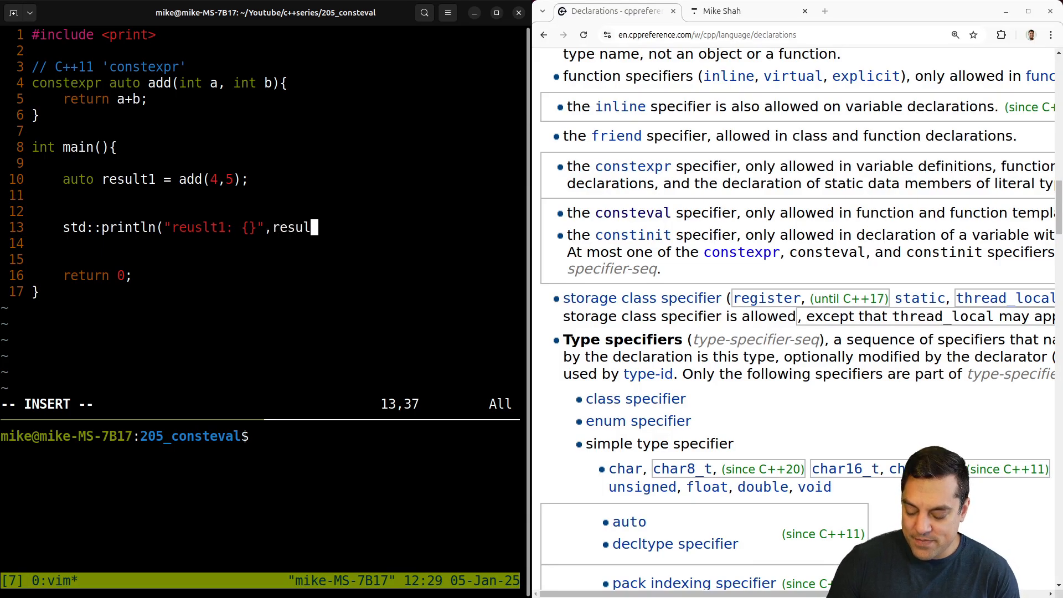
text(t1);)
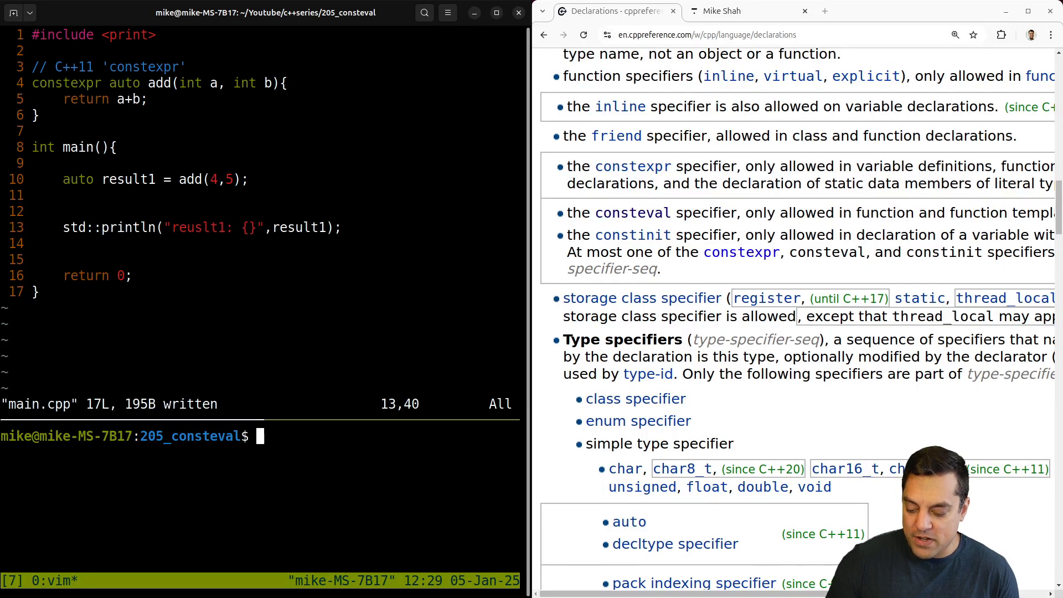
text(g++ -std=c++23 main.cpp -o prog && ./prog)
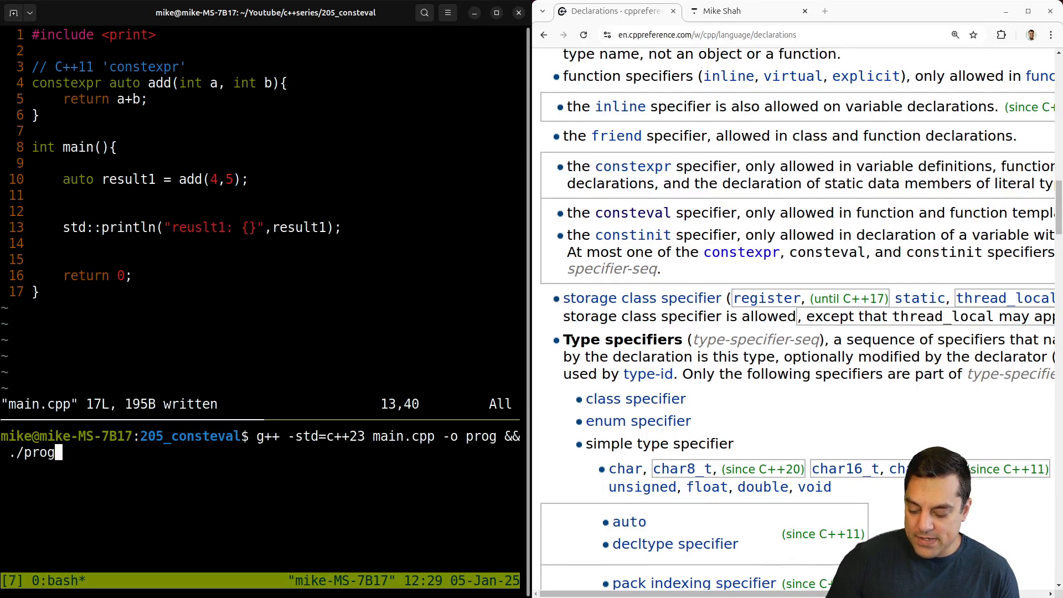
key(Return)
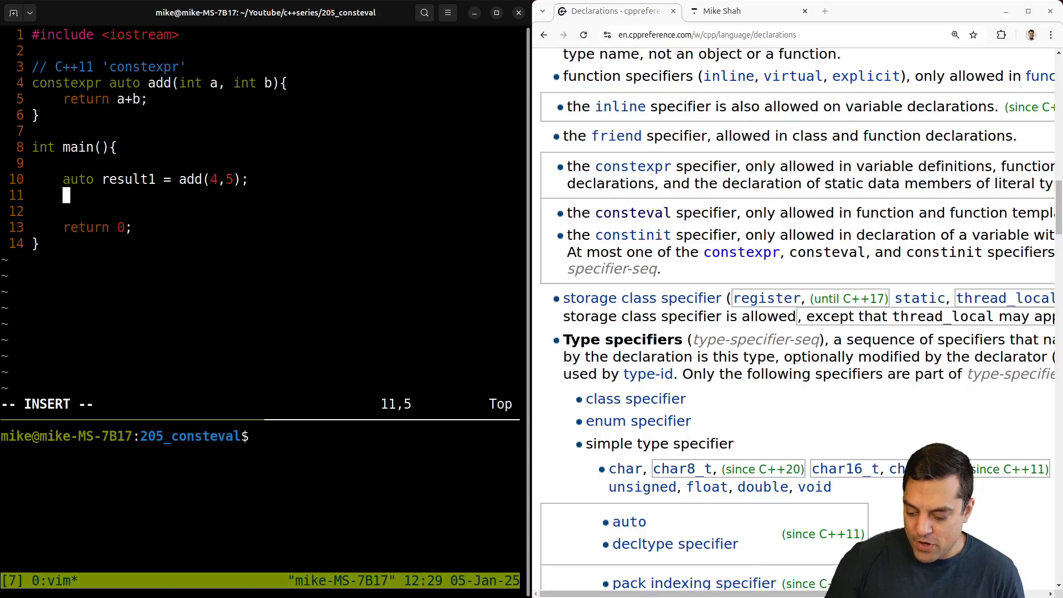
Print result1 instead with std::cout << "result1: " << result1 << std::endl;
text(std::cout << result)
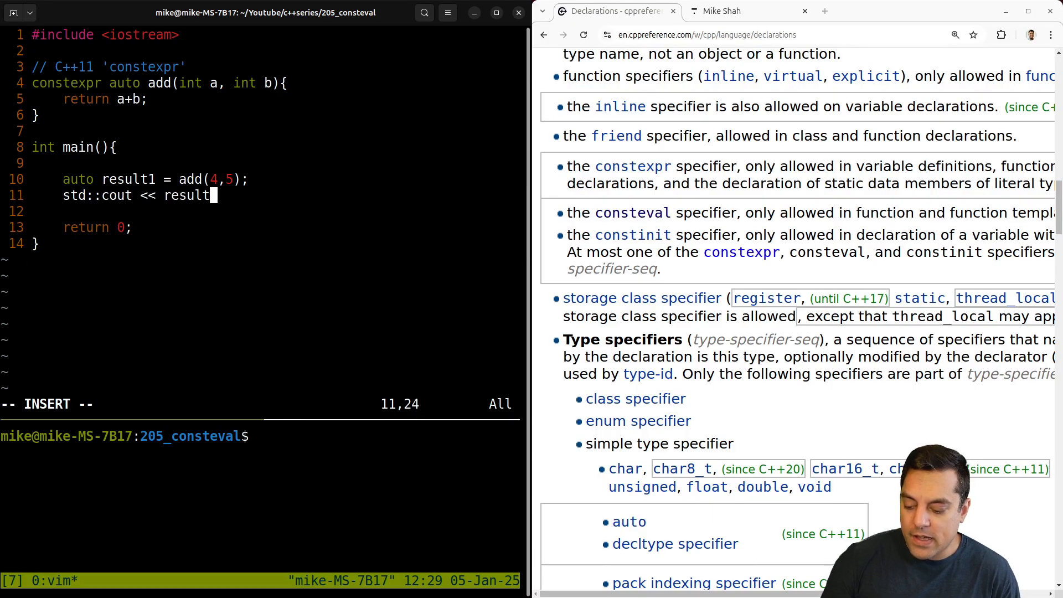
text(")
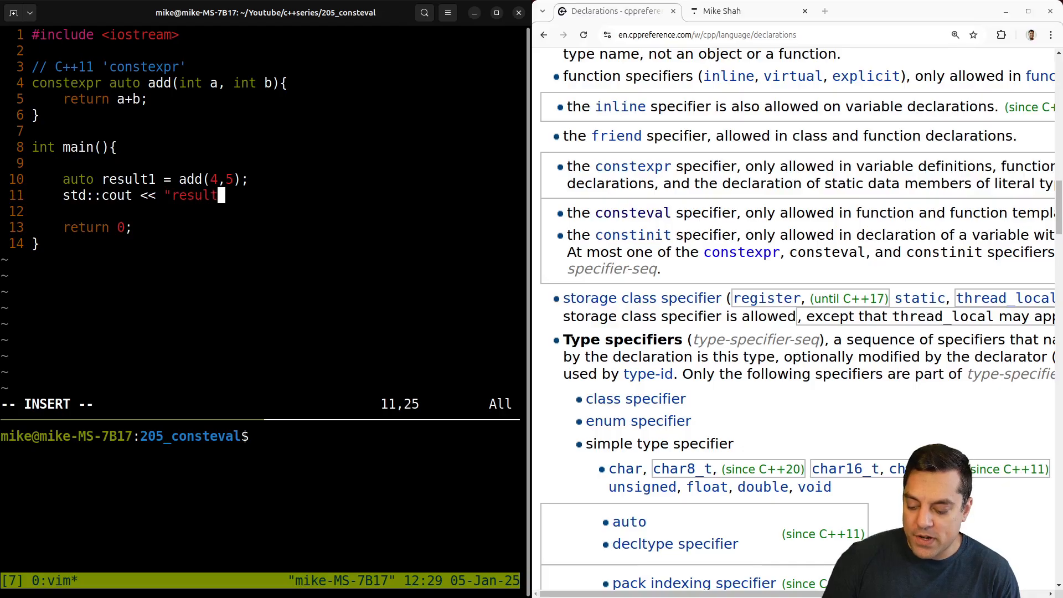
text(1: " <<)
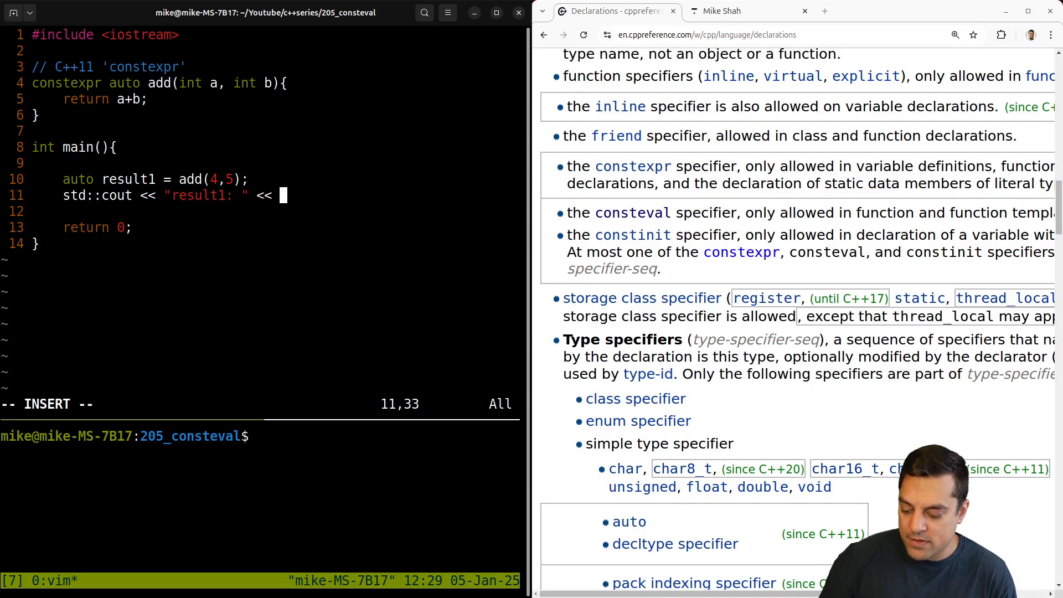
text(result1 << std)
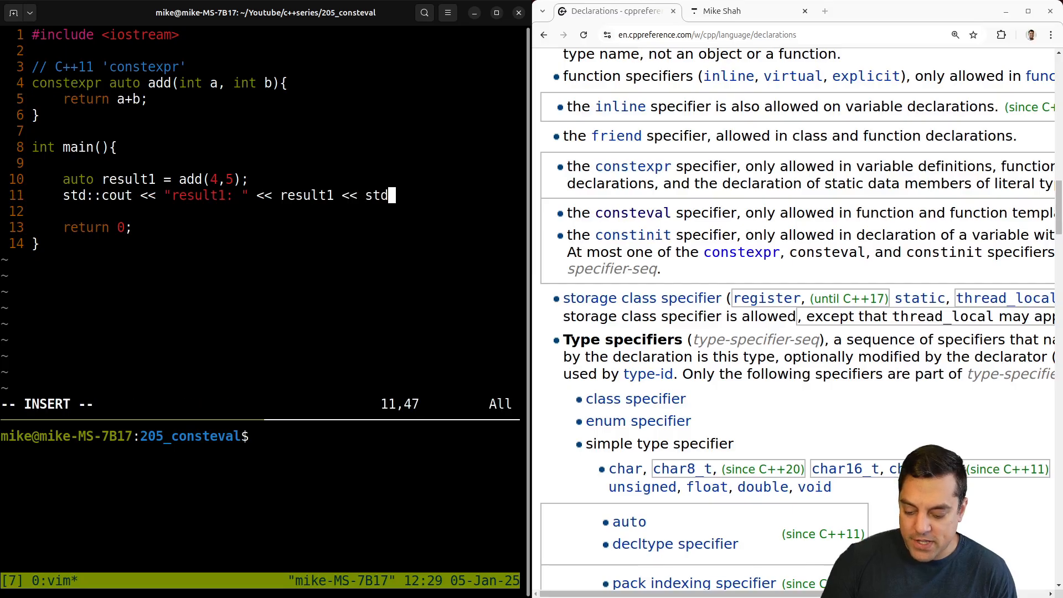
text(::endl;)
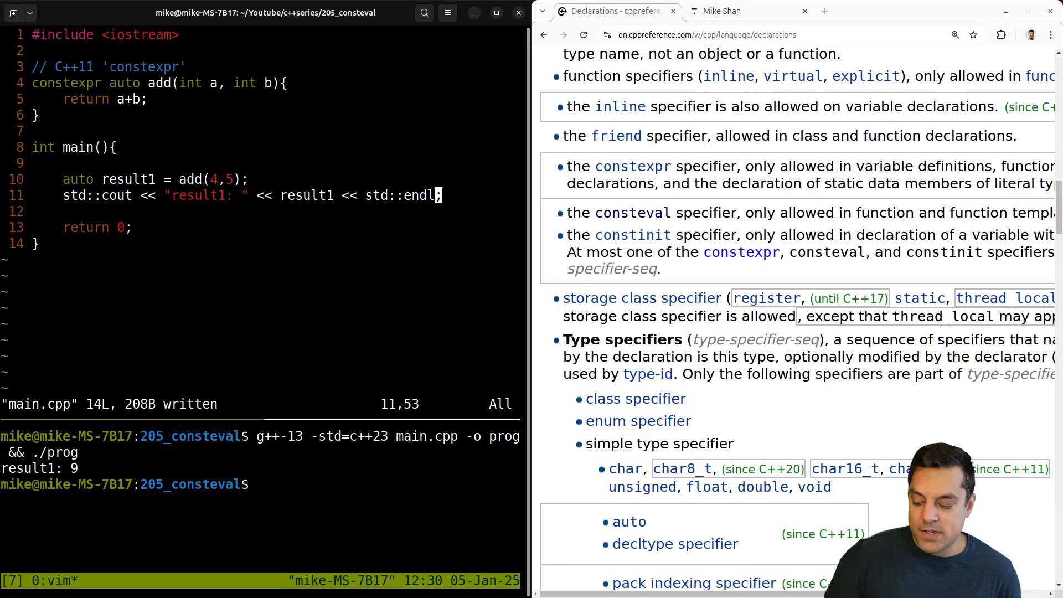
Add int n=7 and a std::cout line printing "result2: "
text(int n;)
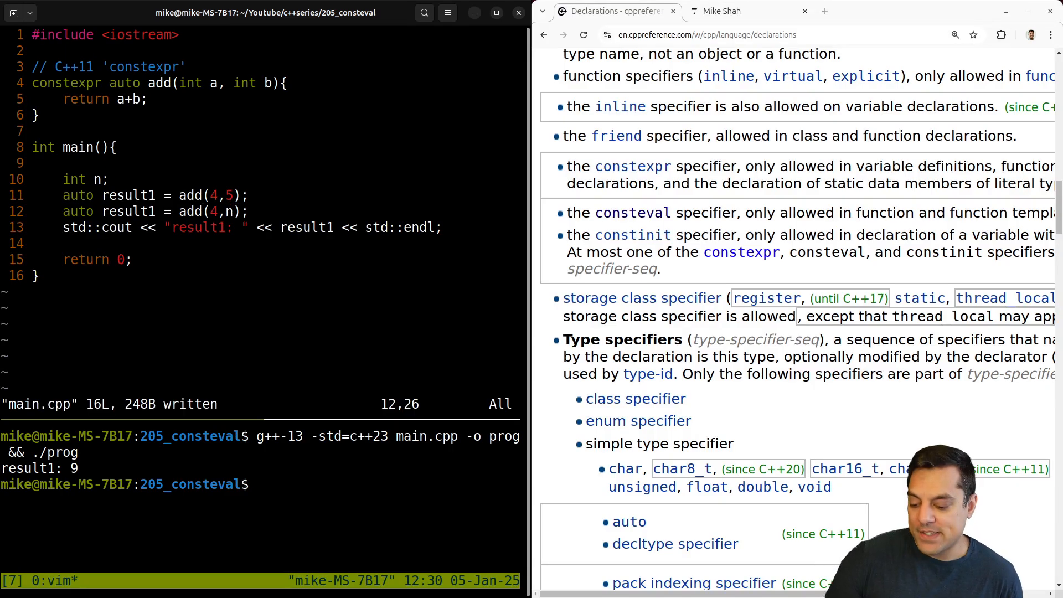
text(std::cout << "result2: " << result1 << std::endl;)
text(g++ -std=c++23 main.cpp -o prog && ./prog)
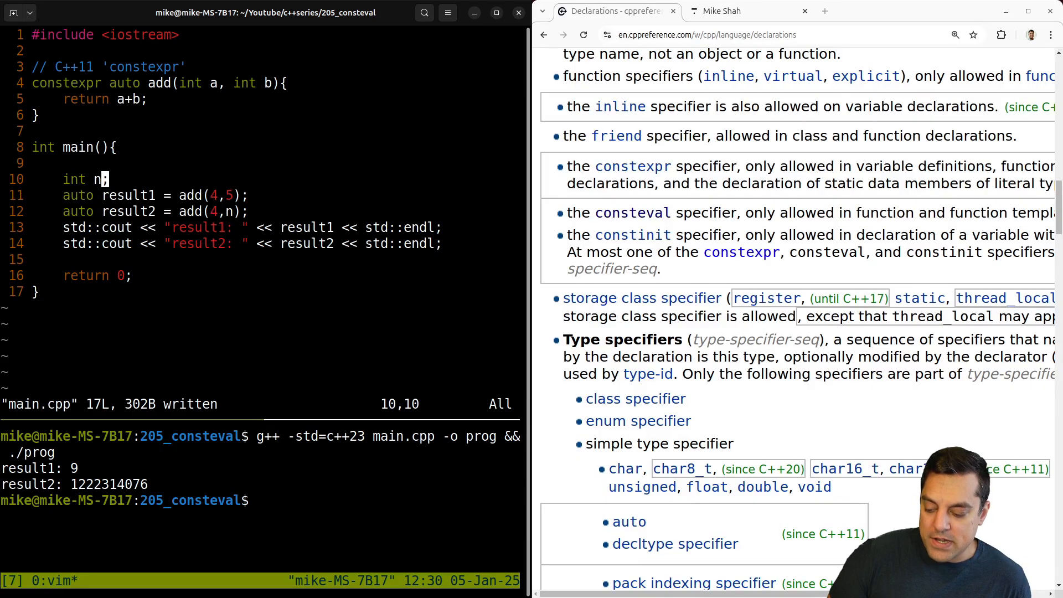
text(=7)
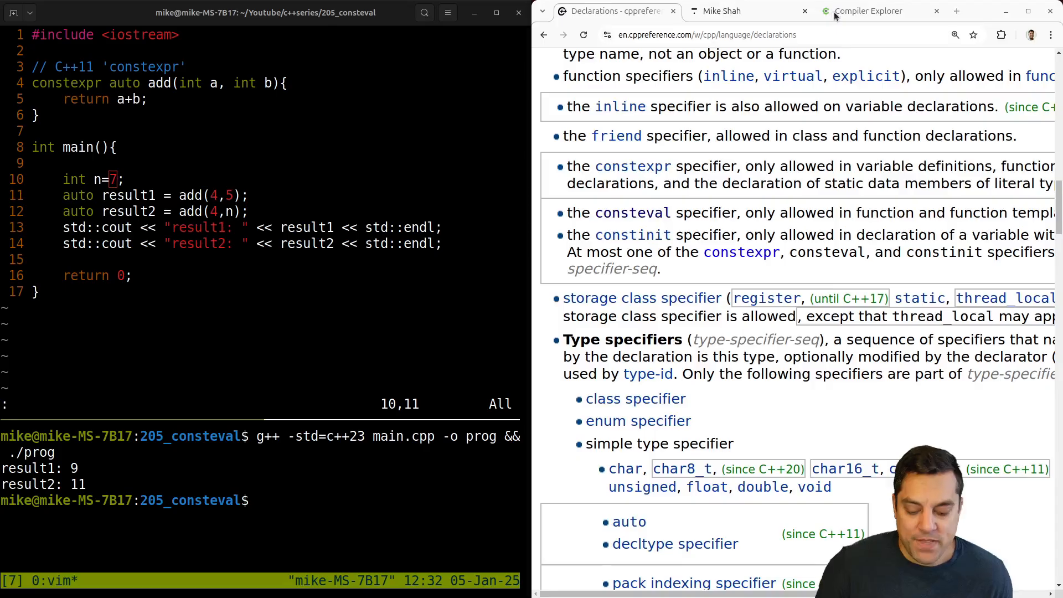
Switch to Compiler Explorer and inspect the call add(int, int) line in the assembly
click(869, 11)
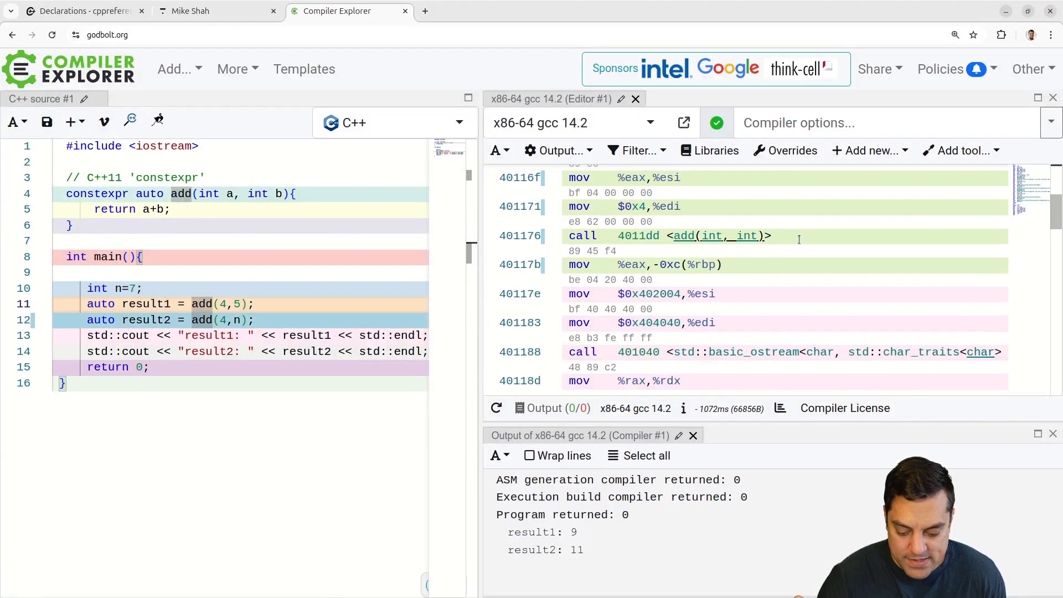
click(634, 151)
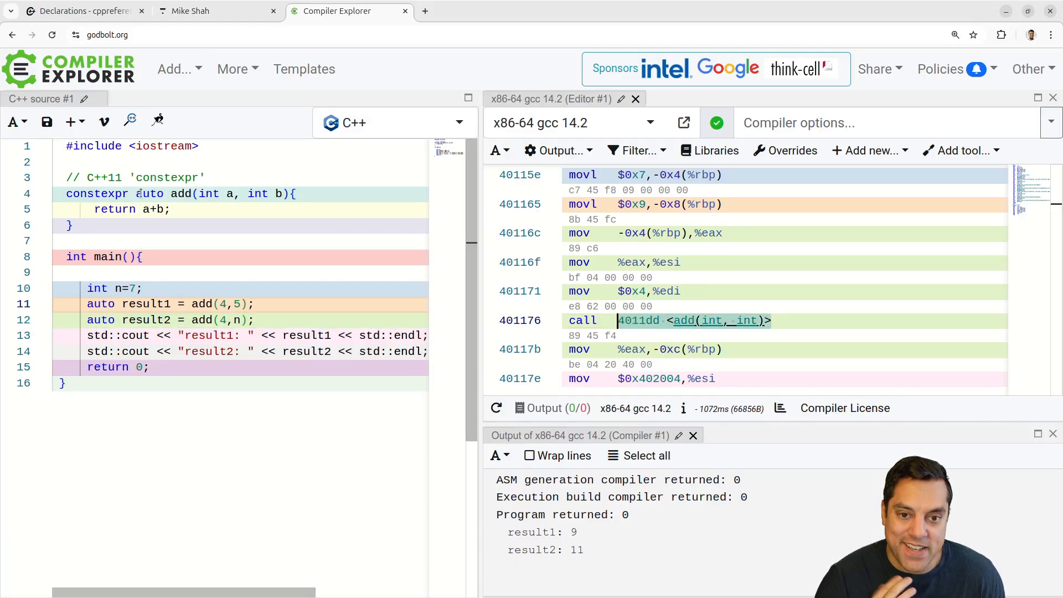
Comment that constexpr 'May' evaluate at compile-time or run-time, and add a C++ 20 'consteval' heading
double_click(97, 194)
text(// ')
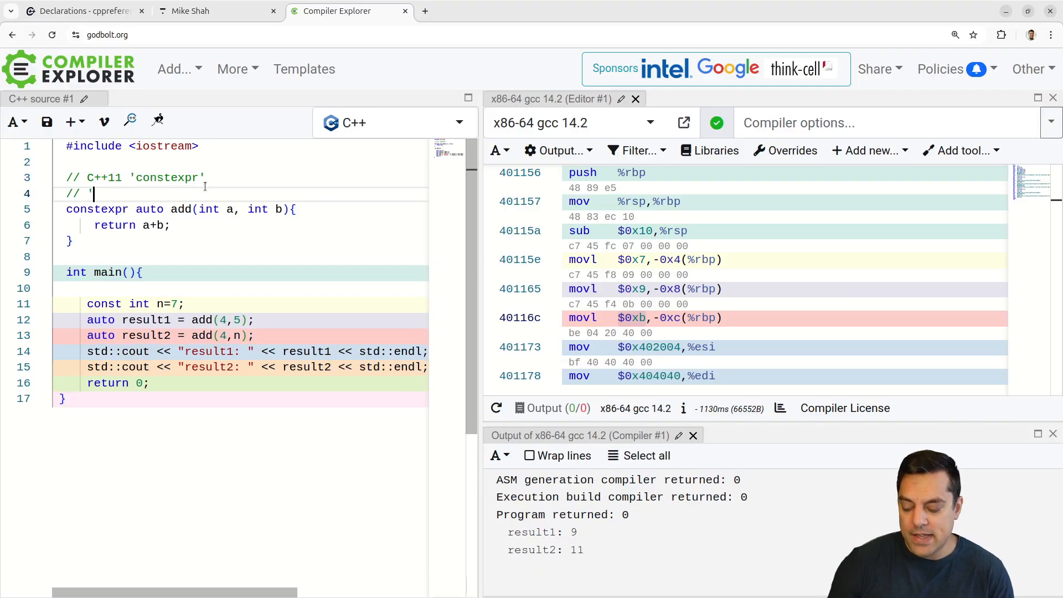
text(May' evalu)
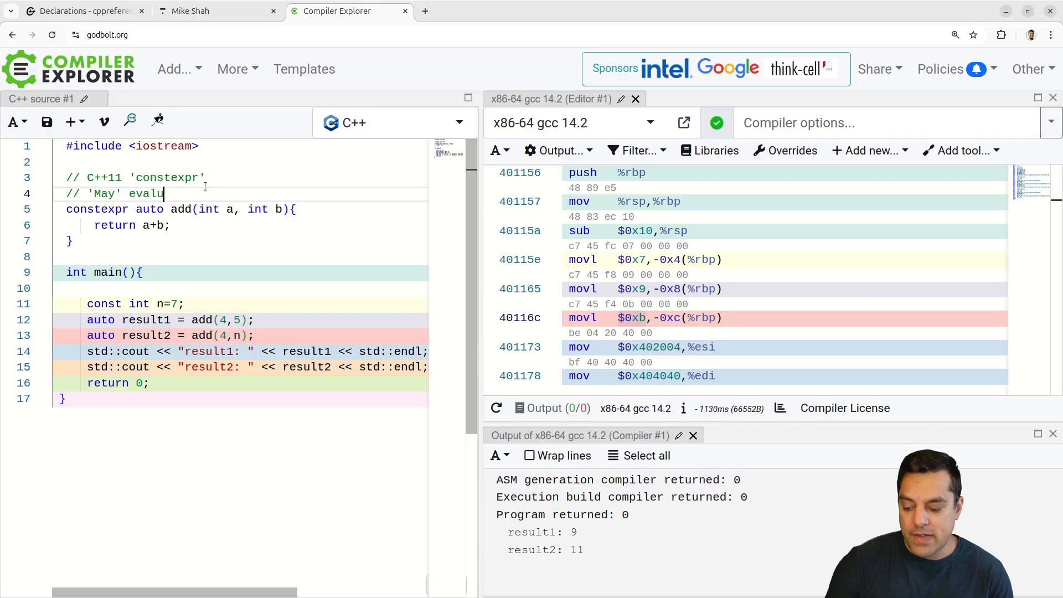
text(ated at compile-time)
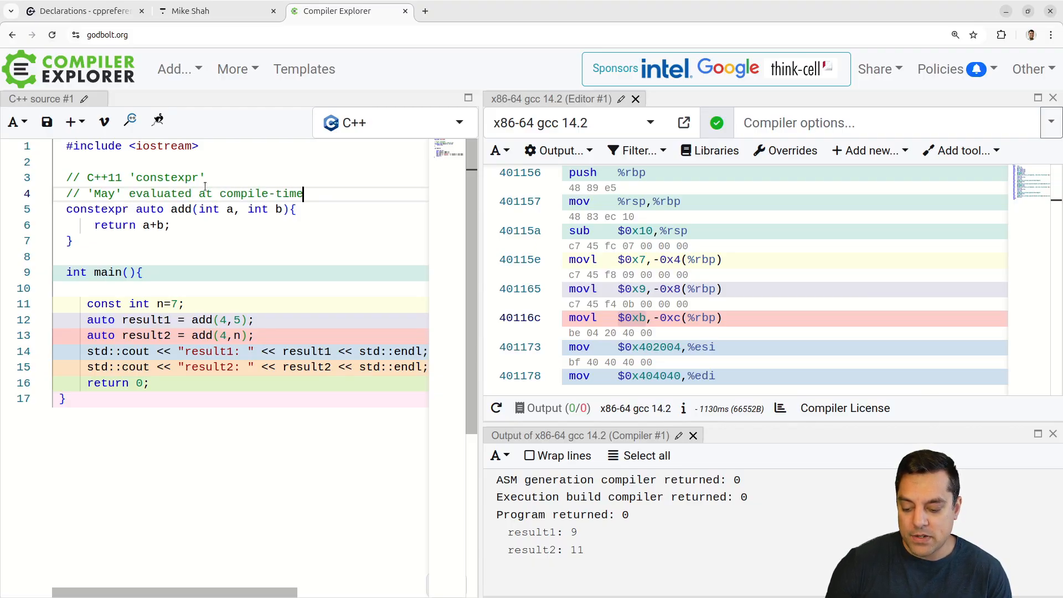
text(or run)
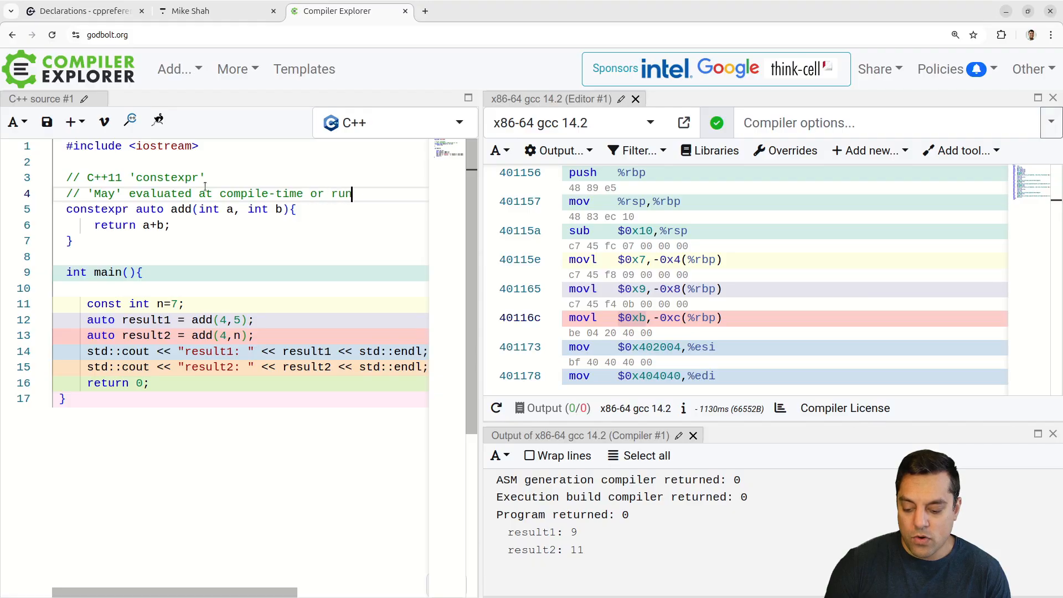
text(-time)
text(// C++)
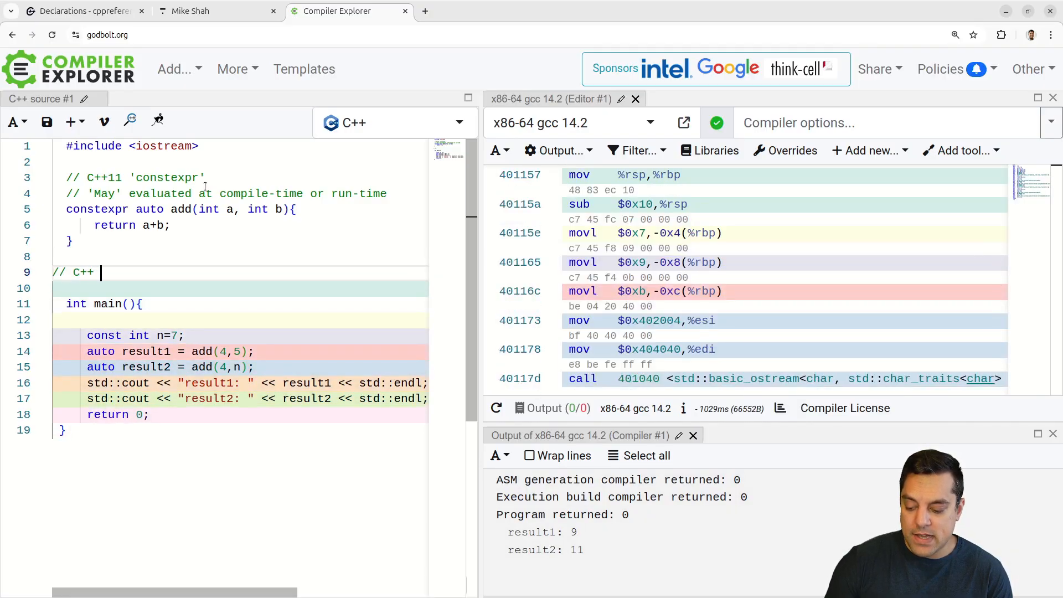
text(20 'consteval')
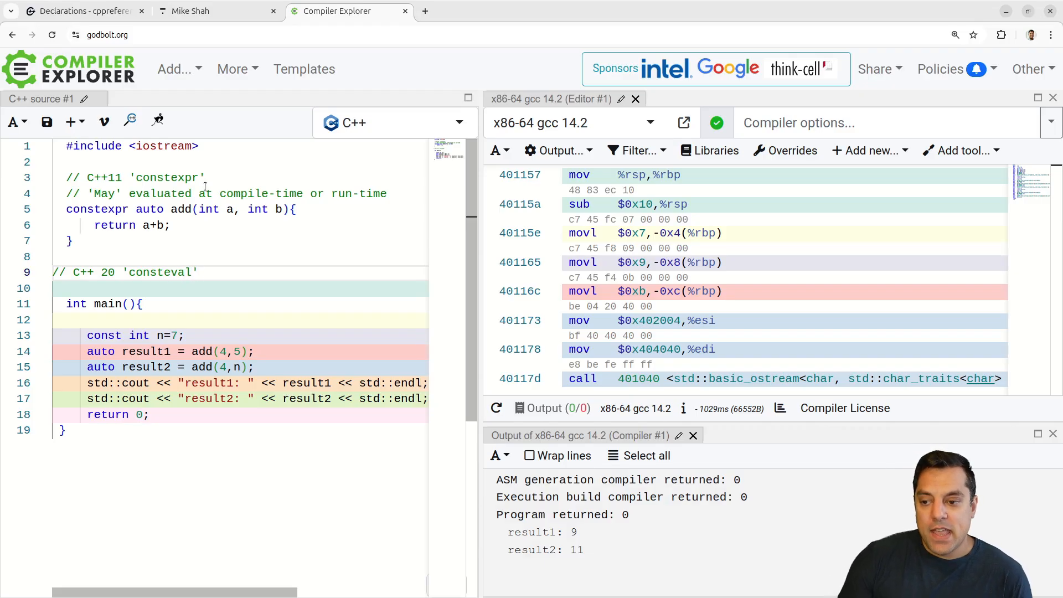
text(// - MUST Evaluate at compile-time)
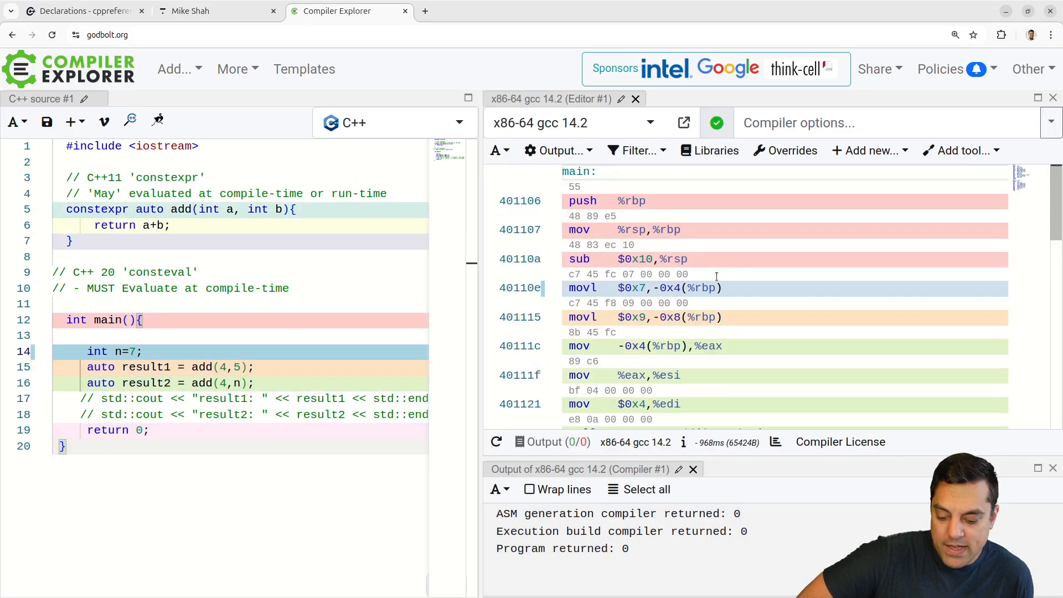
Scroll the Compiler Explorer source and select the constexpr keyword on line 5
scroll(down, 3)
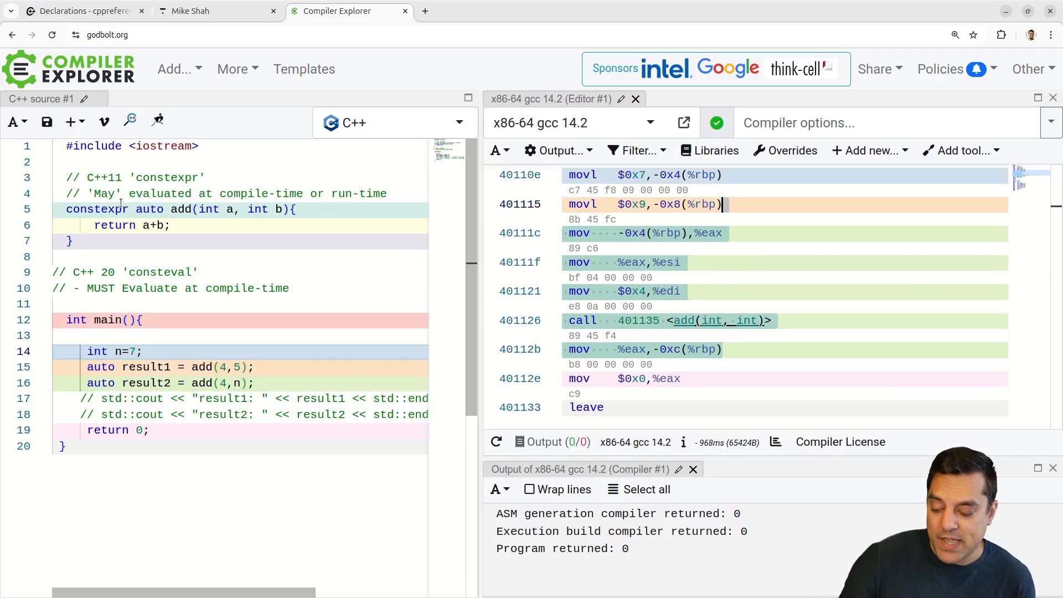
double_click(97, 209)
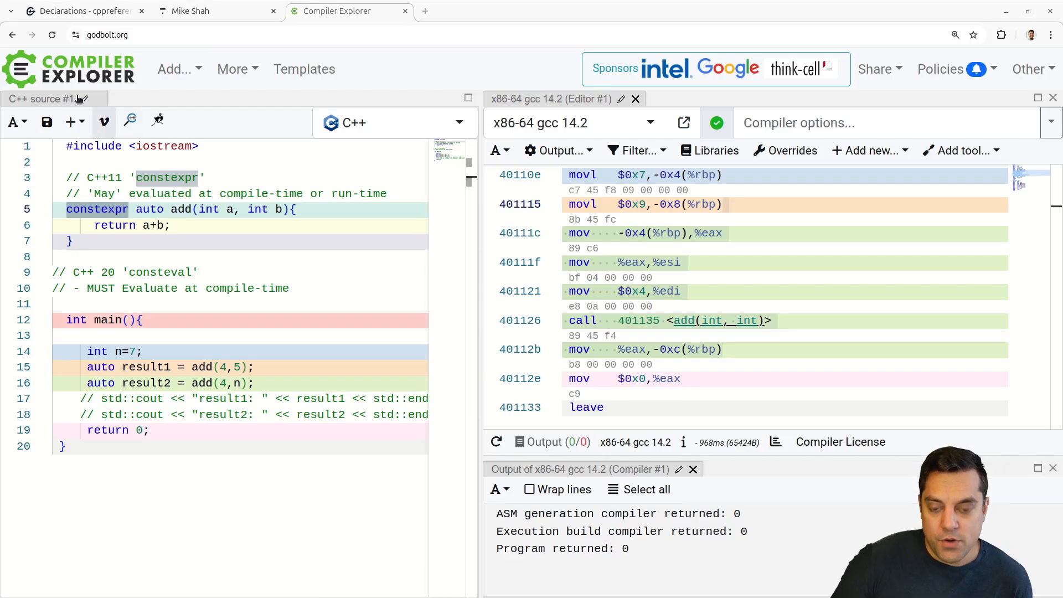
Switch to cppreference's Declarations page and highlight the consteval and constinit specifier descriptions
click(82, 11)
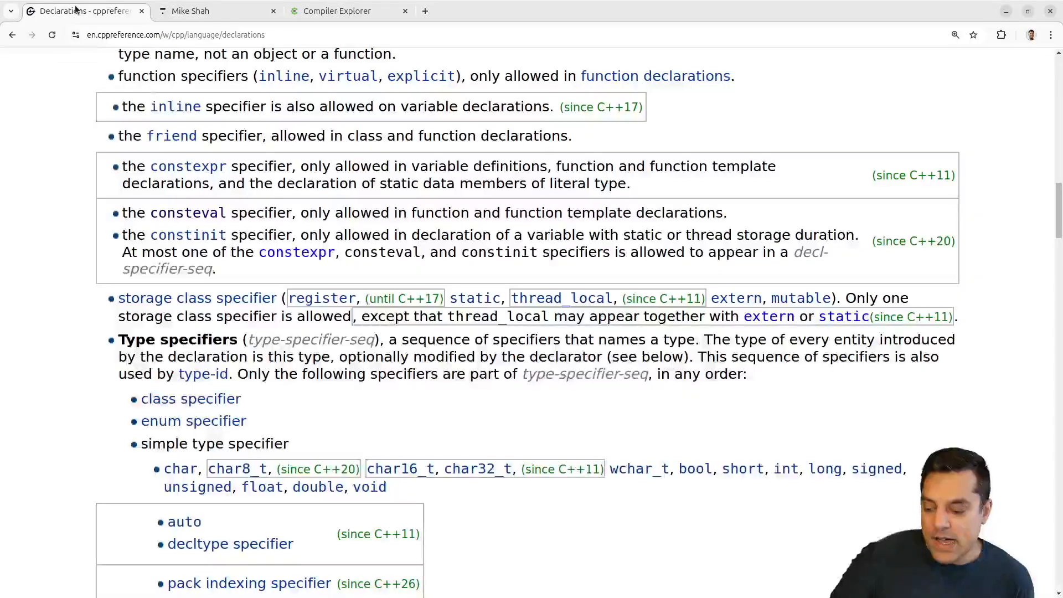
drag(276, 212, 390, 212)
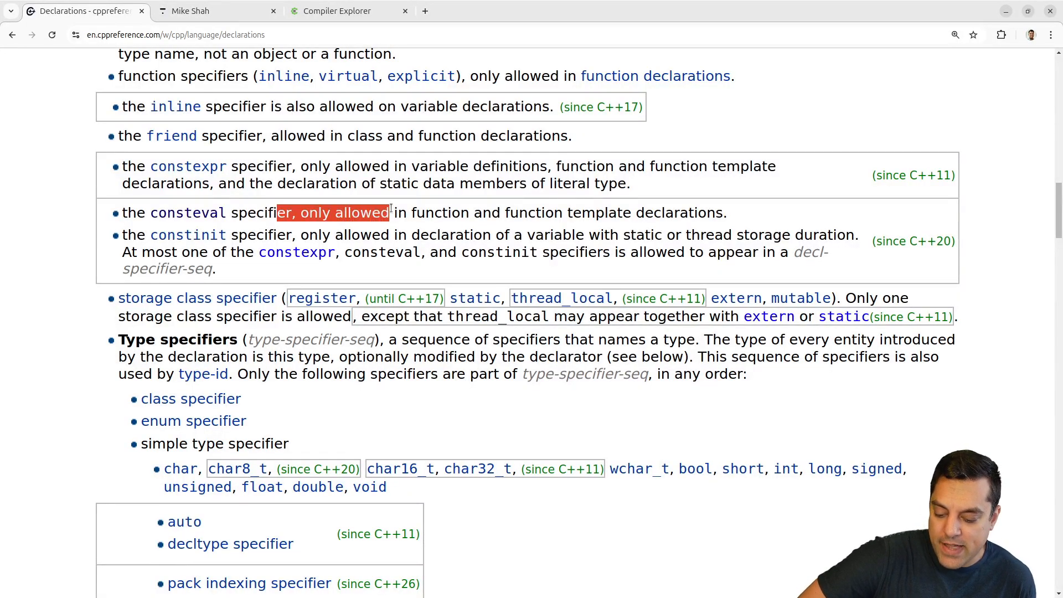
drag(390, 213, 574, 212)
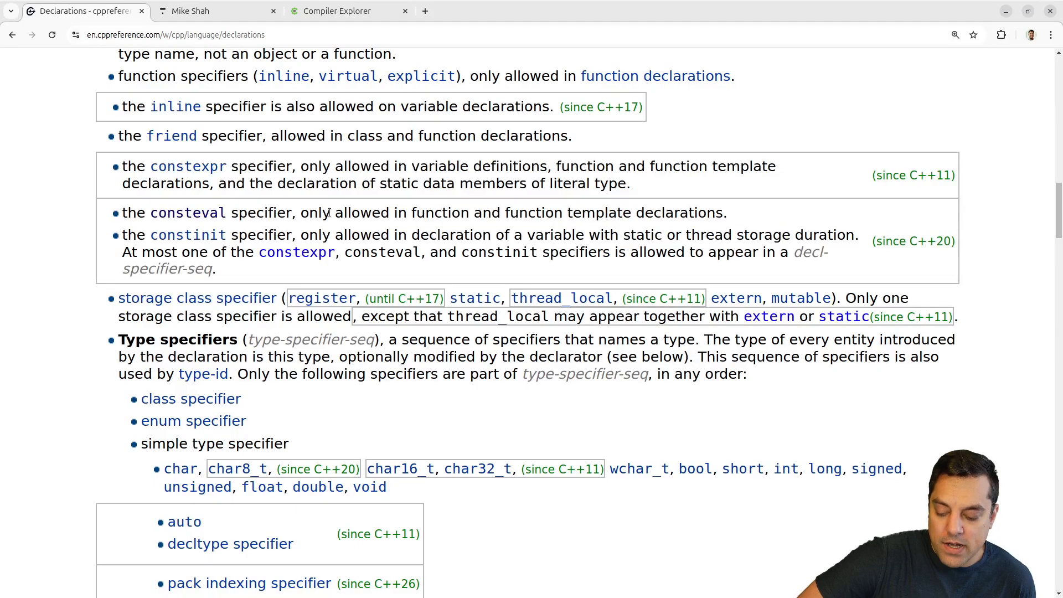
drag(444, 213, 678, 212)
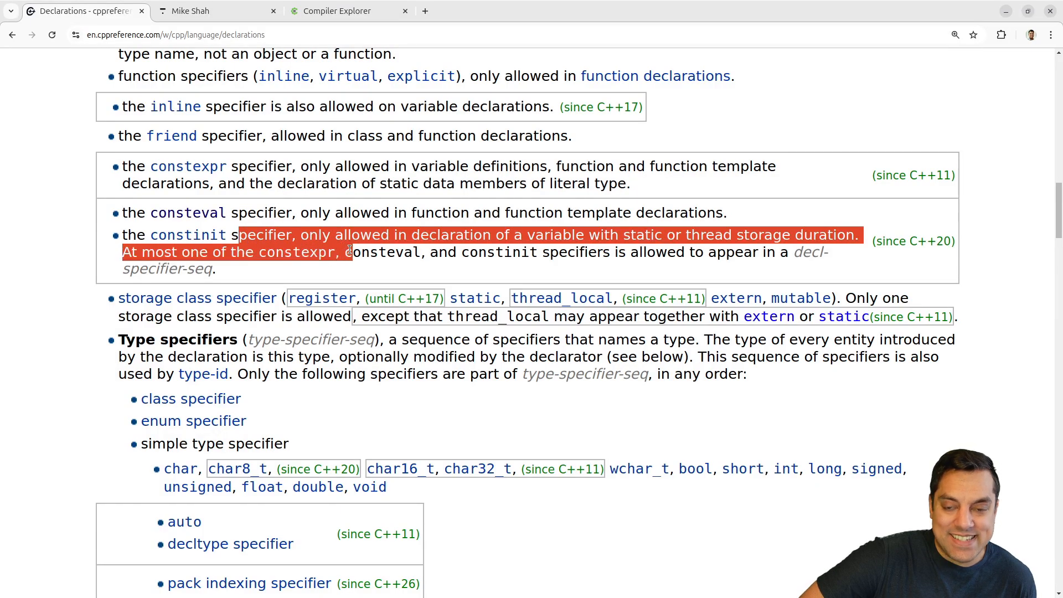
mouse_move(188, 235)
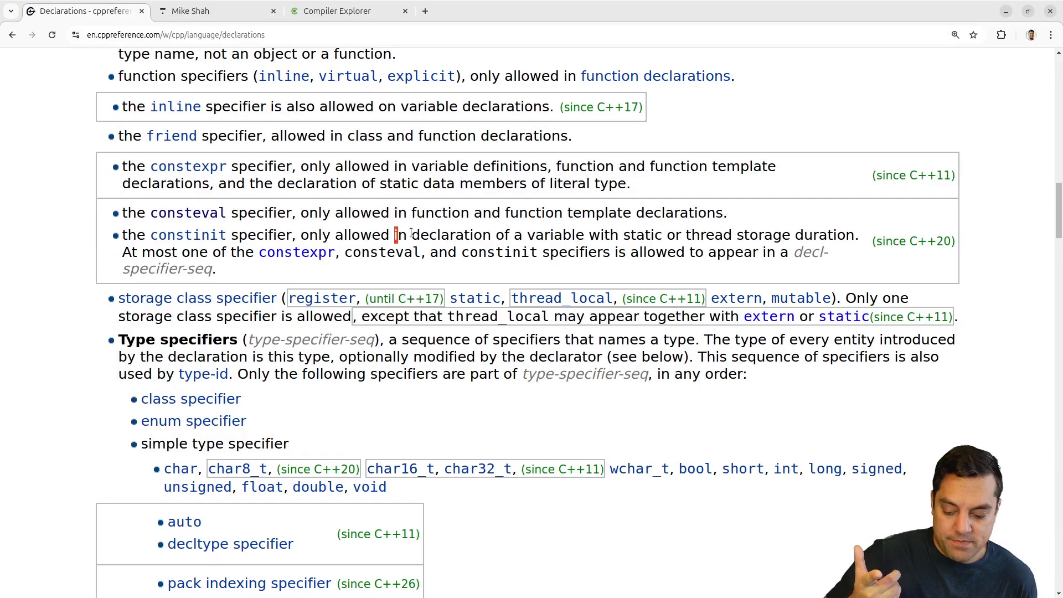
drag(395, 235, 466, 251)
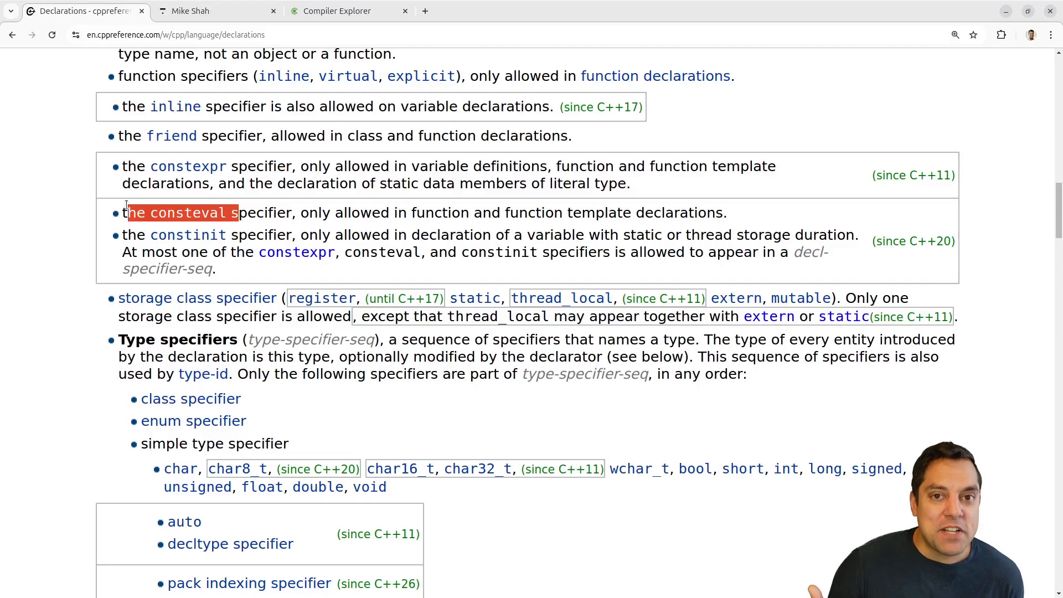
drag(122, 213, 204, 184)
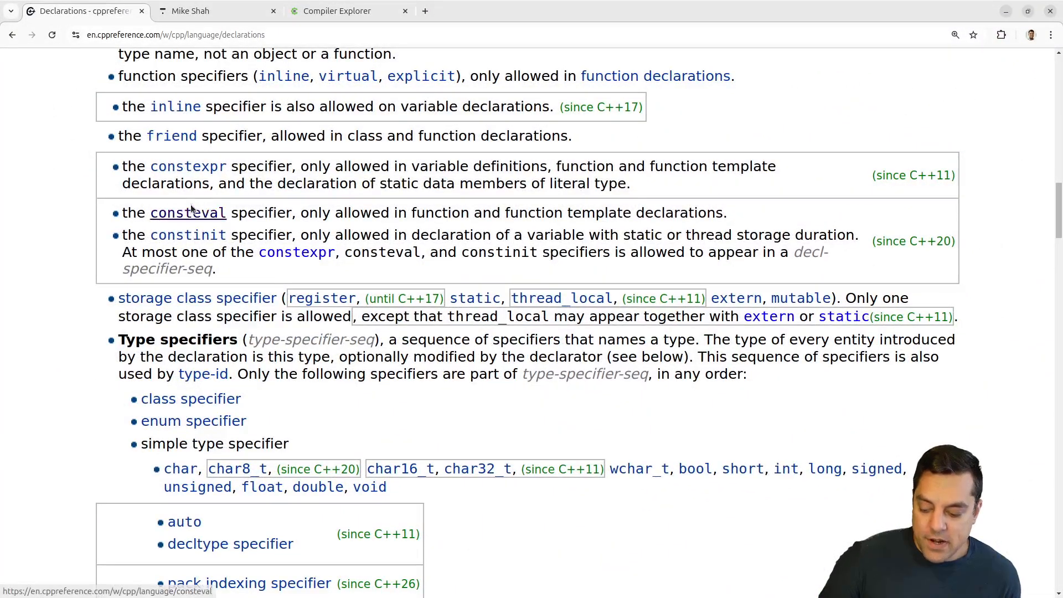
Open the consteval specifier page and highlight its explanation of immediate functions
click(188, 212)
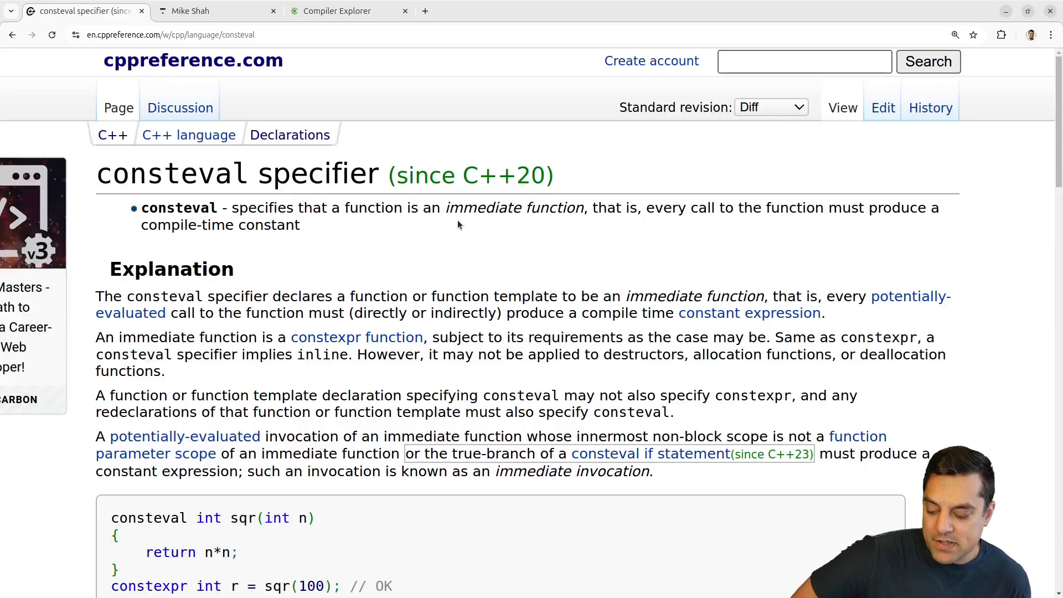
scroll(down, 3)
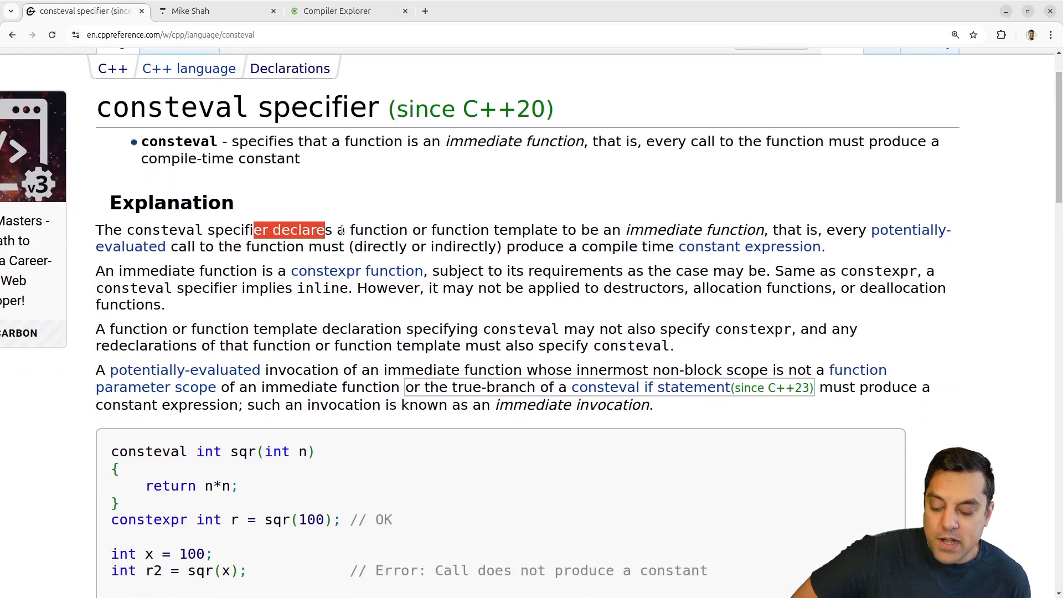
drag(326, 229, 456, 230)
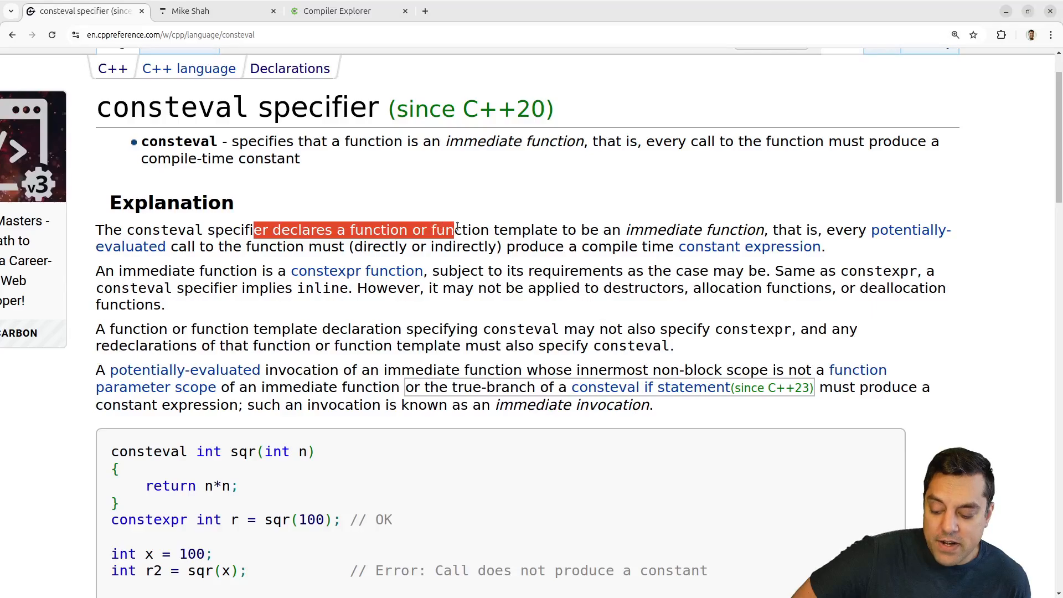
drag(457, 229, 704, 230)
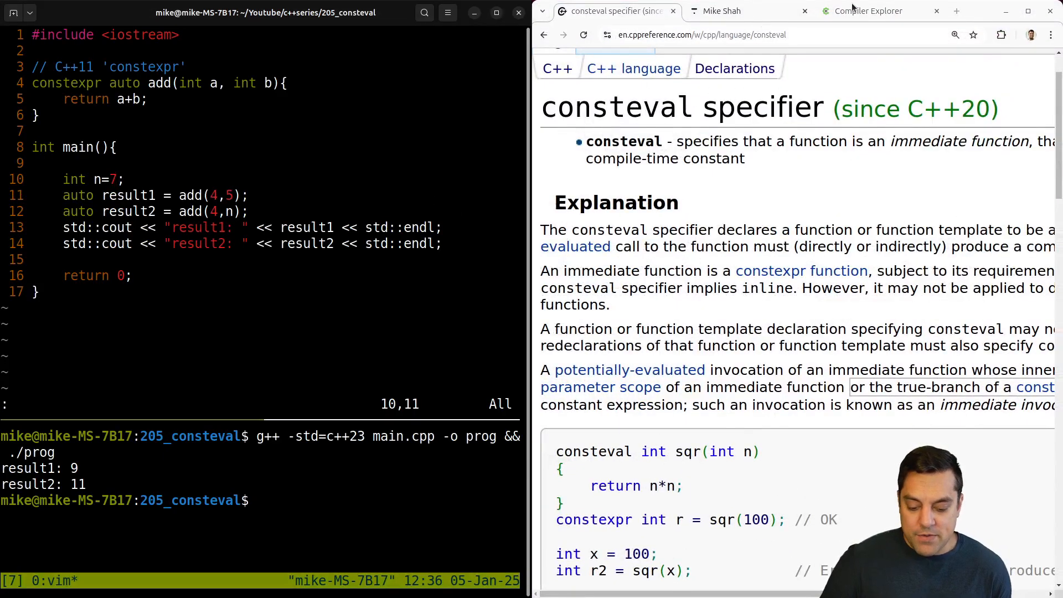
Back in Compiler Explorer, add a consteval copy of the add function and set -std
click(868, 11)
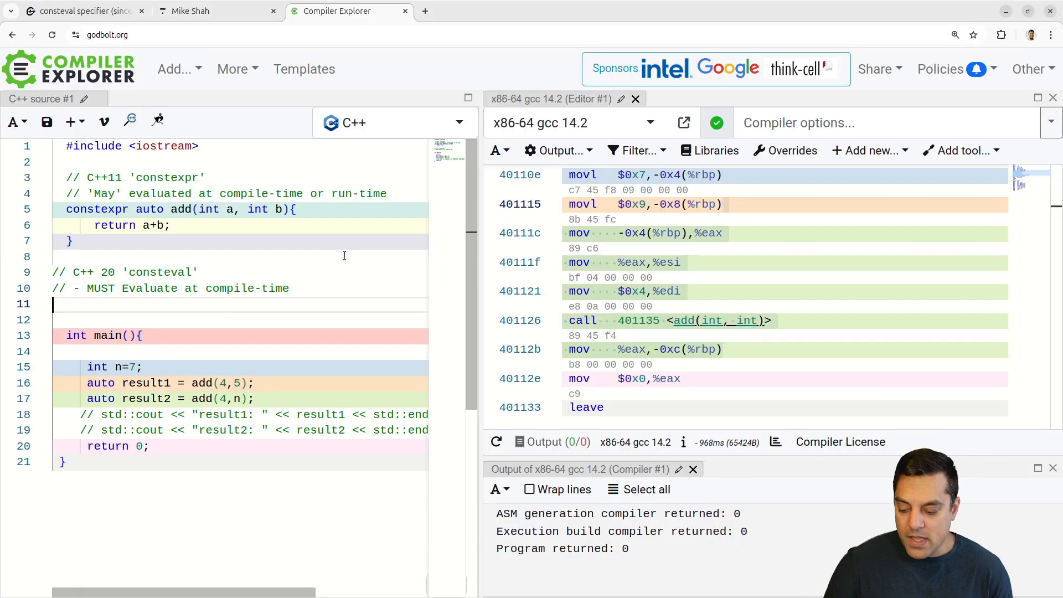
text(consteval)
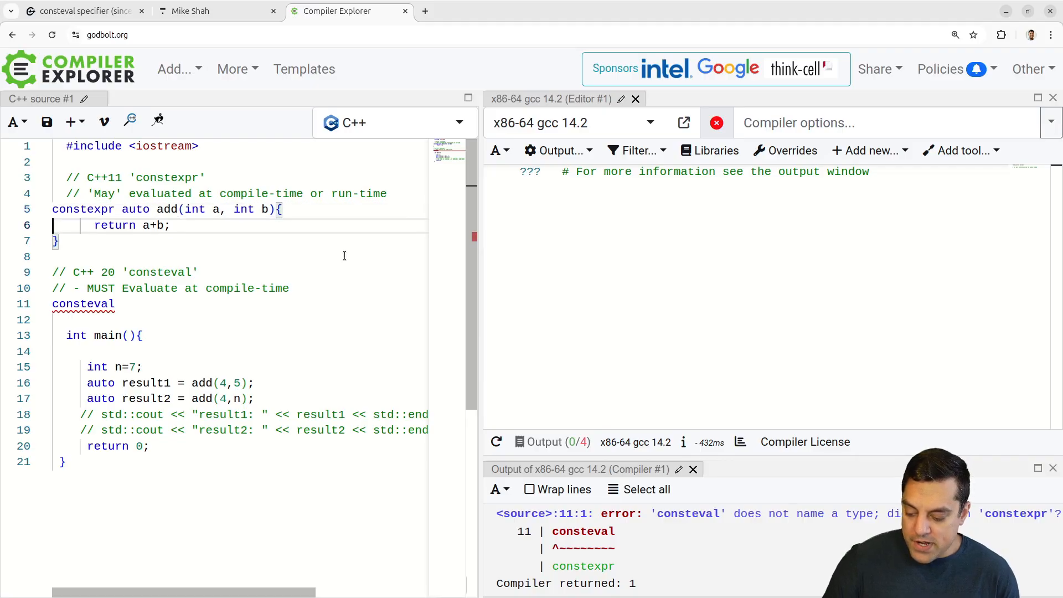
drag(122, 209, 148, 225)
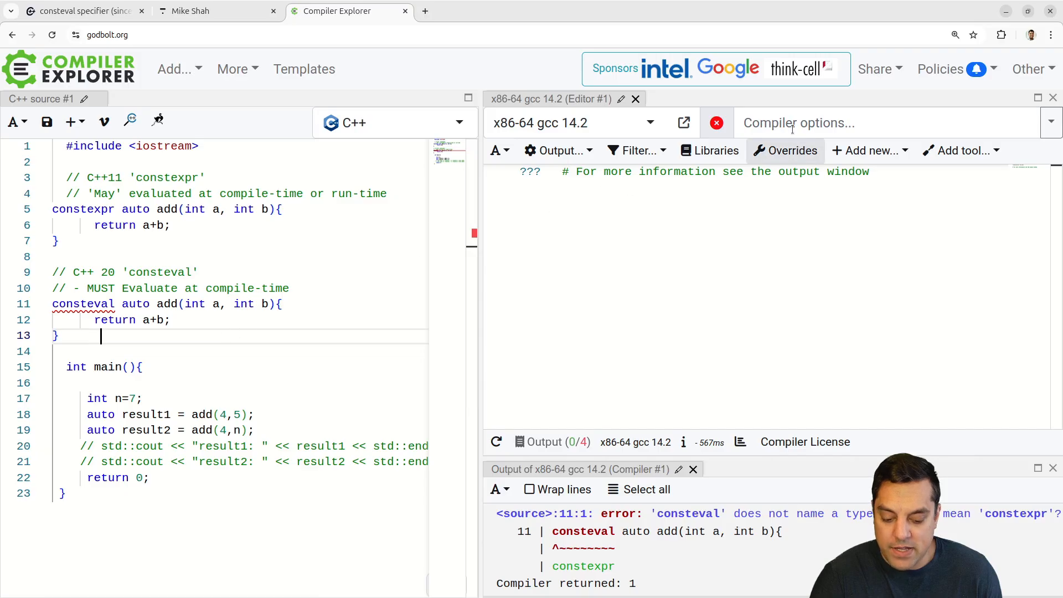
text(-std=c++23)
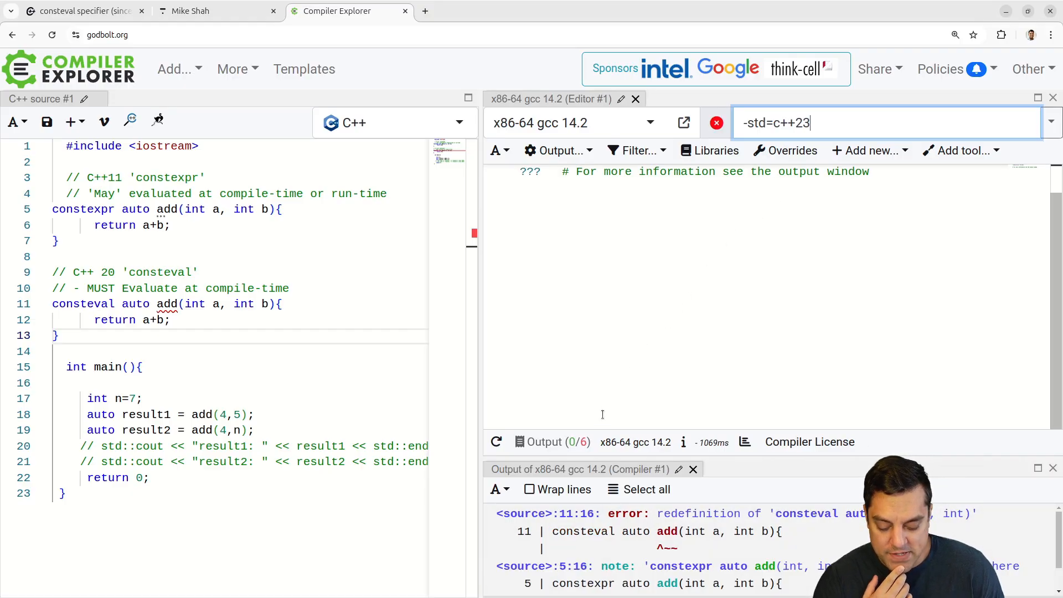
Rename the consteval function's add to add_ctfe
double_click(168, 304)
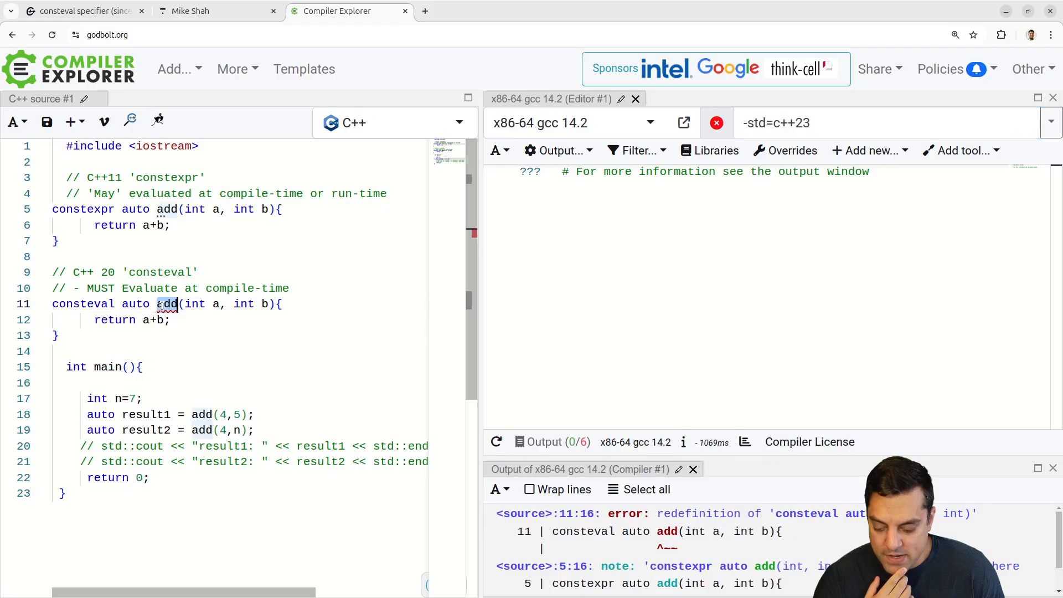
double_click(84, 304)
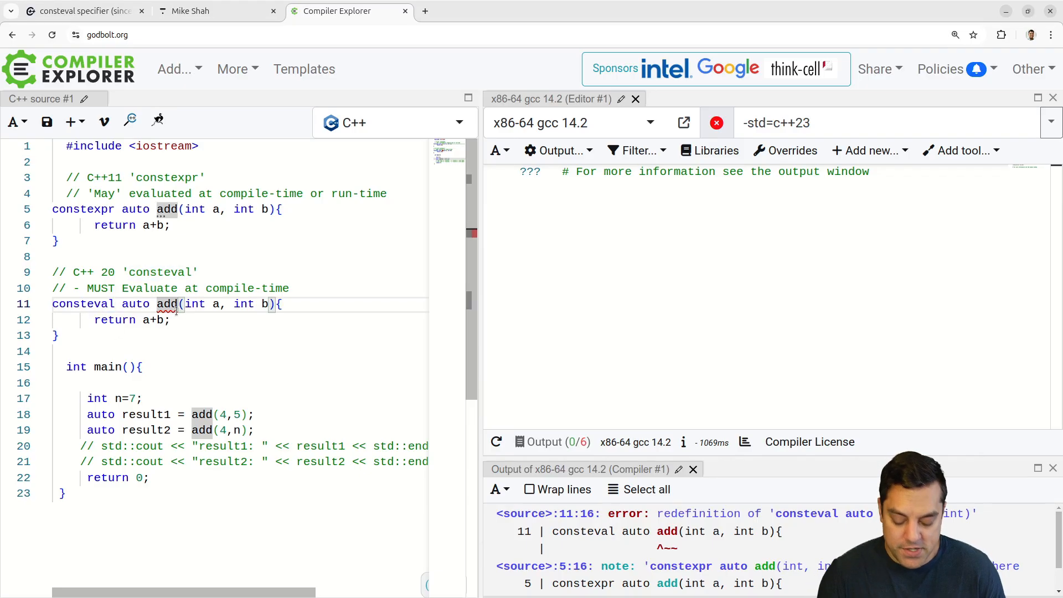
text(_ctfe)
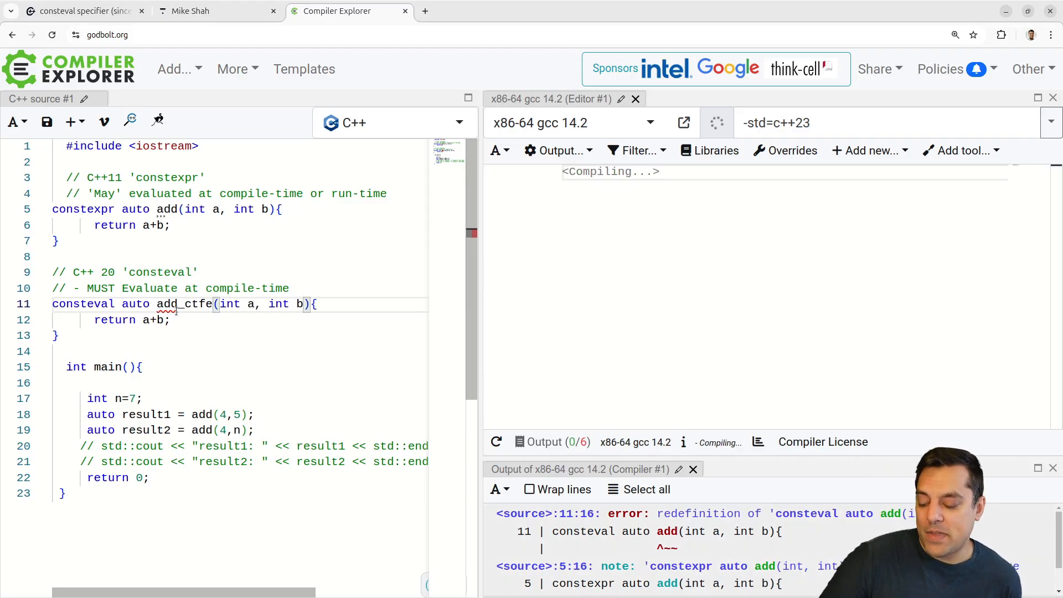
Try renaming the function to add_consteval, then change the name back to add_ctfe
double_click(184, 304)
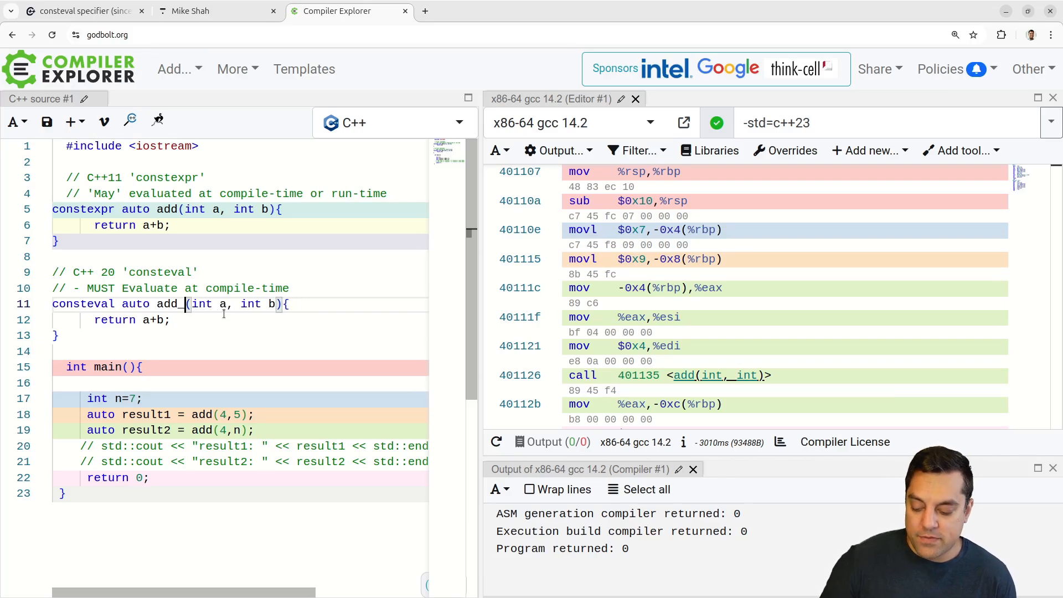
text(consteval)
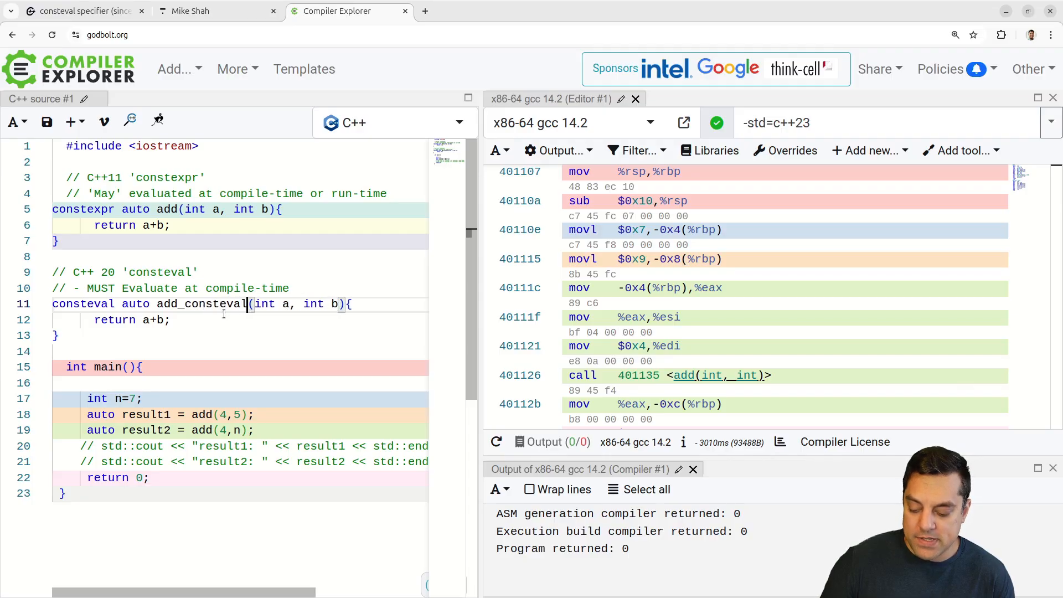
key(Backspace)
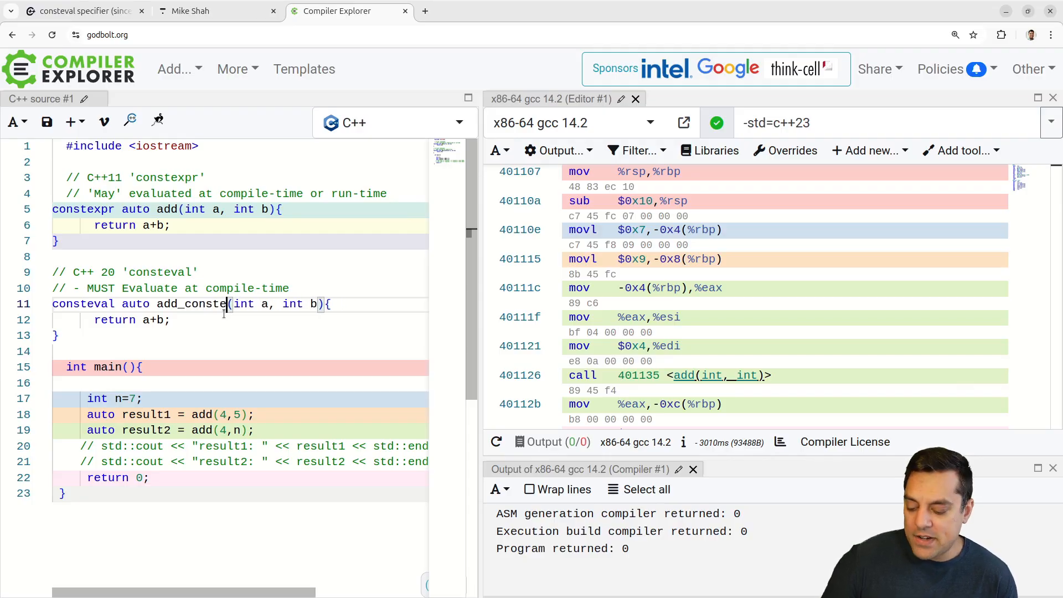
text(ctfe)
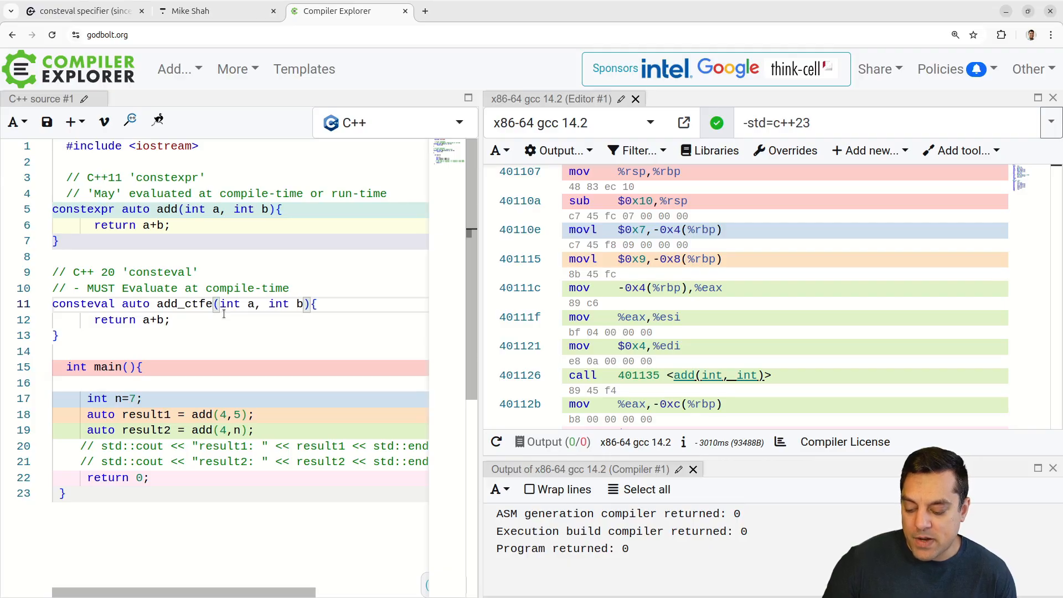
scroll(down, 3)
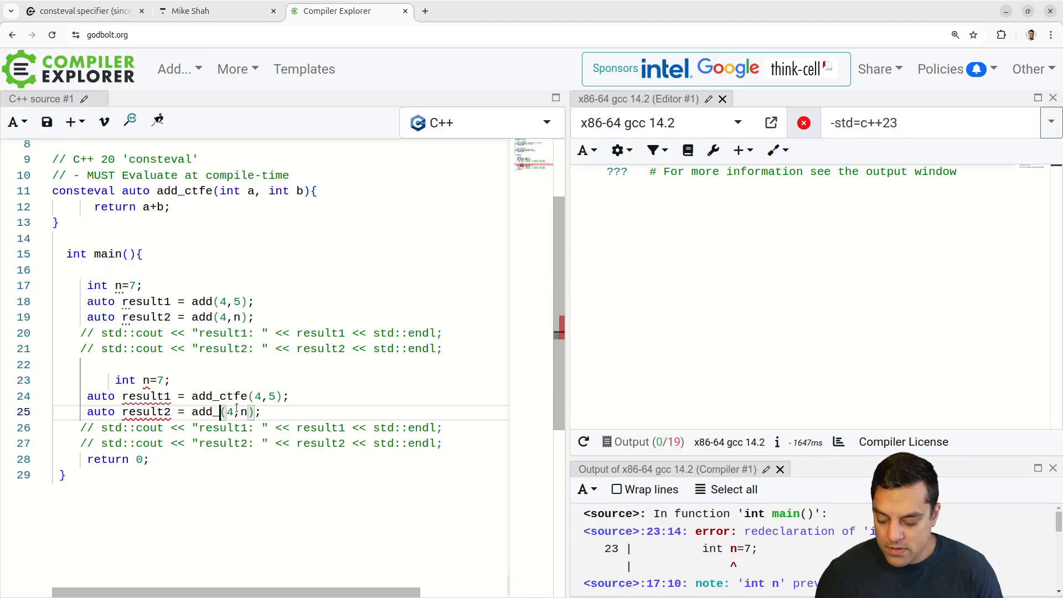
Make the copied block call add_ctfe and drop the stray n from its argument
text(ctfe)
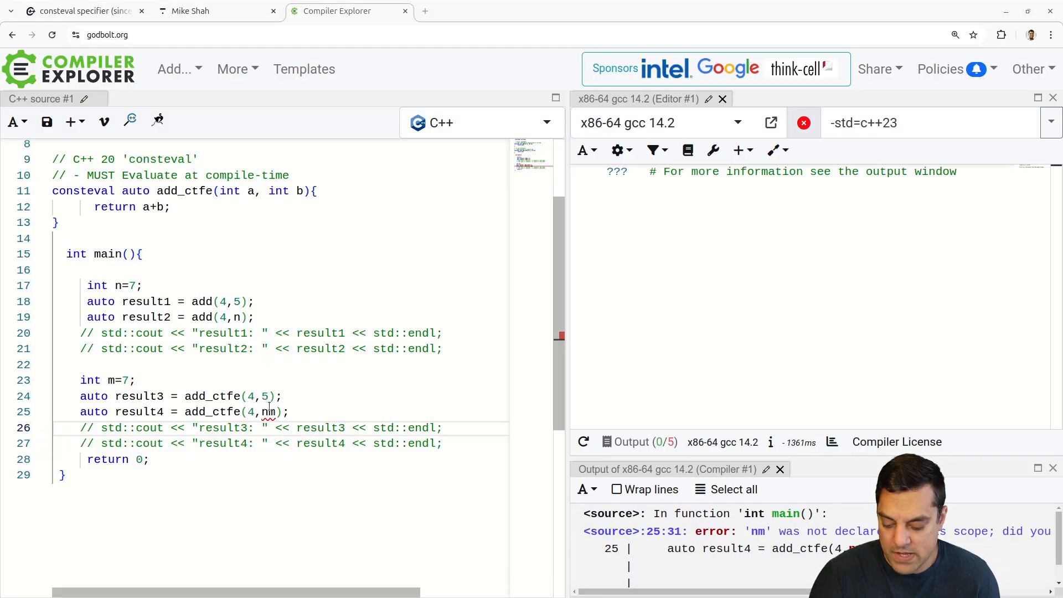
key(Backspace)
text(const )
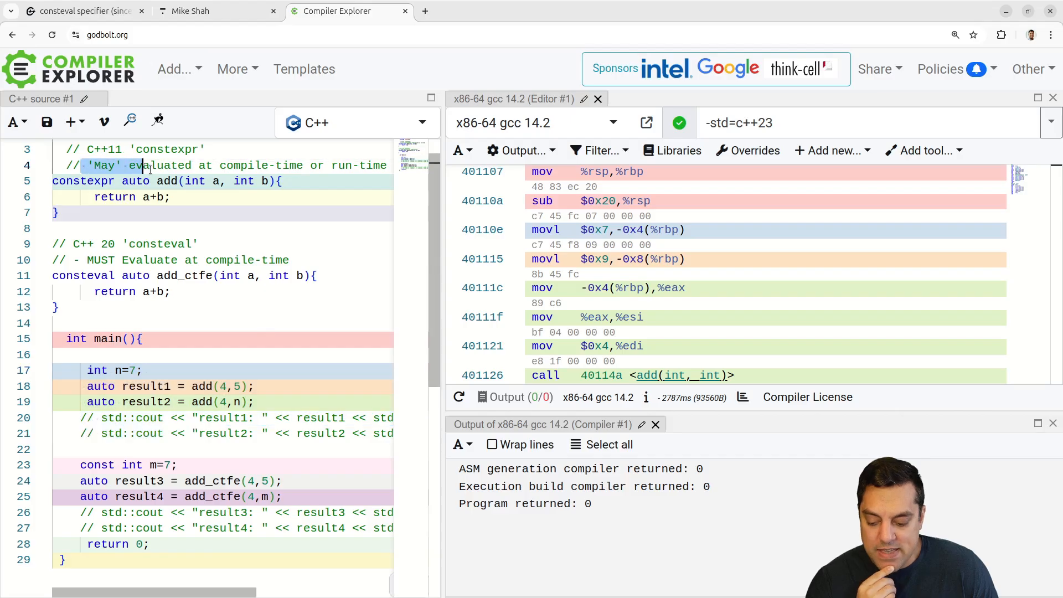
double_click(99, 260)
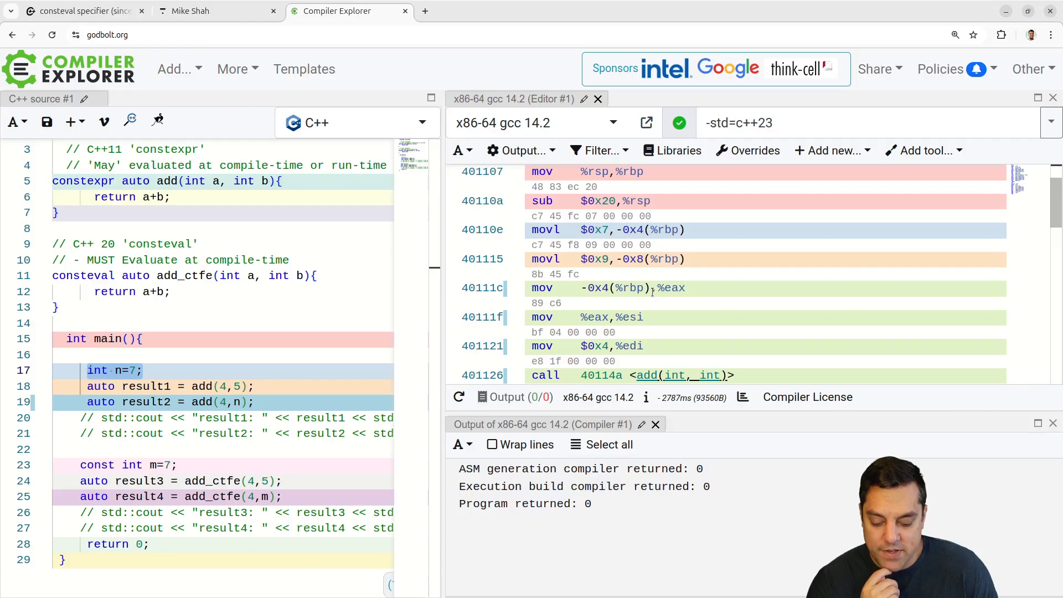
scroll(down, 3)
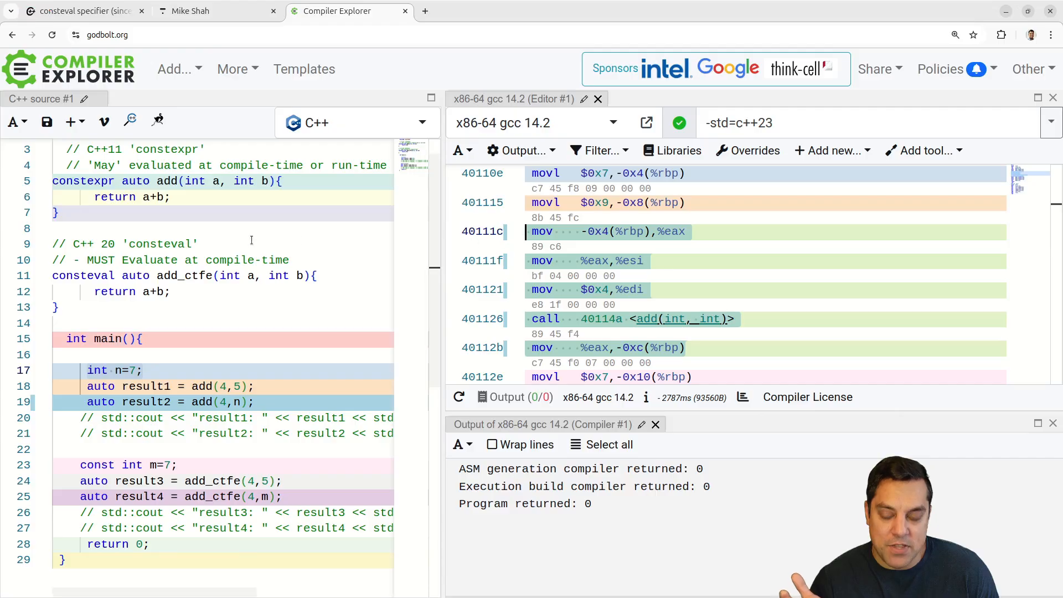
click(247, 386)
text(n)
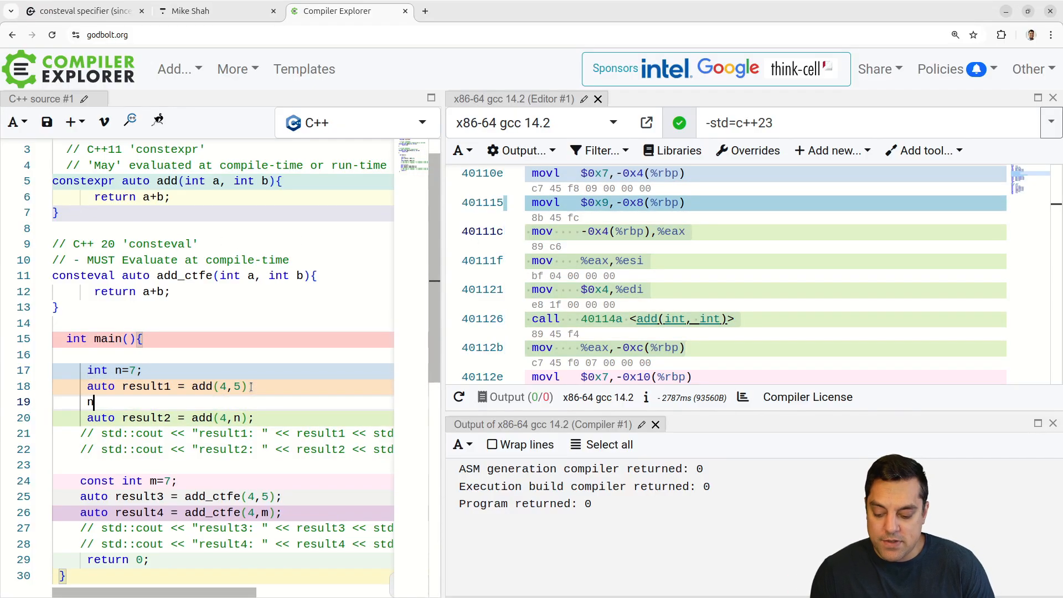
text(=5;)
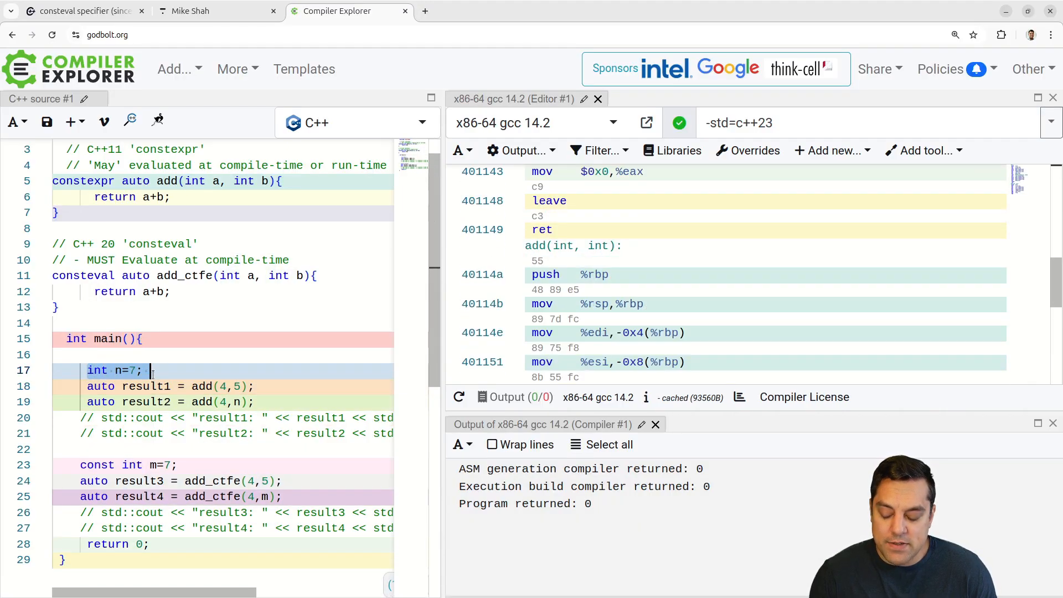
drag(140, 371, 268, 402)
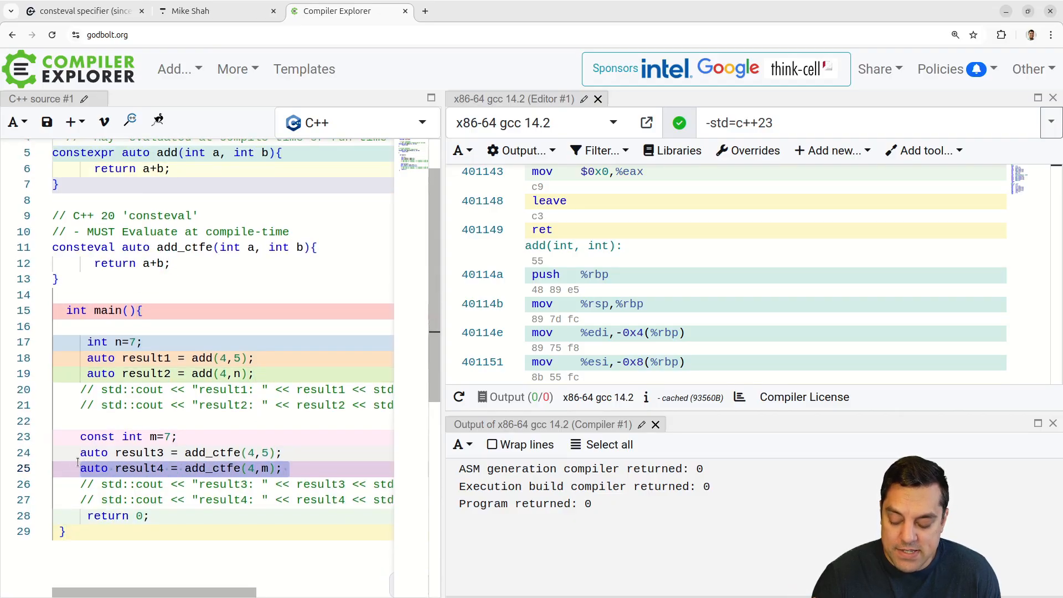
click(242, 452)
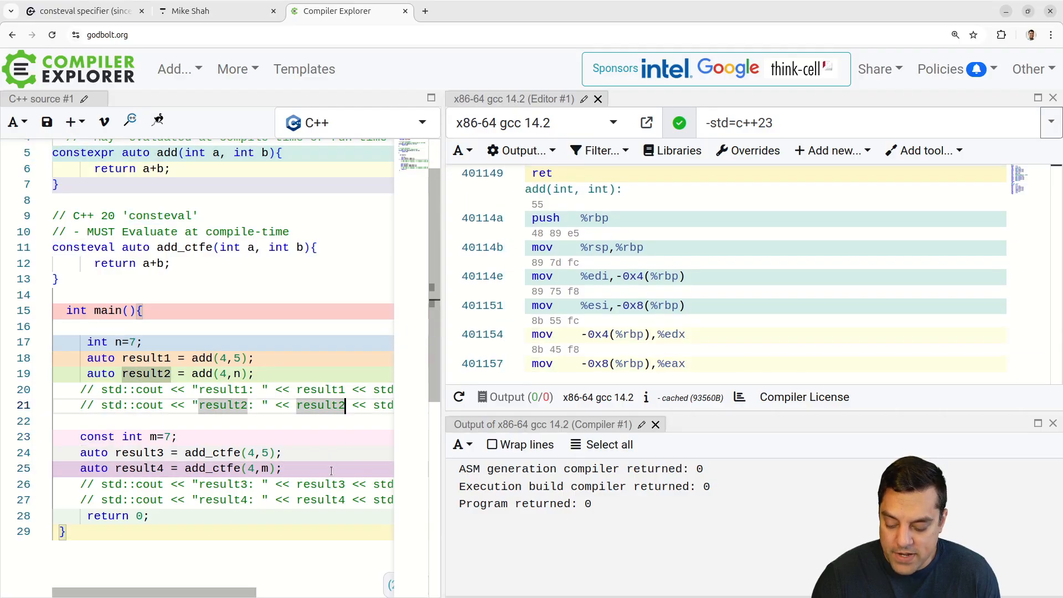
Reformat the source with Format Document and change const int m from 7 to 1
right_click(299, 468)
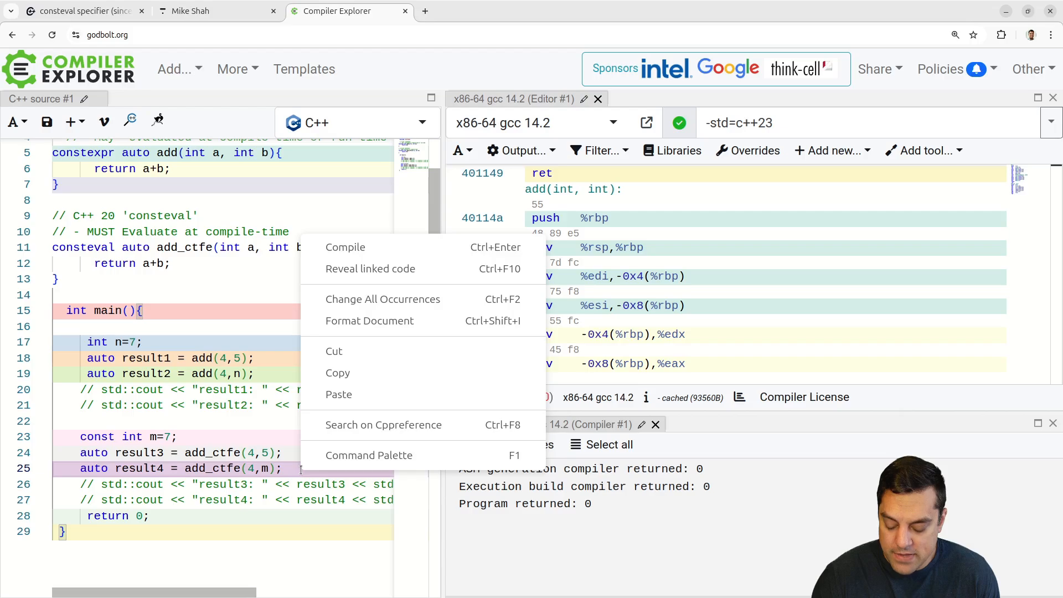
mouse_move(369, 321)
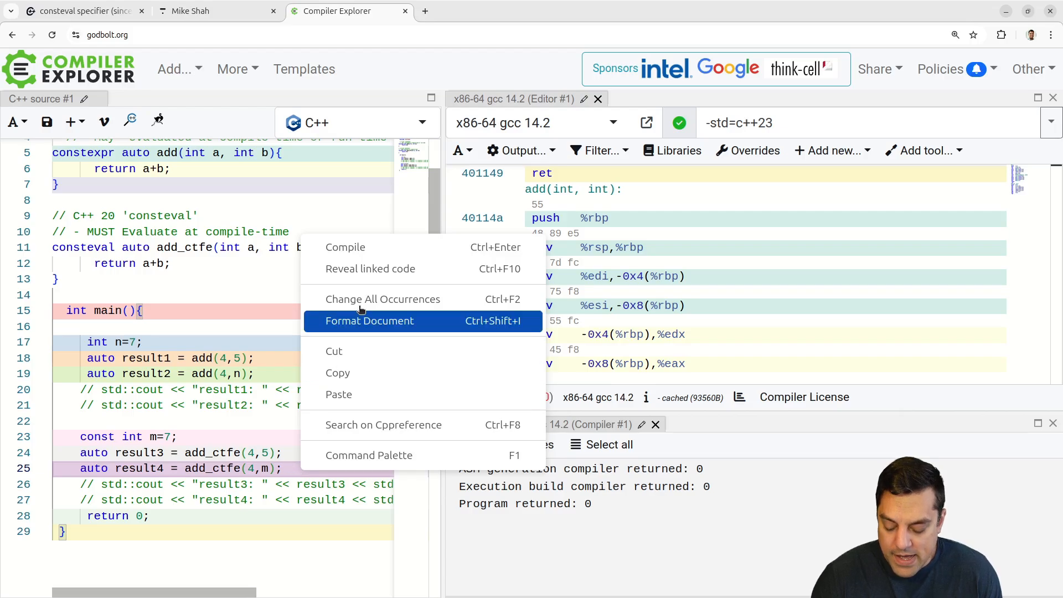
click(370, 321)
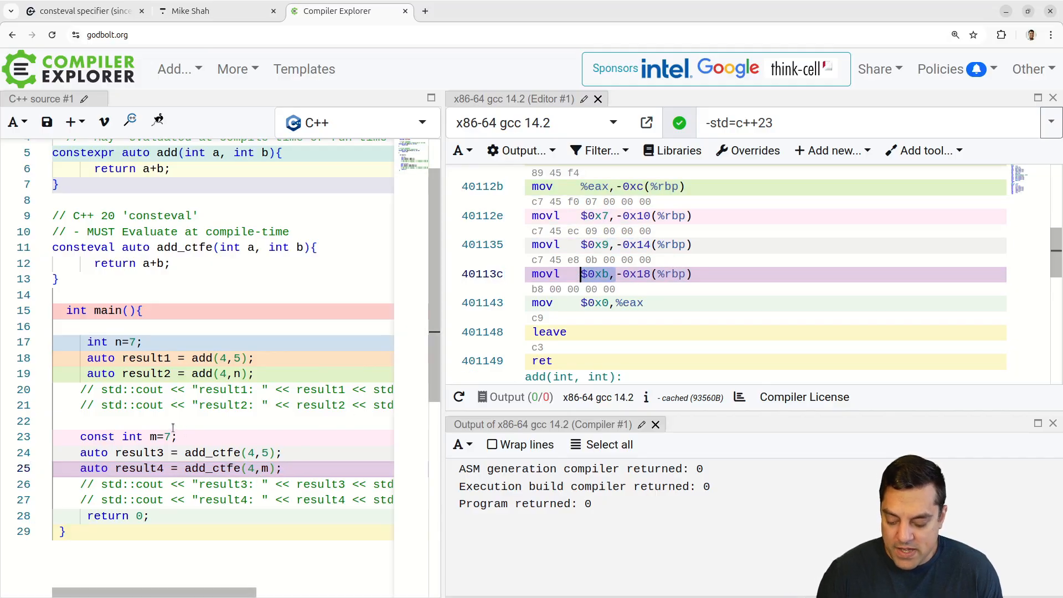
text(1)
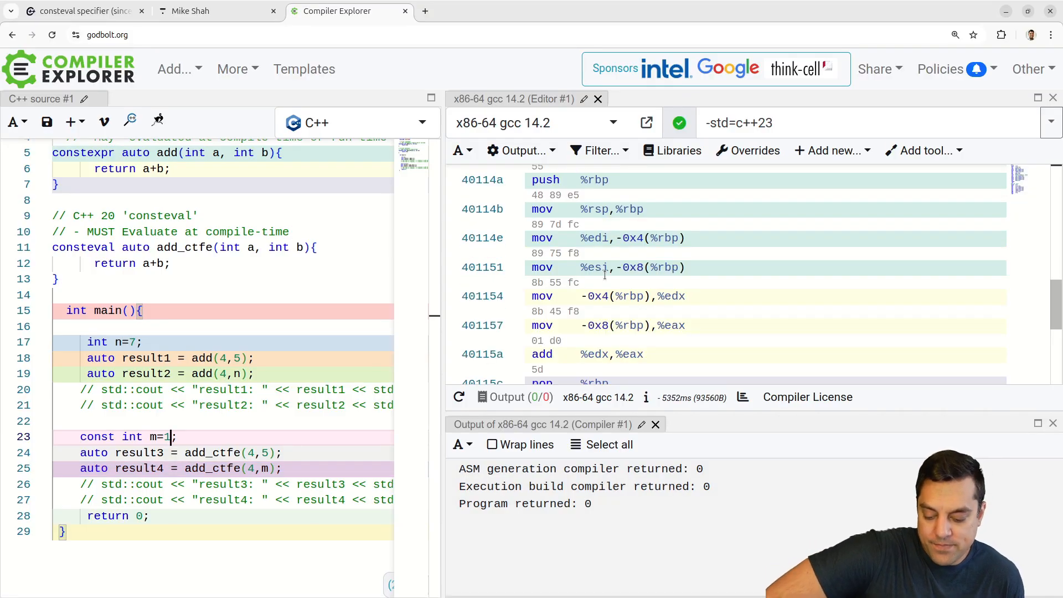
right_click(170, 436)
text(auto result5 = add_ctfe(4,m);)
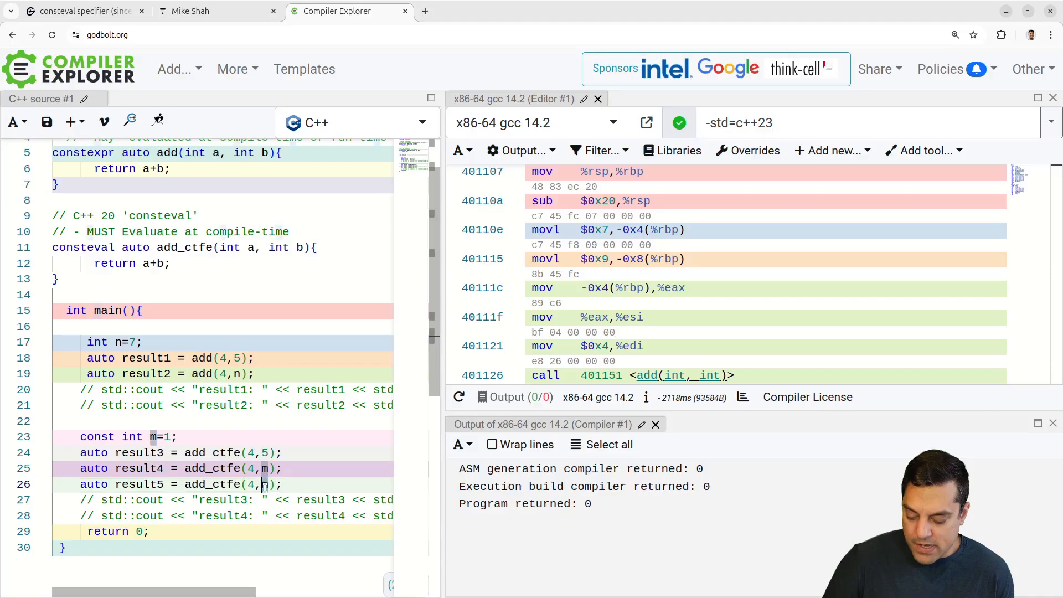
Write result5 as add_ctfe(4, add(4,5)), nesting the constexpr add call
text(constexpr)
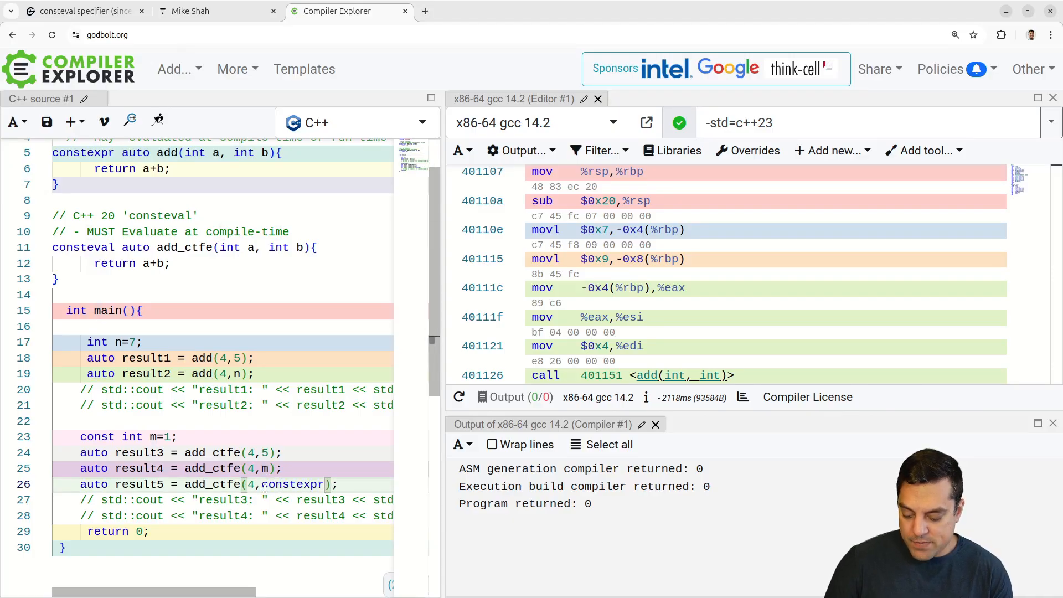
text(add)
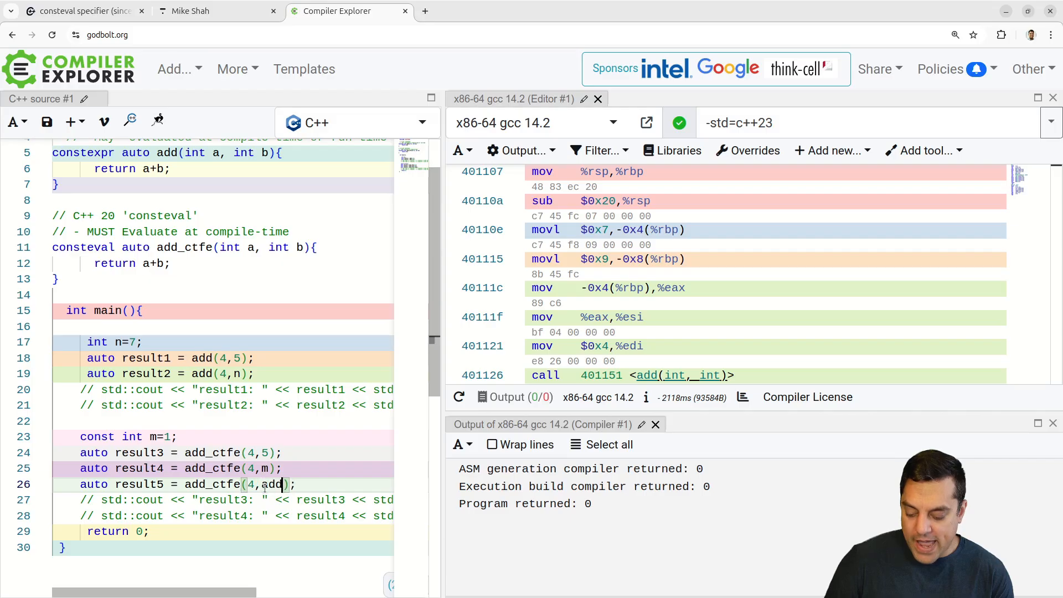
text((4,5)
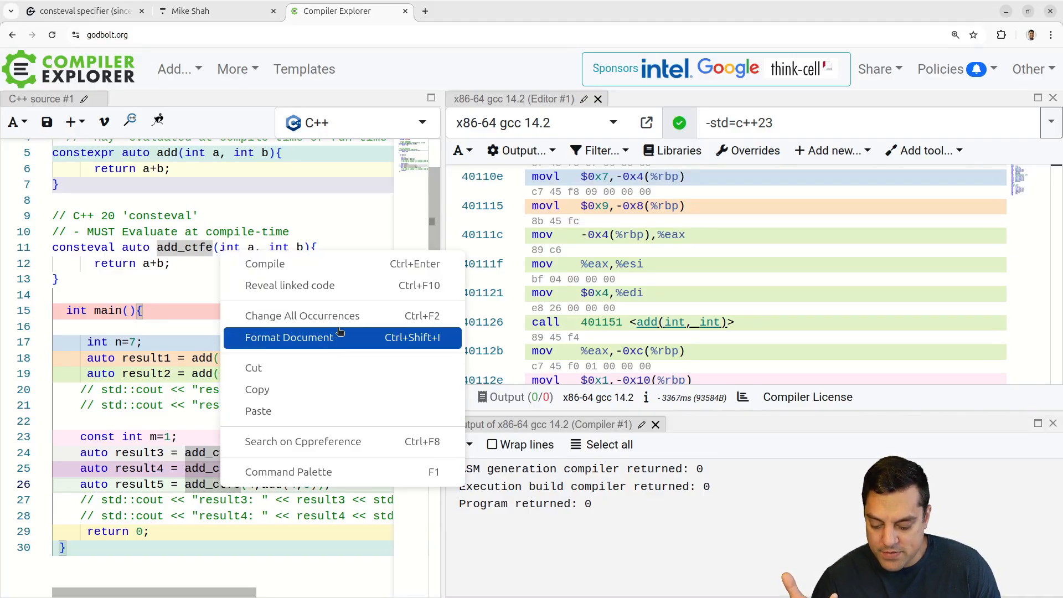
Format the document so the assembly shows result5 stored as constant 0xd
click(288, 337)
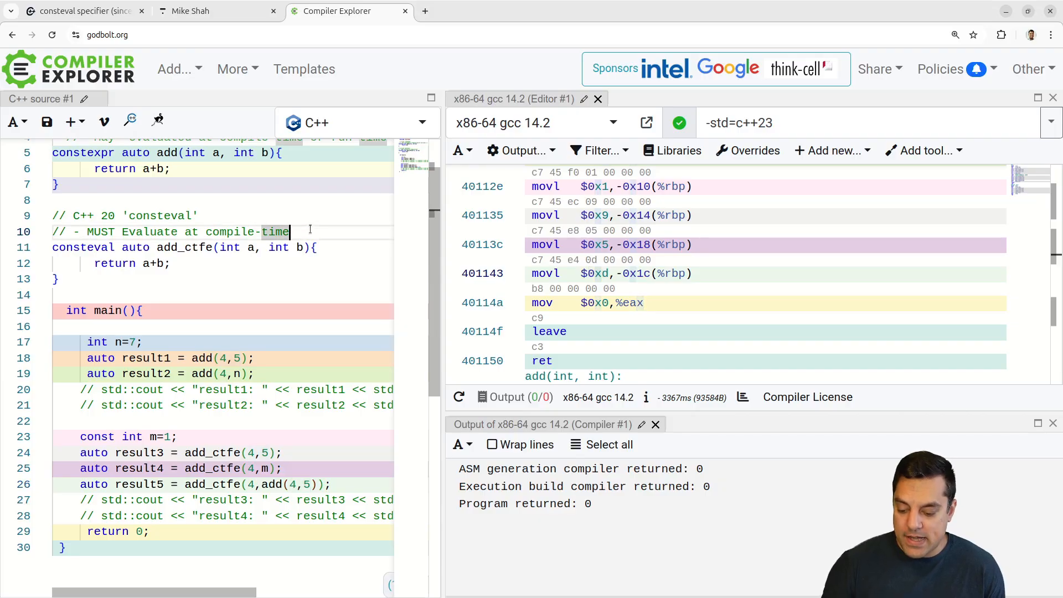
Add the comment "- 'Can' work with constexpr, as long as it's evaluated at compile-time."
key(Enter)
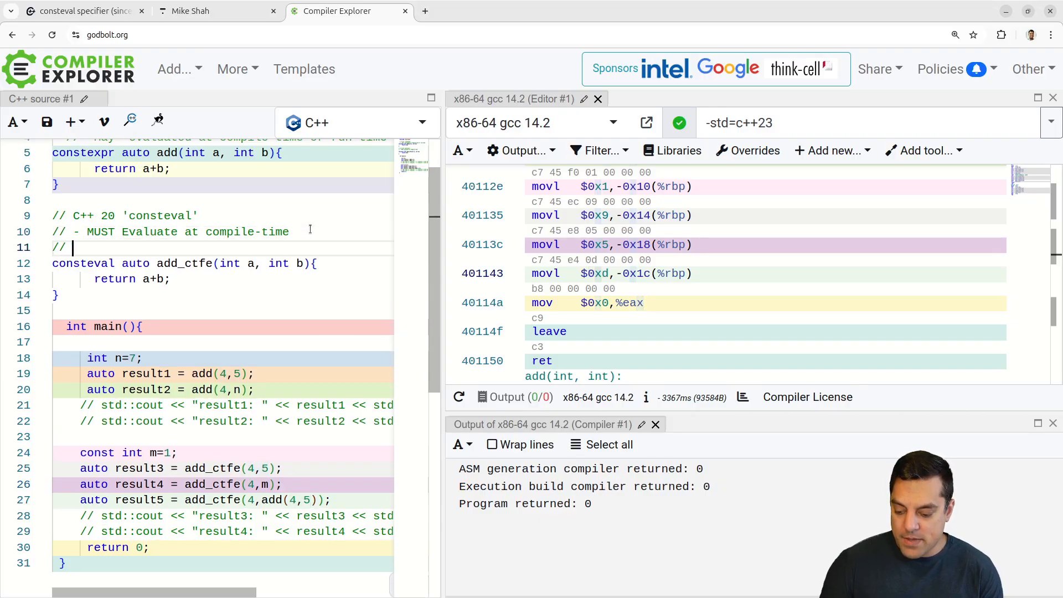
text(- ')
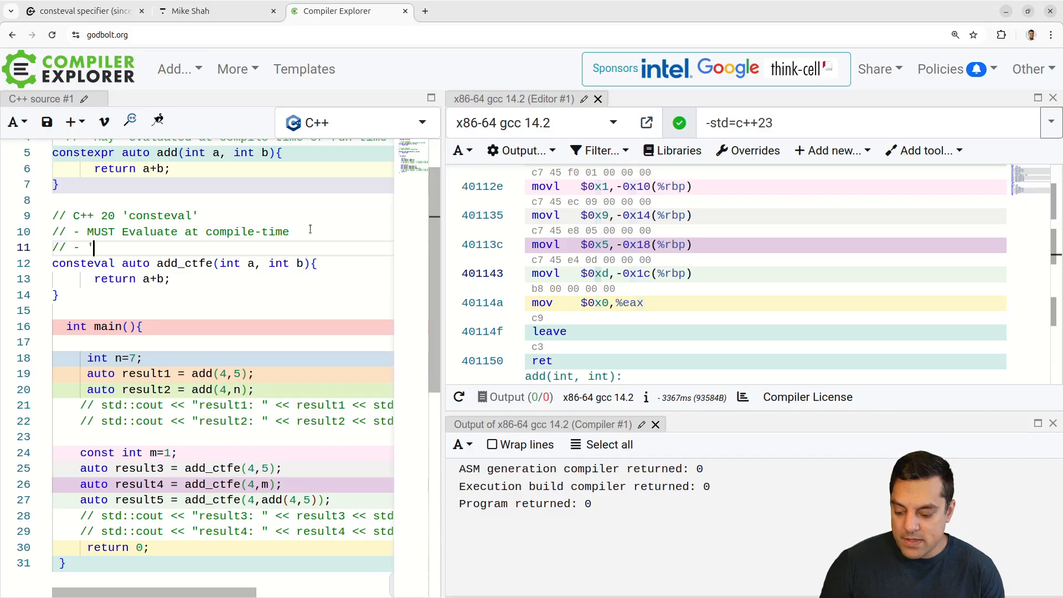
text(Can' work with co)
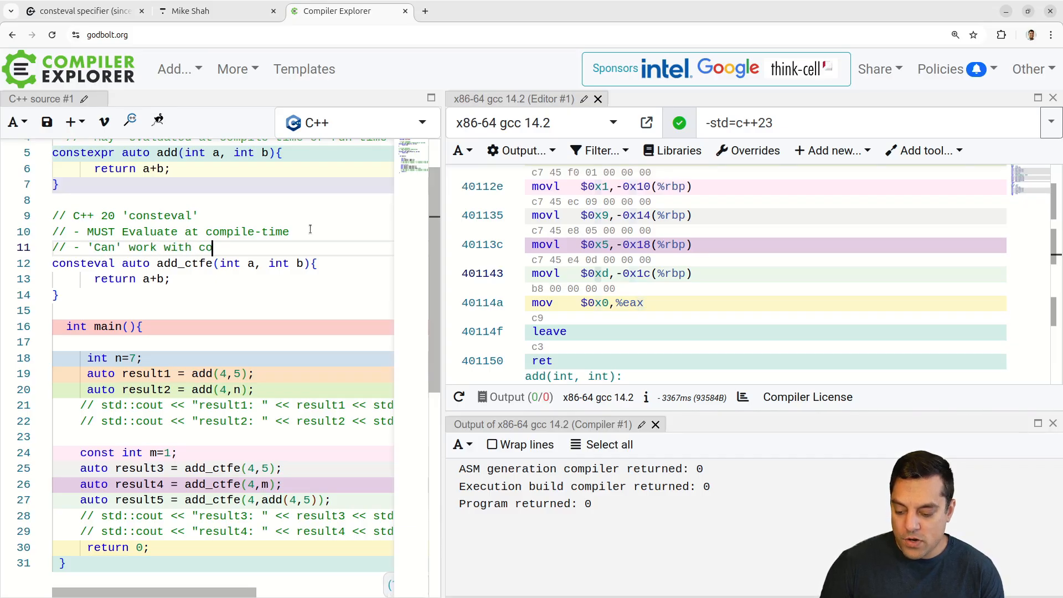
text(nstexpr, as long as that)
text(//)
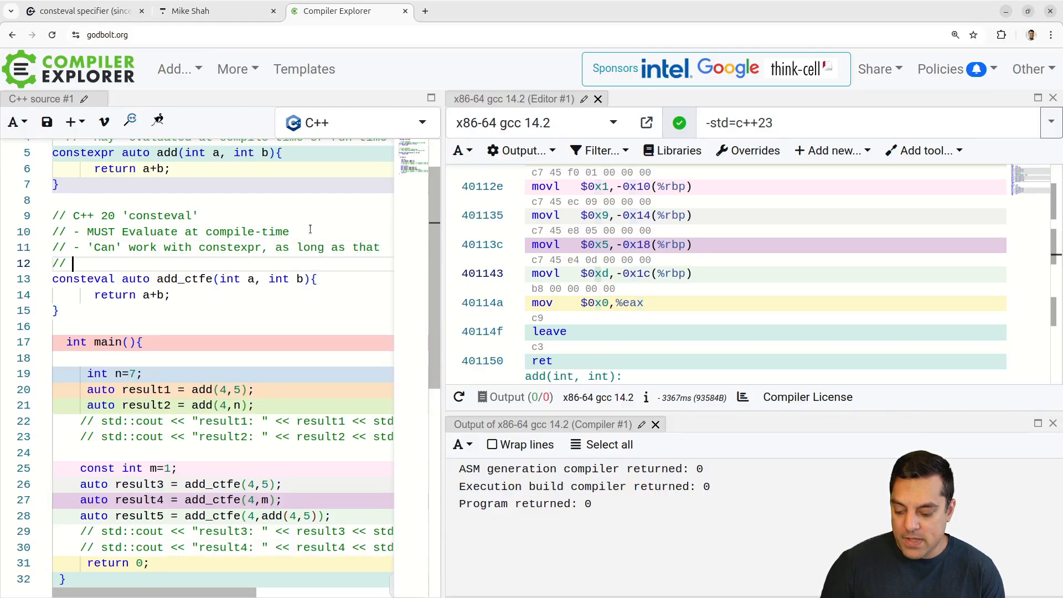
text(constexpr thing evaluated at com)
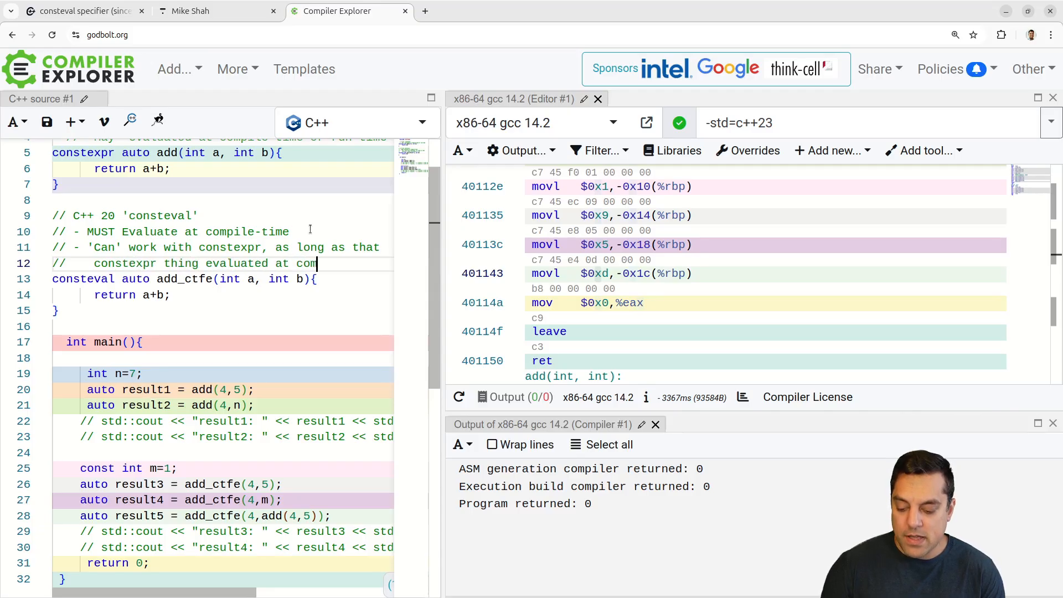
text(pile-time)
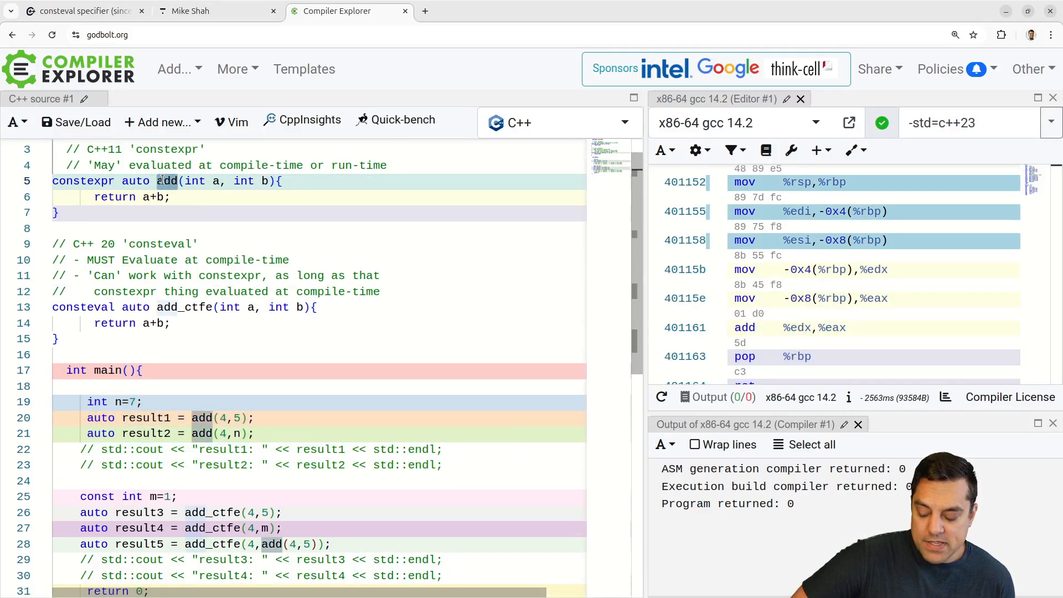
drag(87, 418, 442, 465)
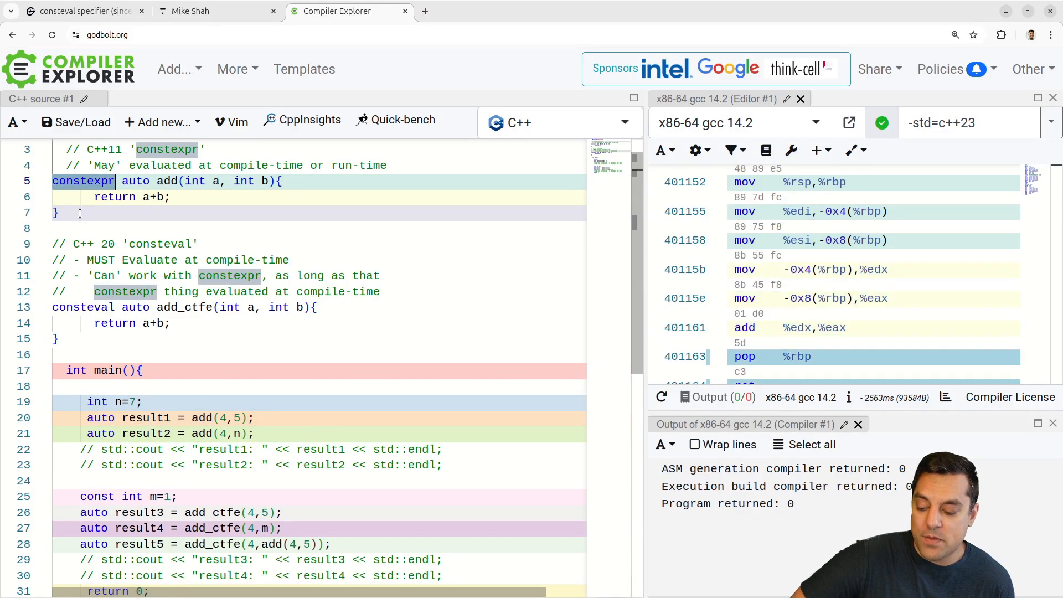
scroll(down, 3)
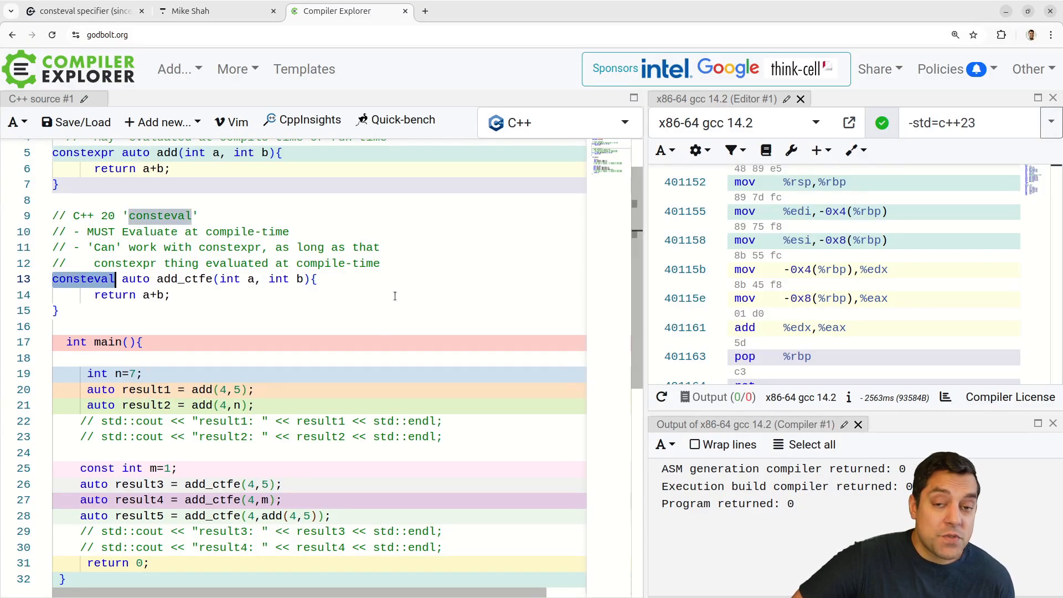
scroll(down, 3)
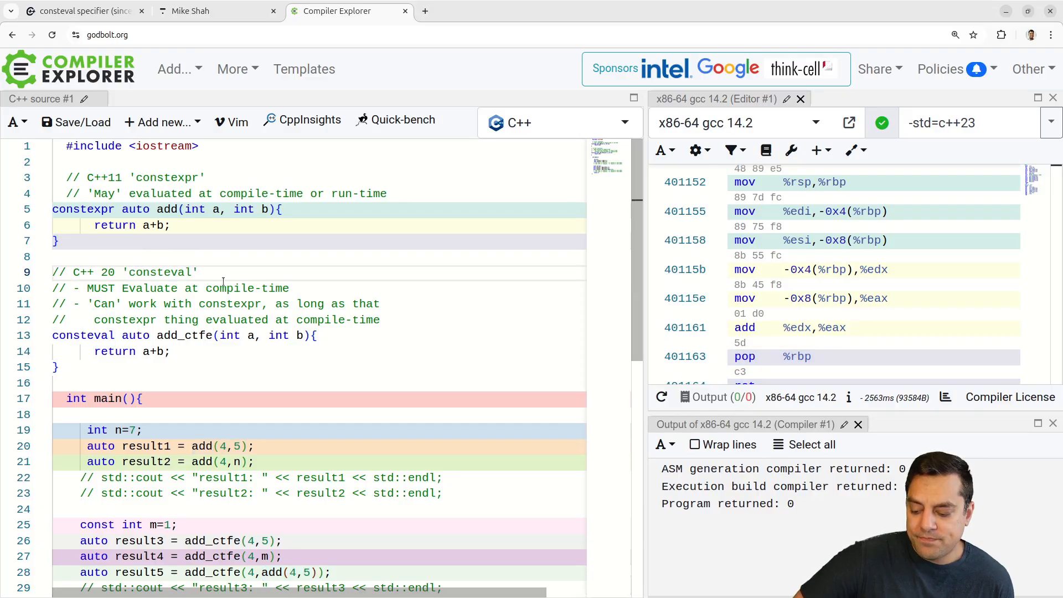
Select consteval in the comment and begin a result5 statement on the line below
double_click(160, 272)
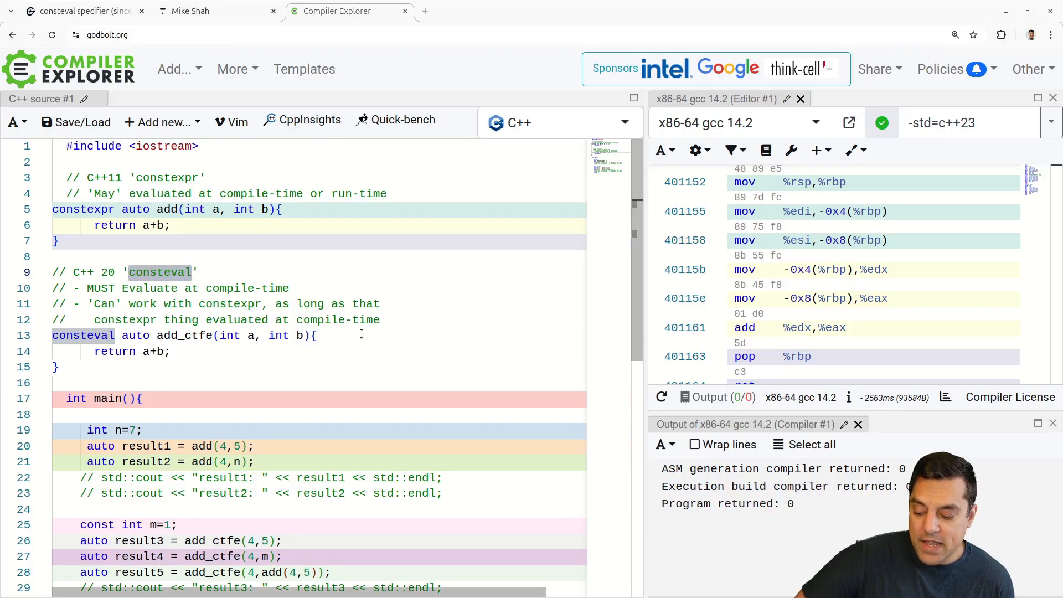
scroll(down, 3)
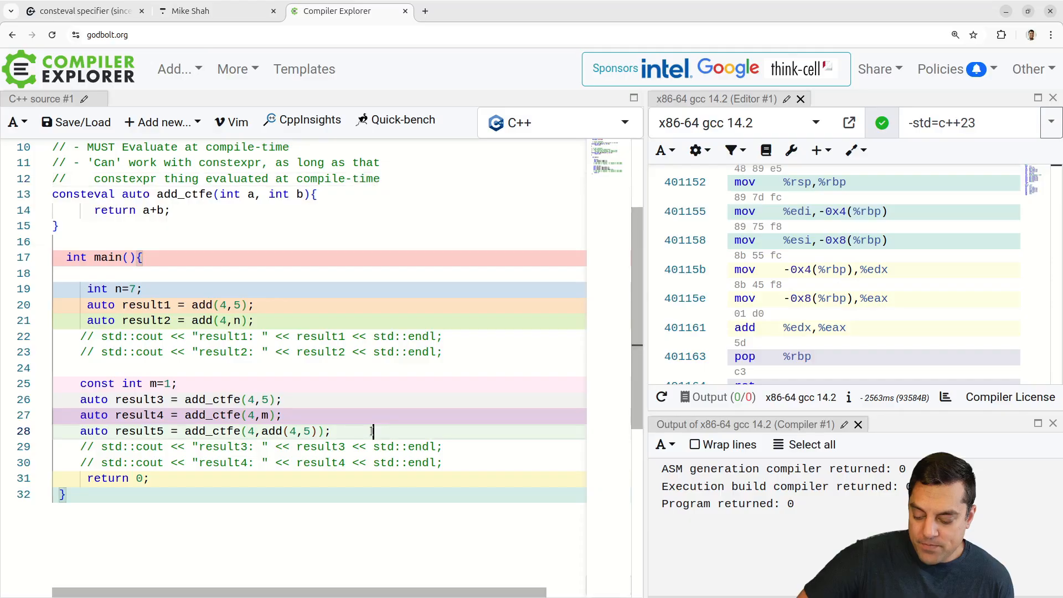
text(result5++;)
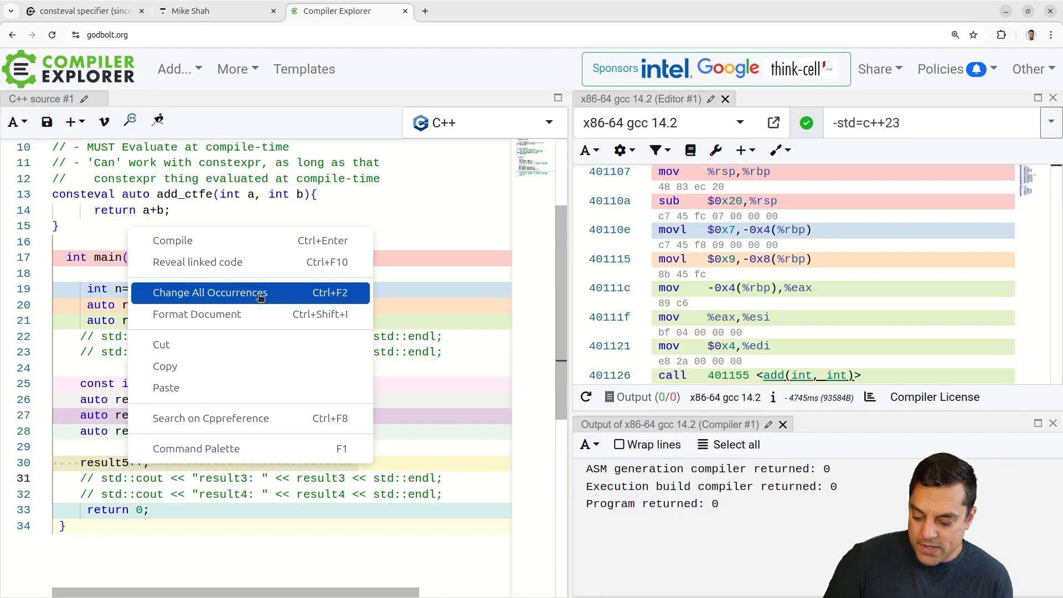
Change the new line in main to result5 = result5 + 1
click(482, 411)
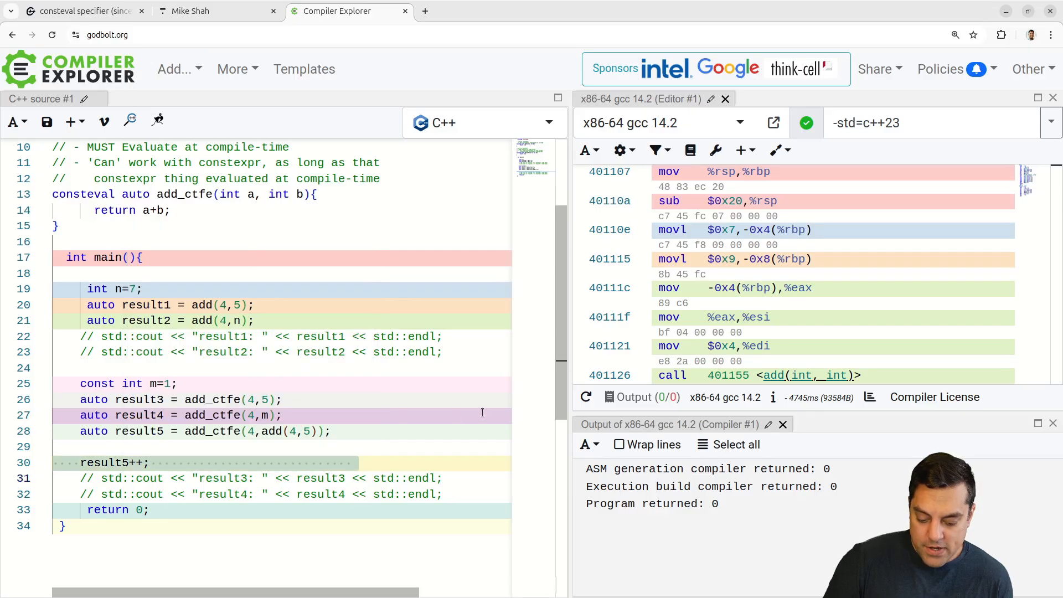
scroll(down, 3)
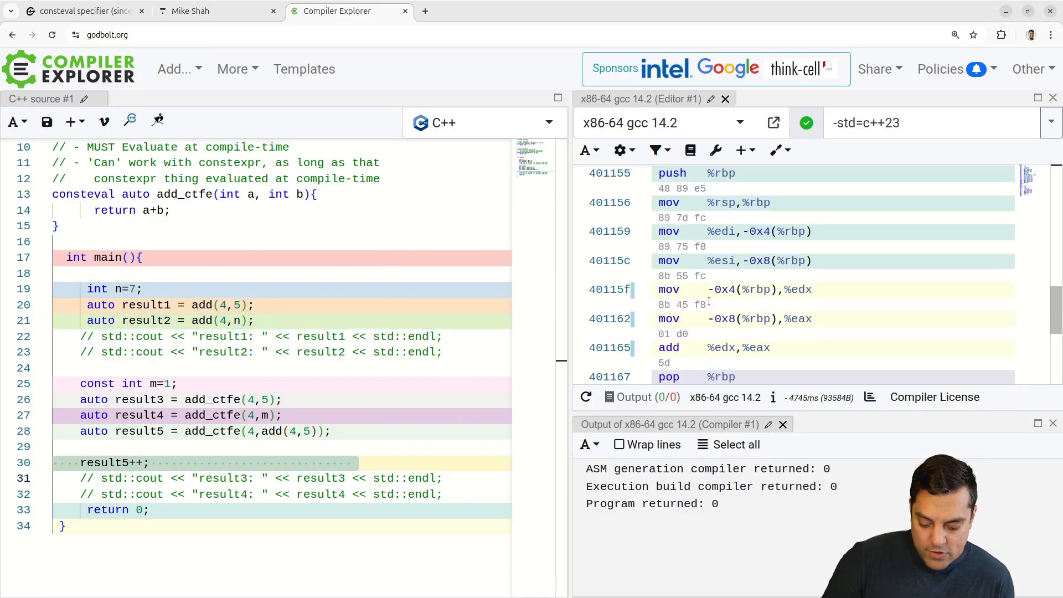
right_click(115, 463)
text( = result5)
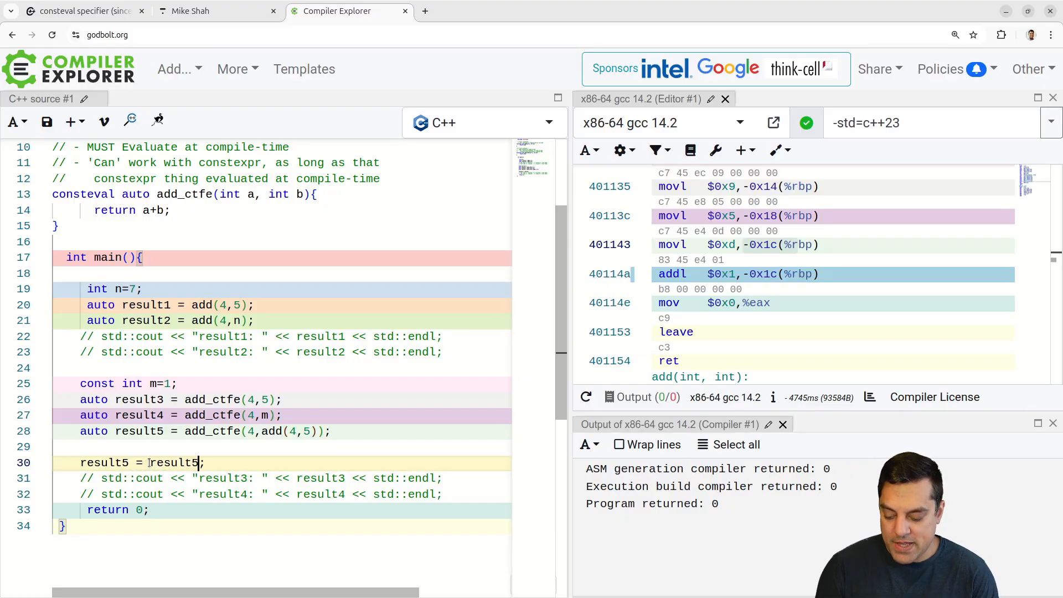
text(+ 17)
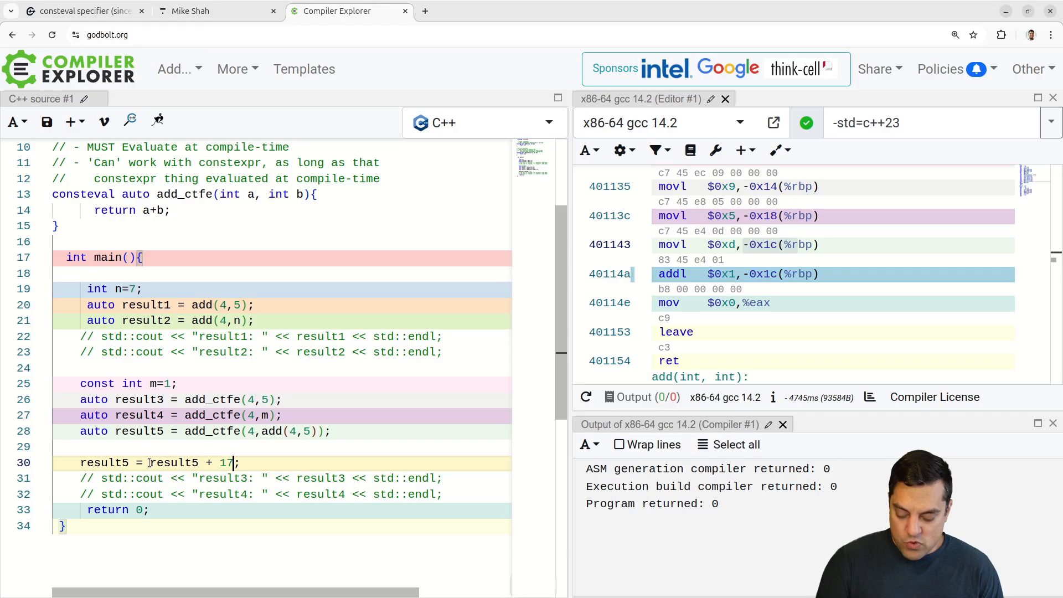
key(BackSpace)
text(//)
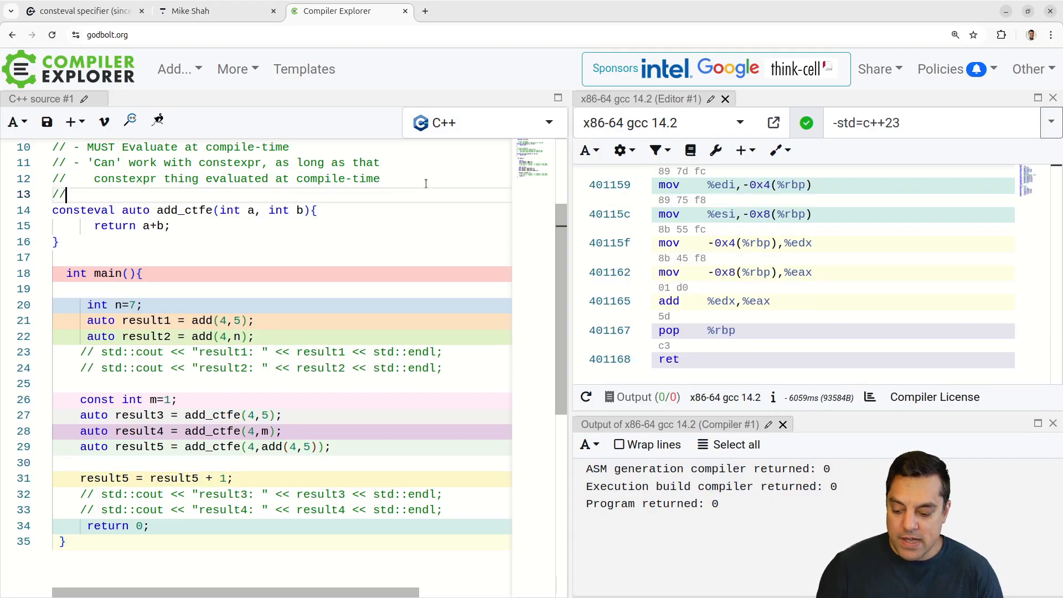
Comment that consteval doesn't make the variable storing the function's result immutable
text('c)
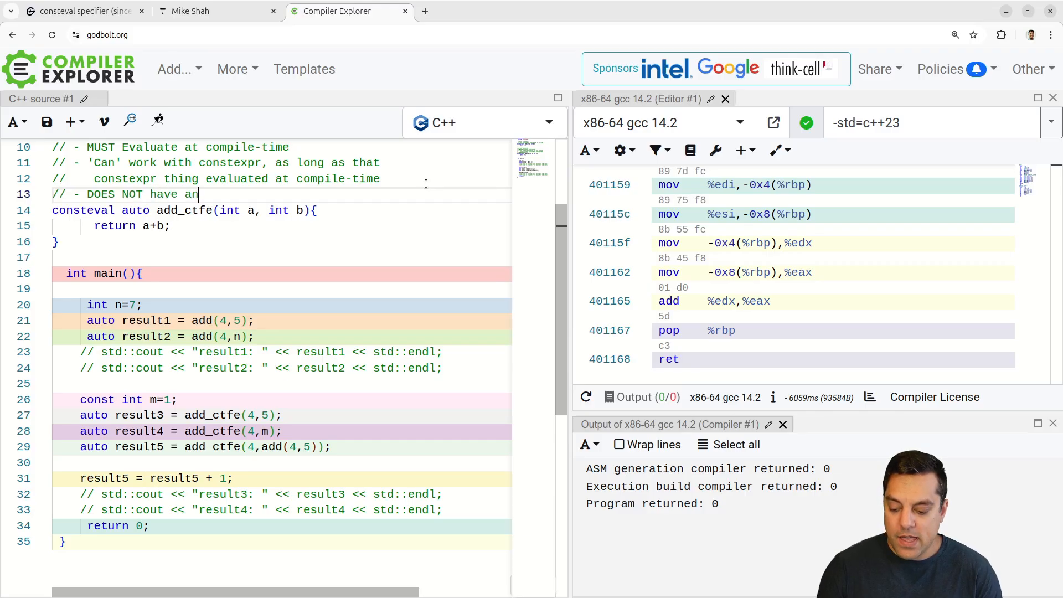
text(ything to do with making the resulting)
text(//)
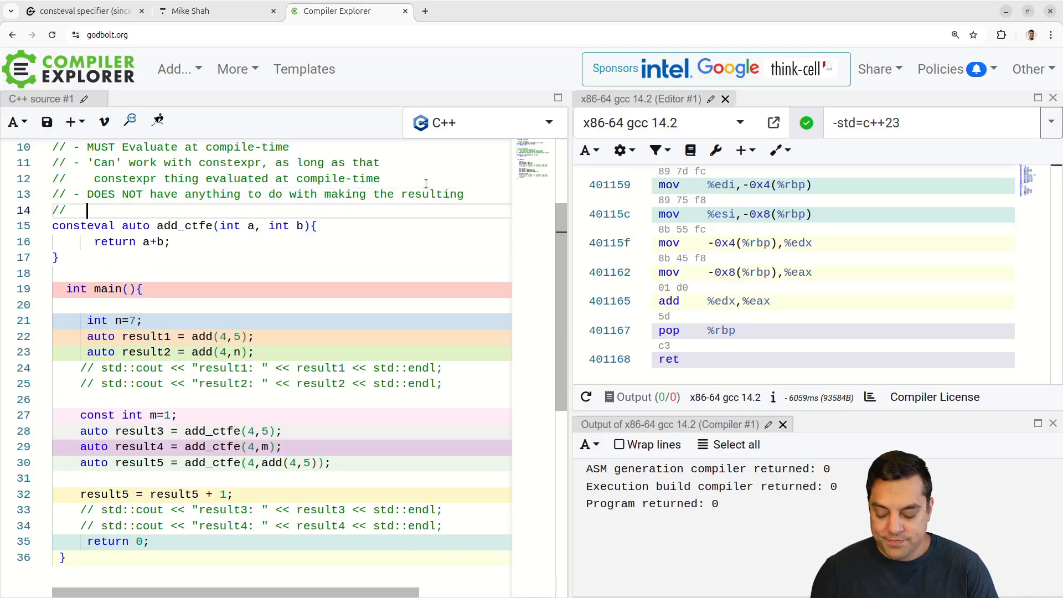
text(variable t)
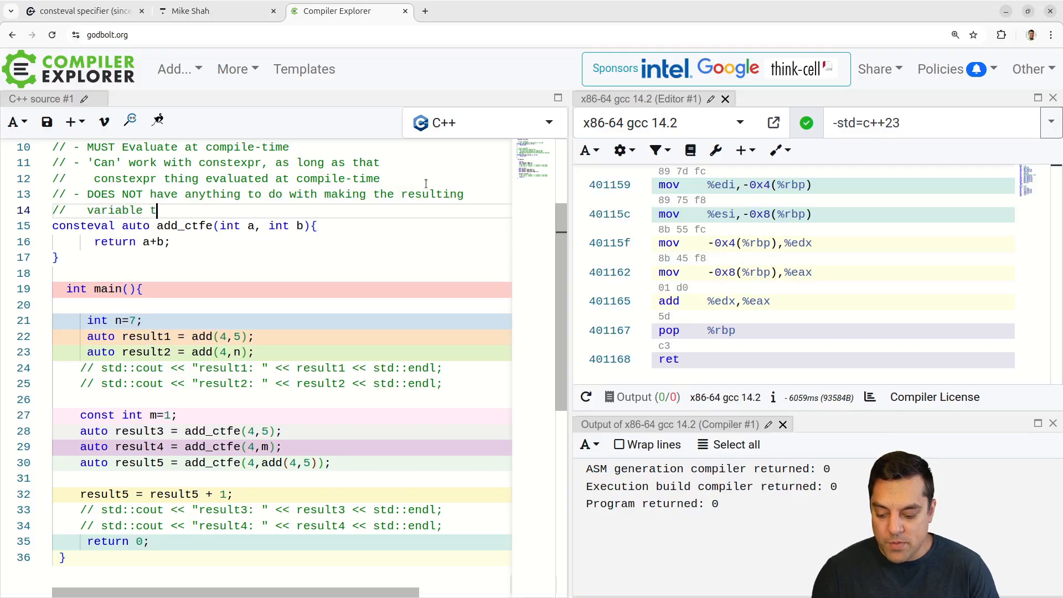
text(hat stores the function)
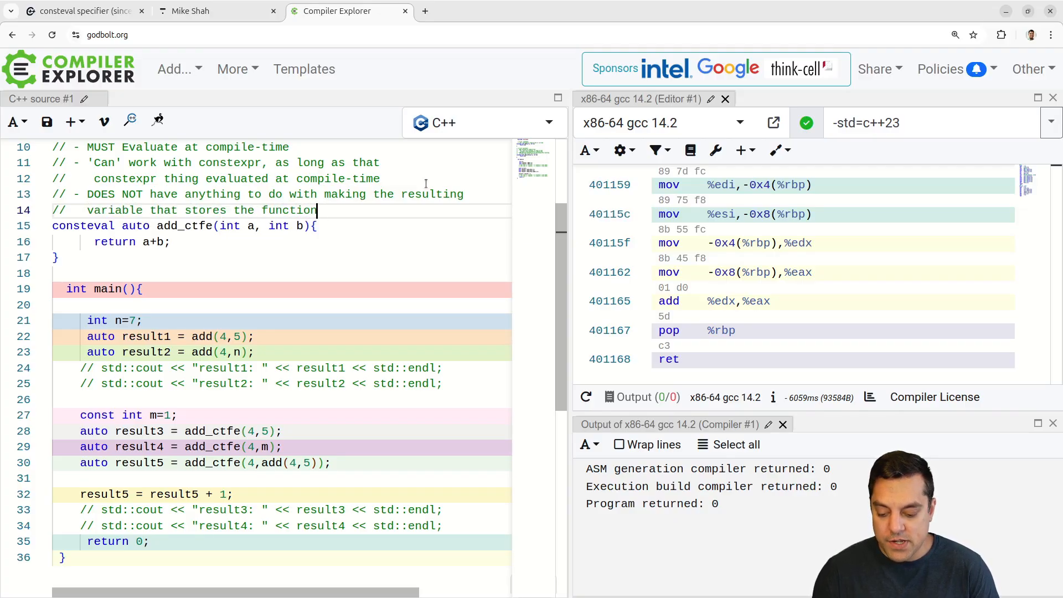
text('con)
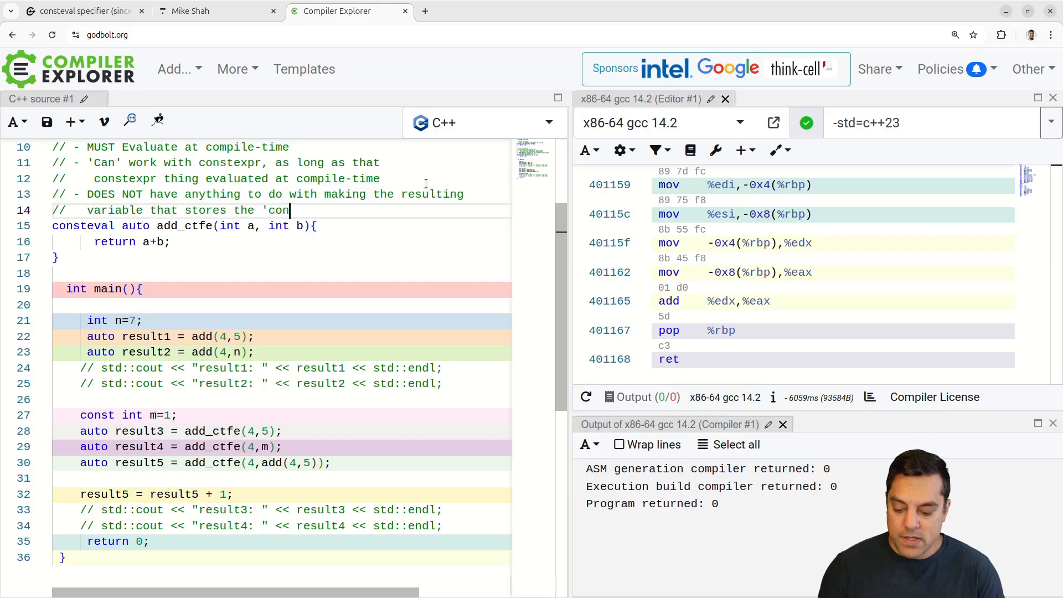
text(steval function')
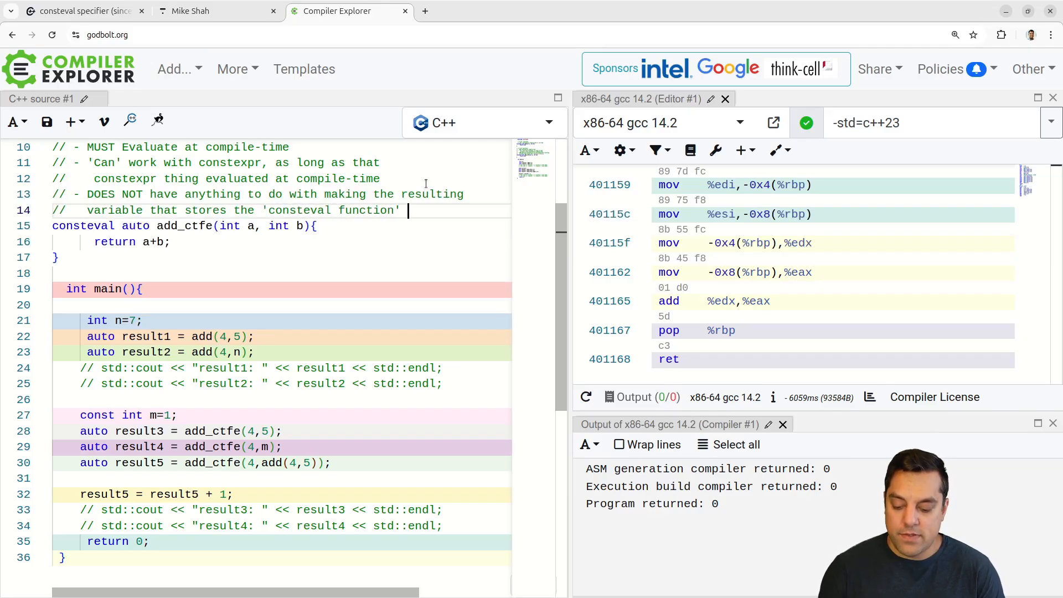
text(result immutable.)
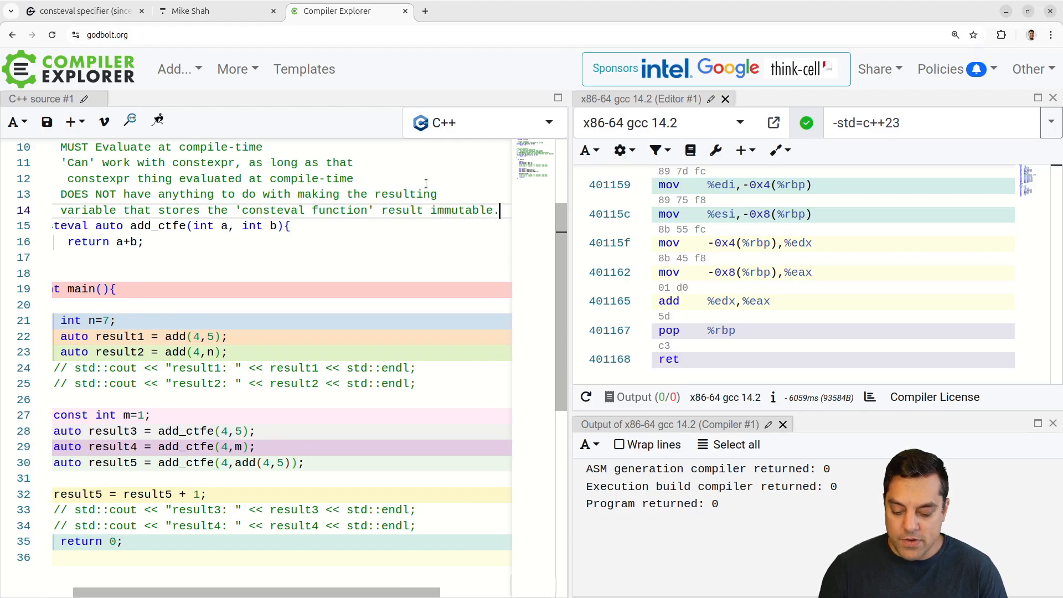
double_click(111, 463)
text(//)
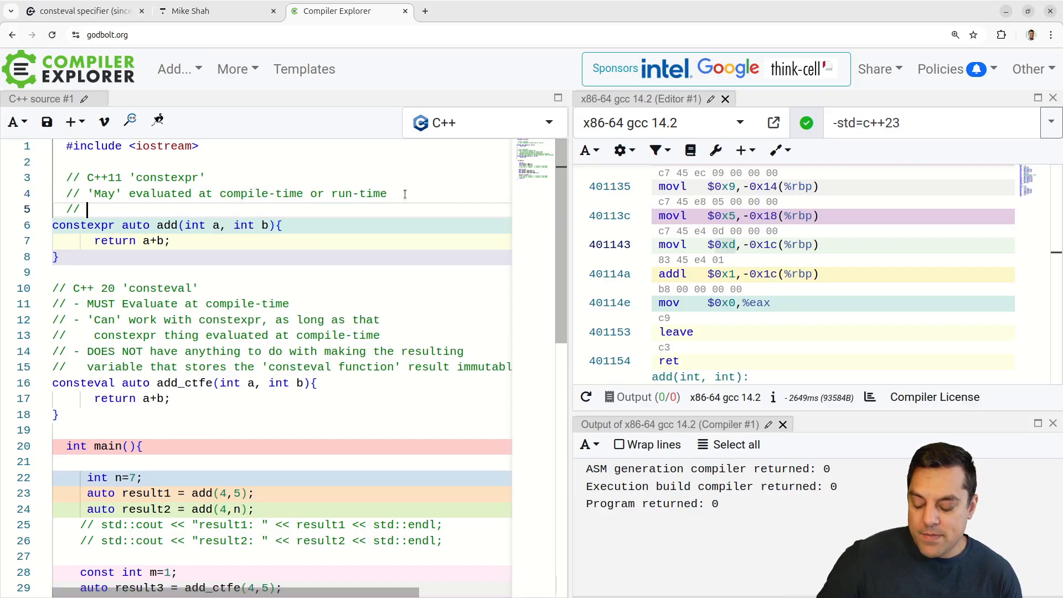
Add "(Also nothing to do with making the variable/function 'const')" and highlight consteval
text((Also nothing to do with making)
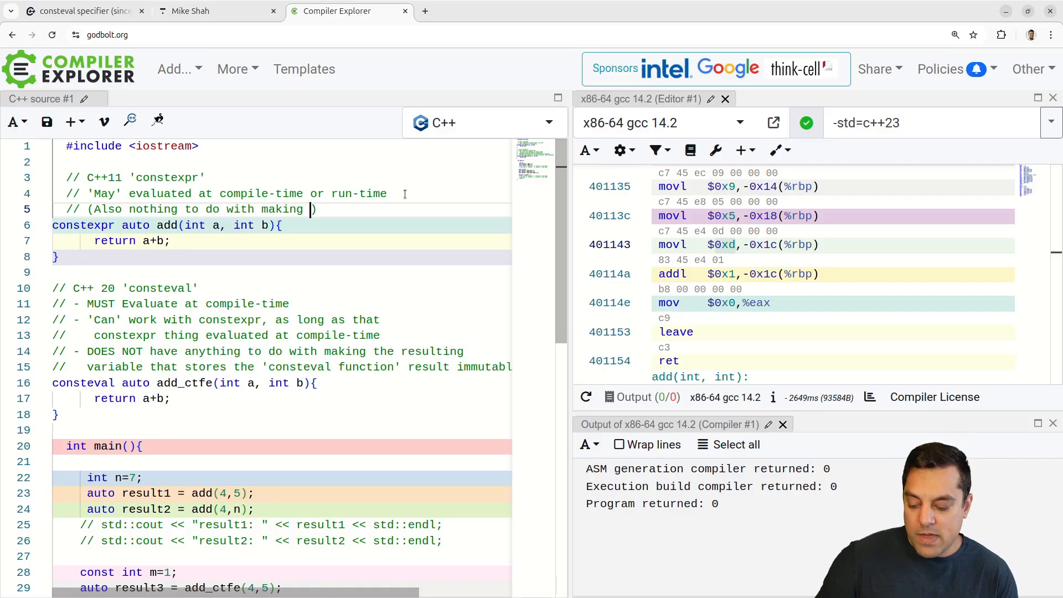
text(the variable/function 'const)
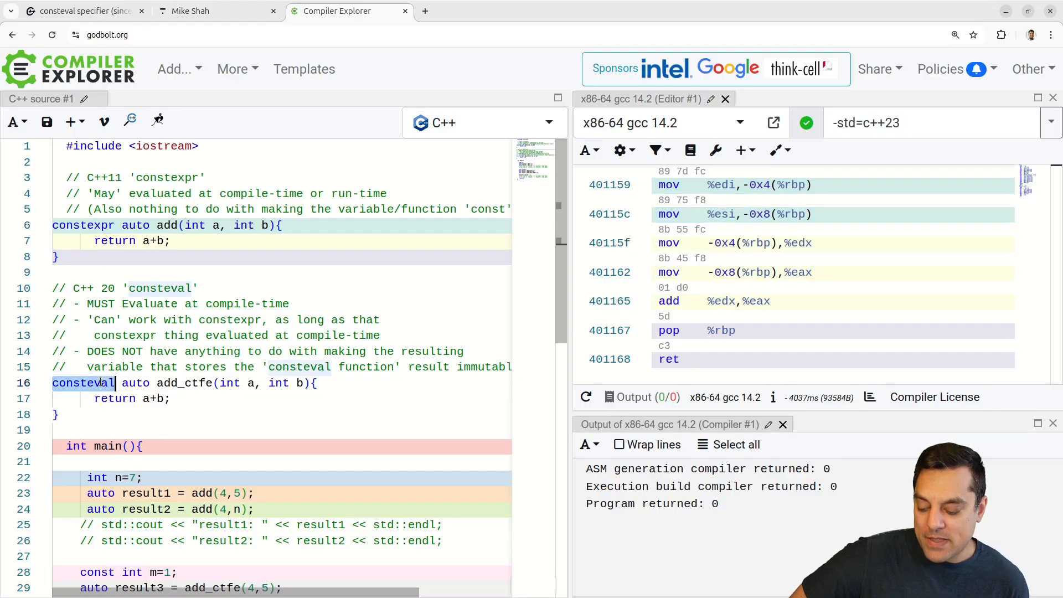
double_click(84, 383)
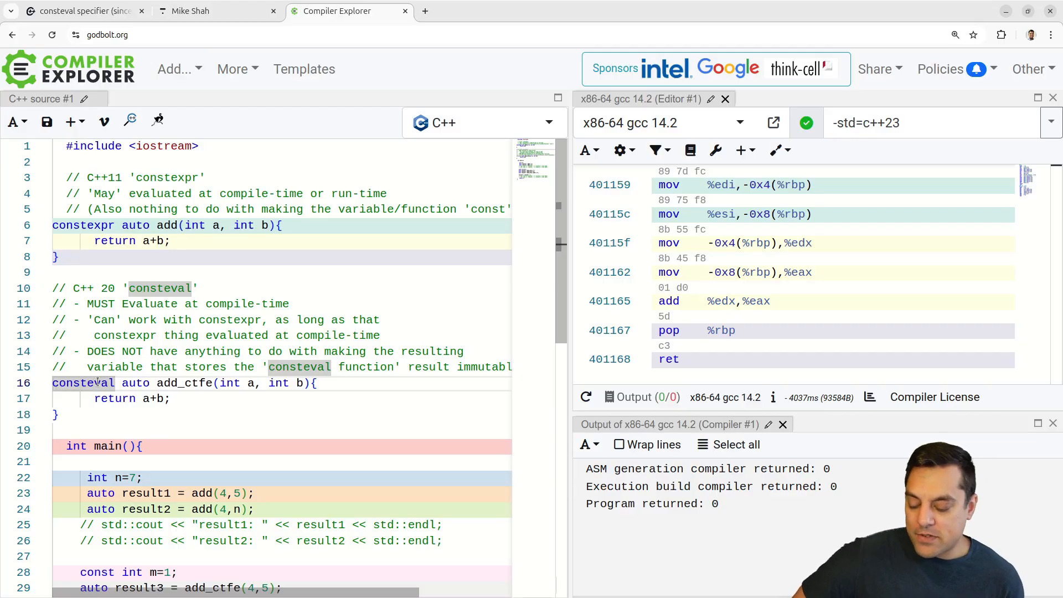
double_click(160, 288)
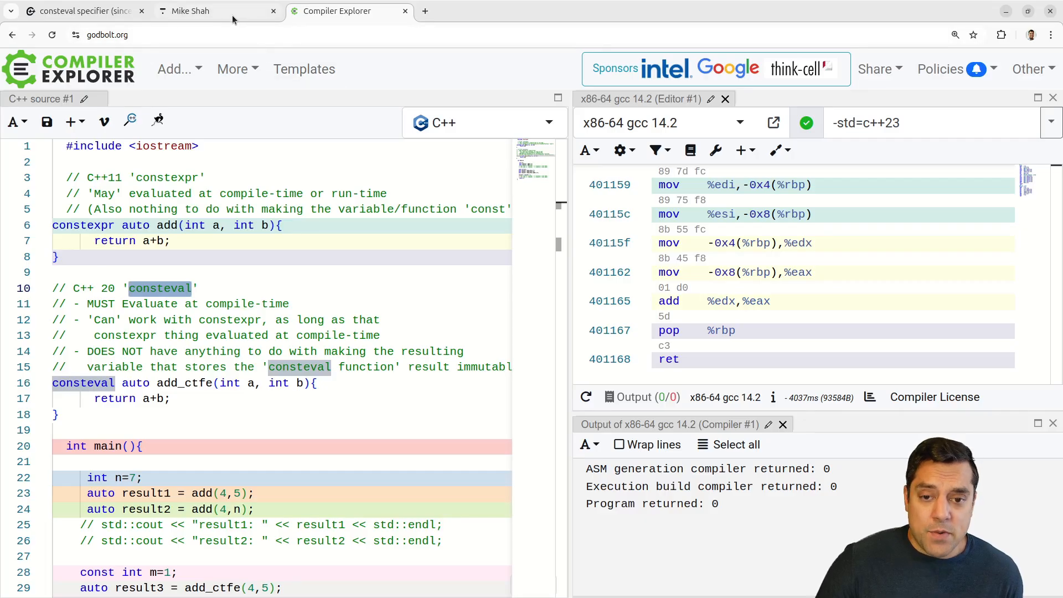
Switch to the Mike Shah browser tab and scroll up to the Premium Courses listing
click(197, 11)
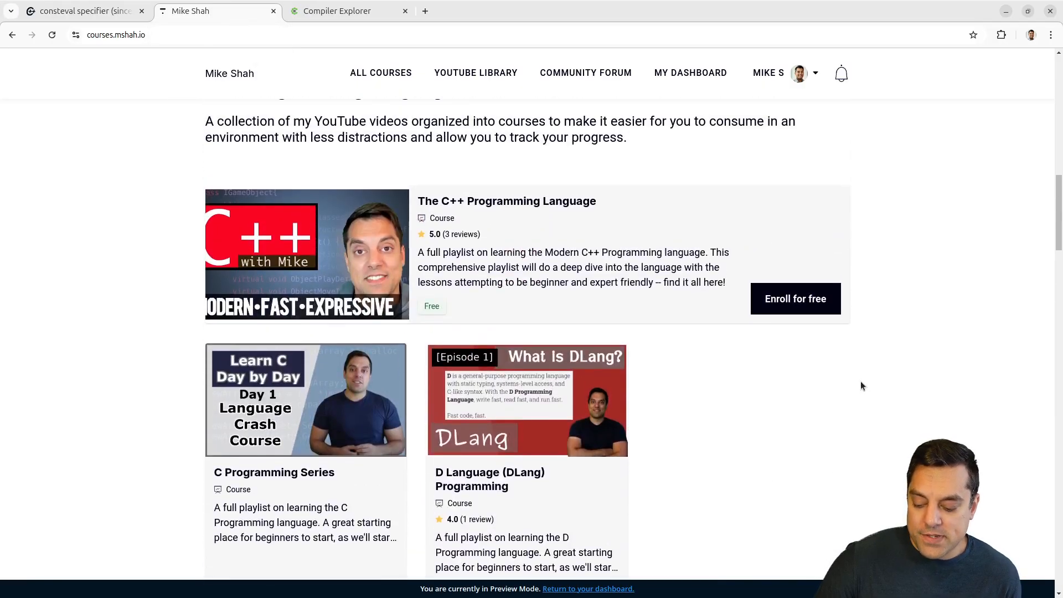
mouse_move(327, 264)
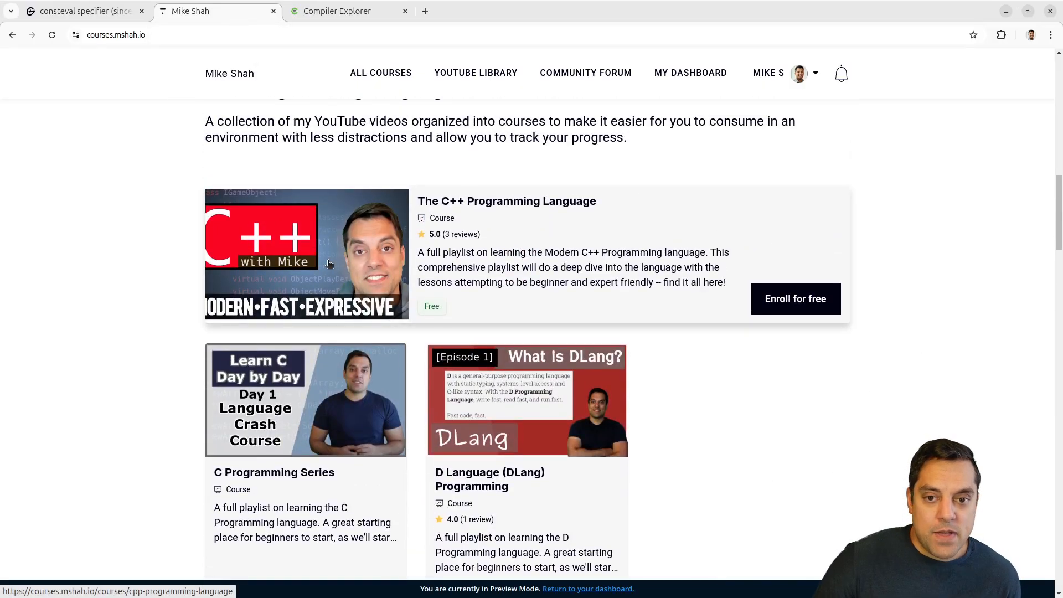
scroll(up, 3)
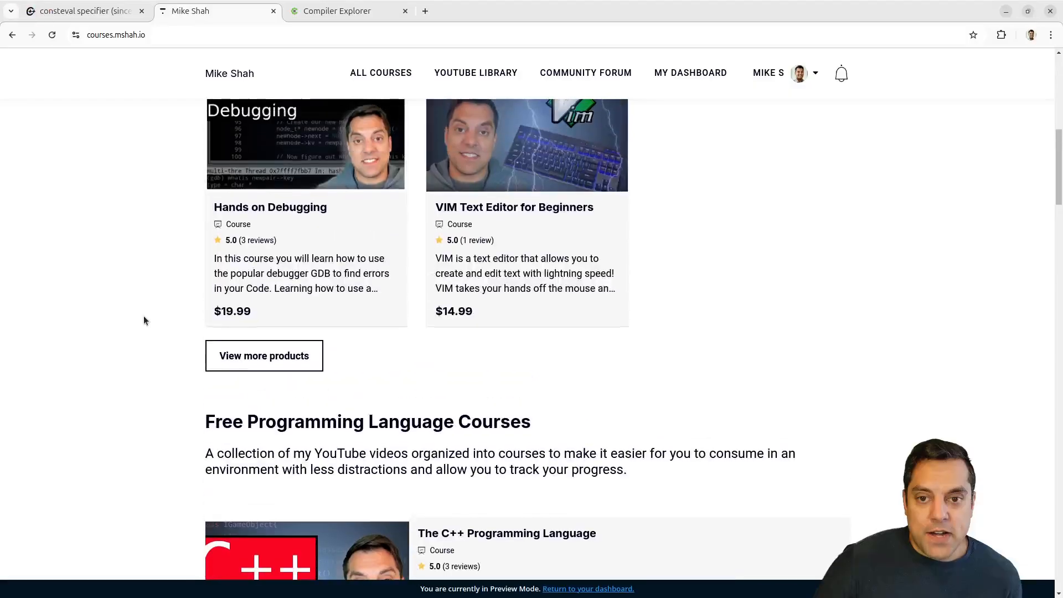
scroll(up, 3)
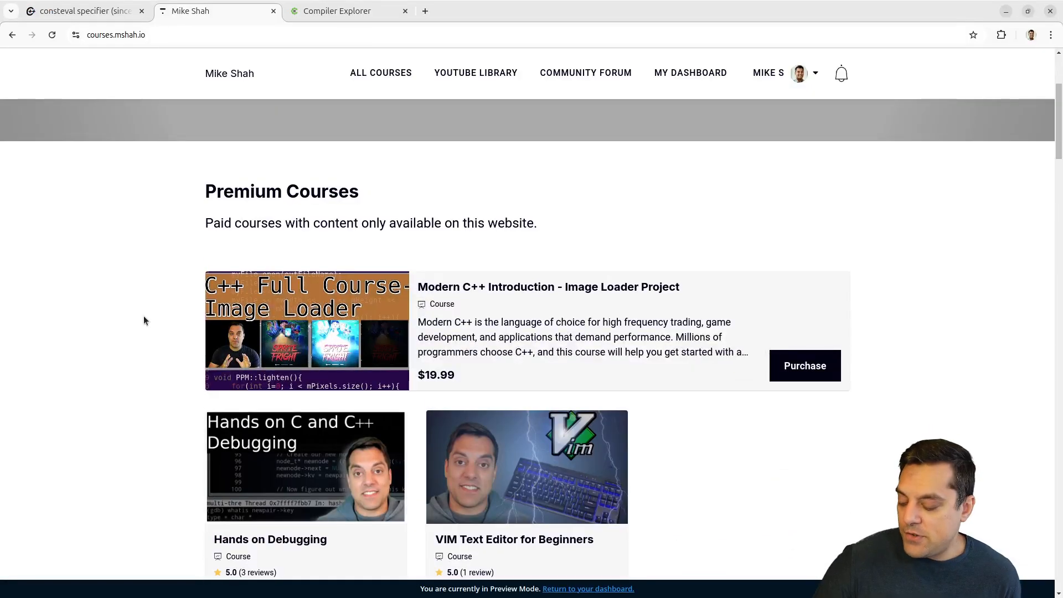